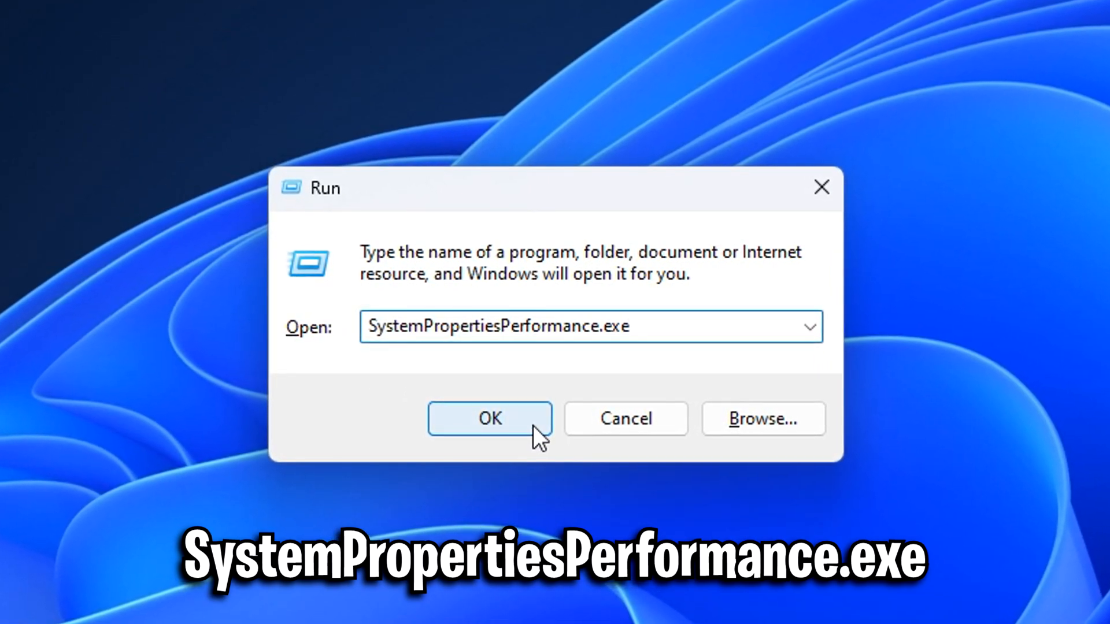
Choose 'Adjust for best performance', re-tick thumbnail previews, thumbnails, drag contents and smooth fonts, then apply.
{"action": "left_click", "coordinate": [489, 417]}
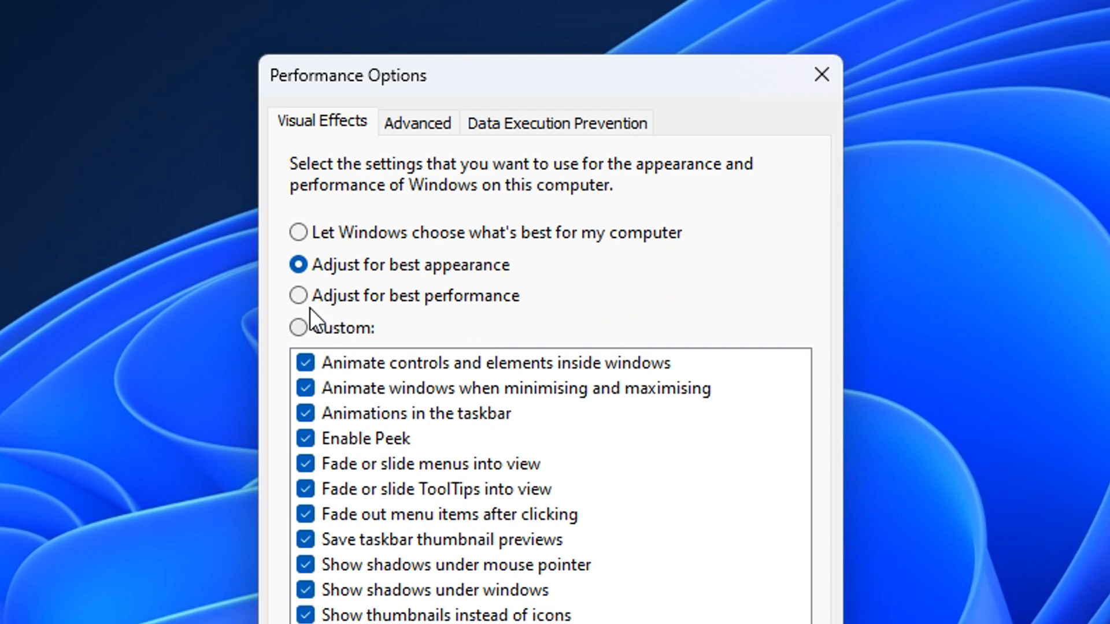
{"action": "left_click", "coordinate": [298, 295]}
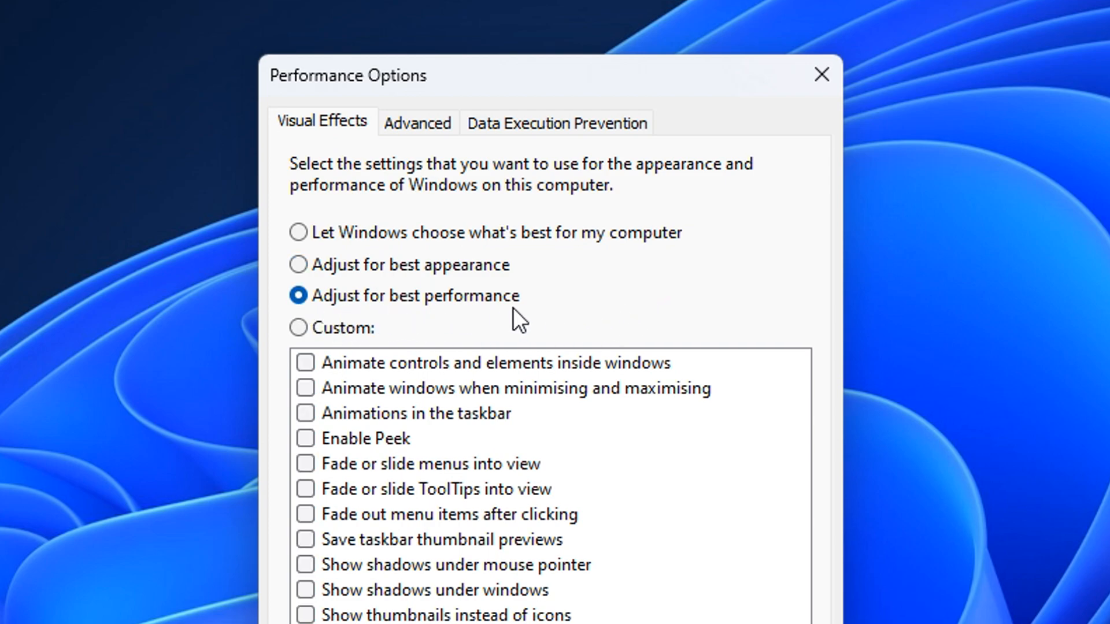
{"action": "scroll", "scroll_direction": "down", "scroll_amount": 3}
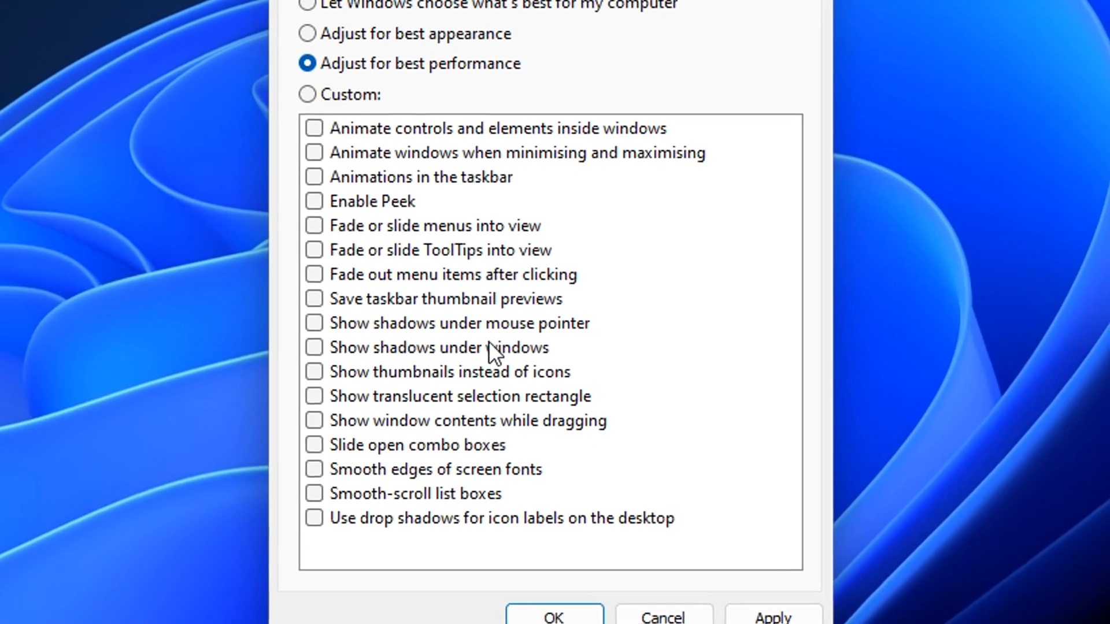
{"action": "left_click", "coordinate": [314, 175]}
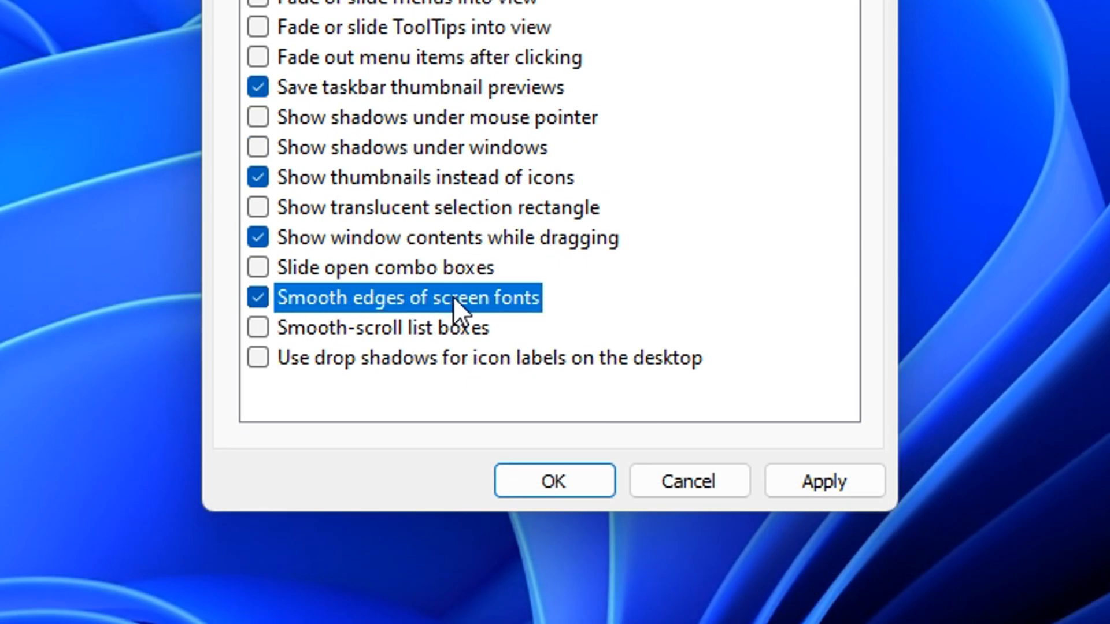
{"action": "left_click", "coordinate": [826, 477]}
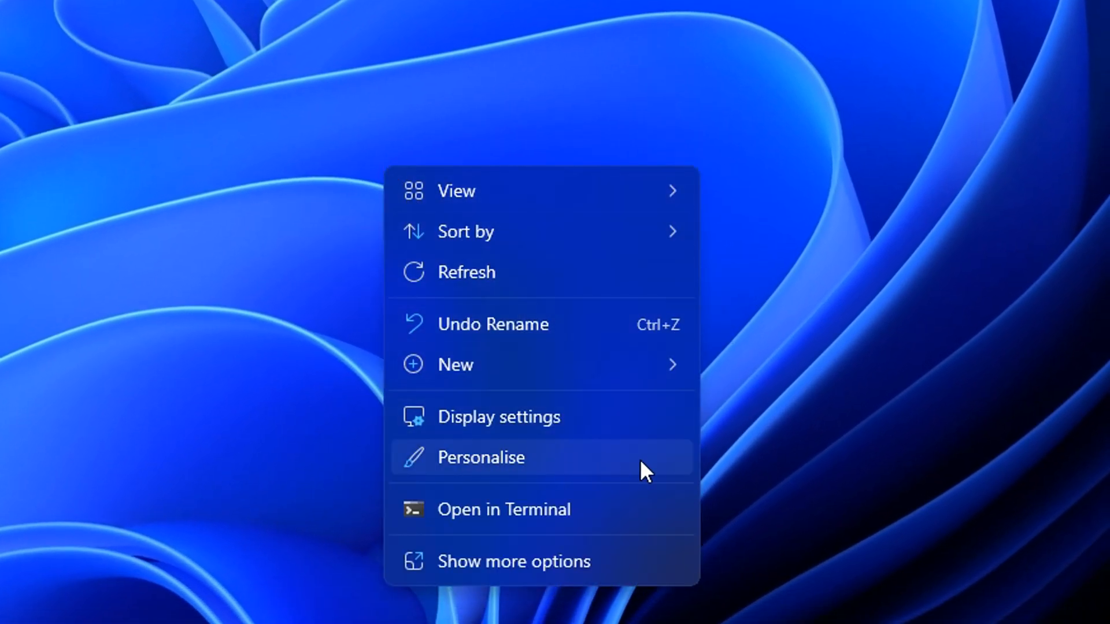
In Personalise > Background, keep 'Personalise your background' set to Picture, not Slideshow.
{"action": "left_click", "coordinate": [481, 458]}
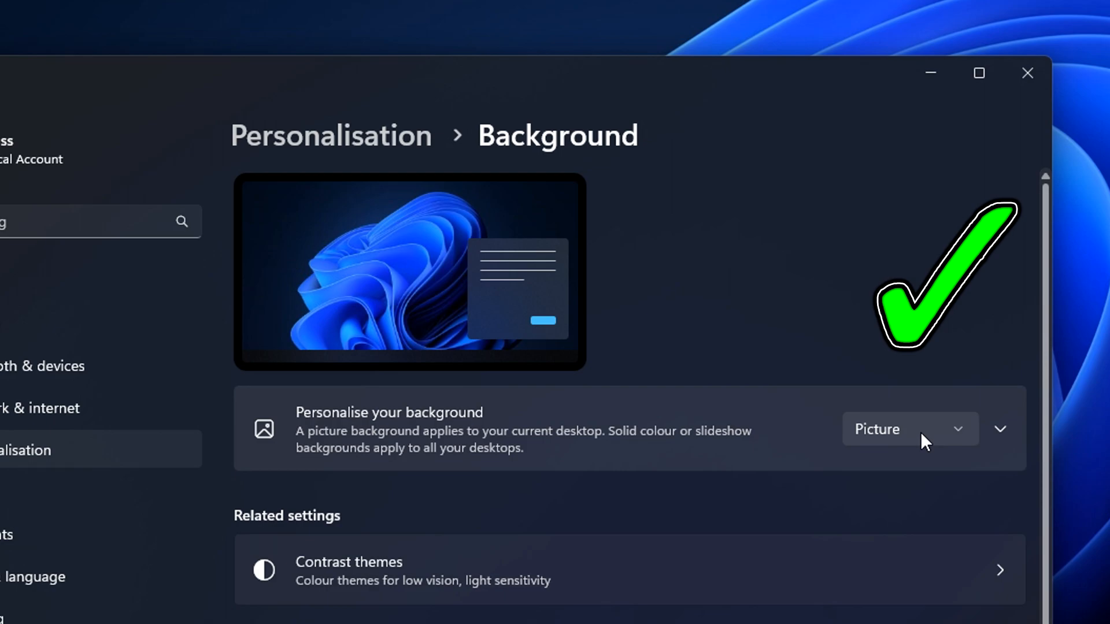
{"action": "left_click", "coordinate": [910, 429]}
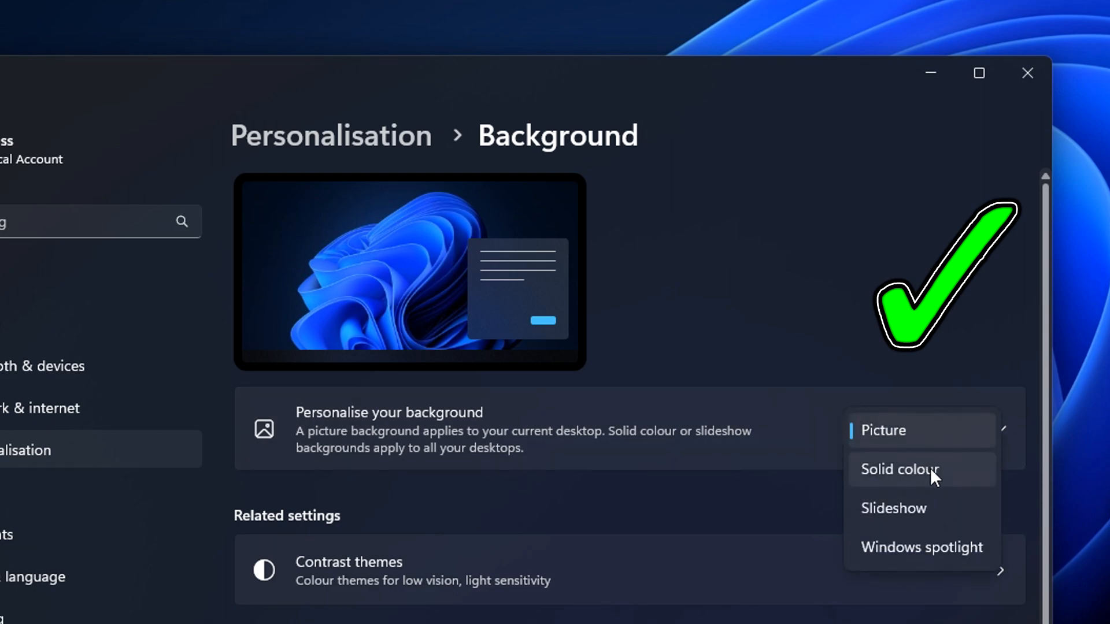
{"action": "mouse_move", "coordinate": [931, 514]}
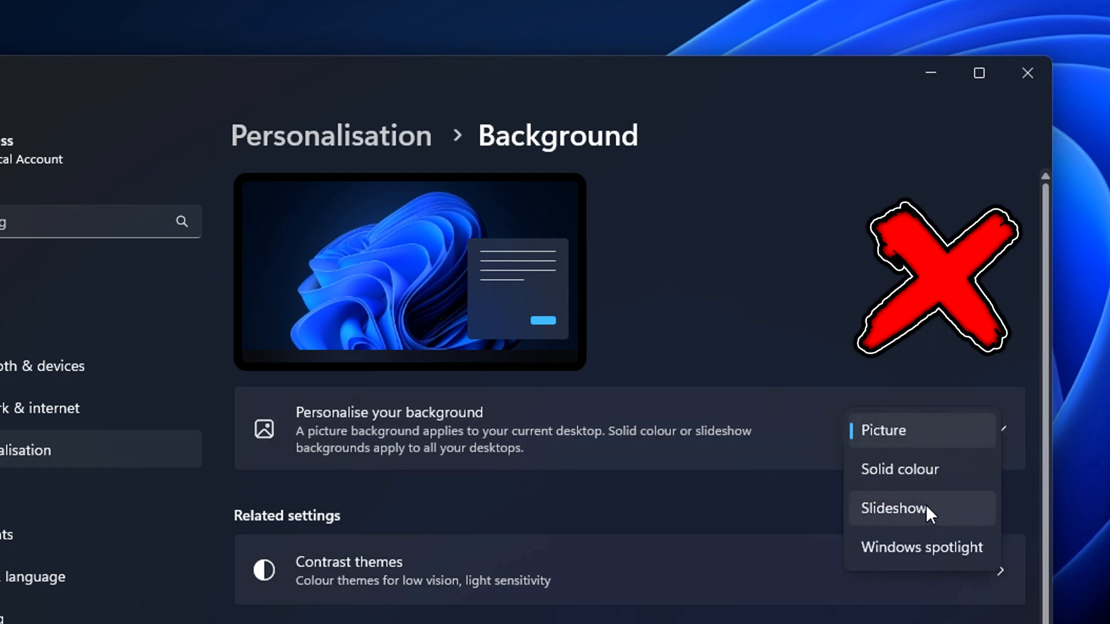
{"action": "mouse_move", "coordinate": [959, 513]}
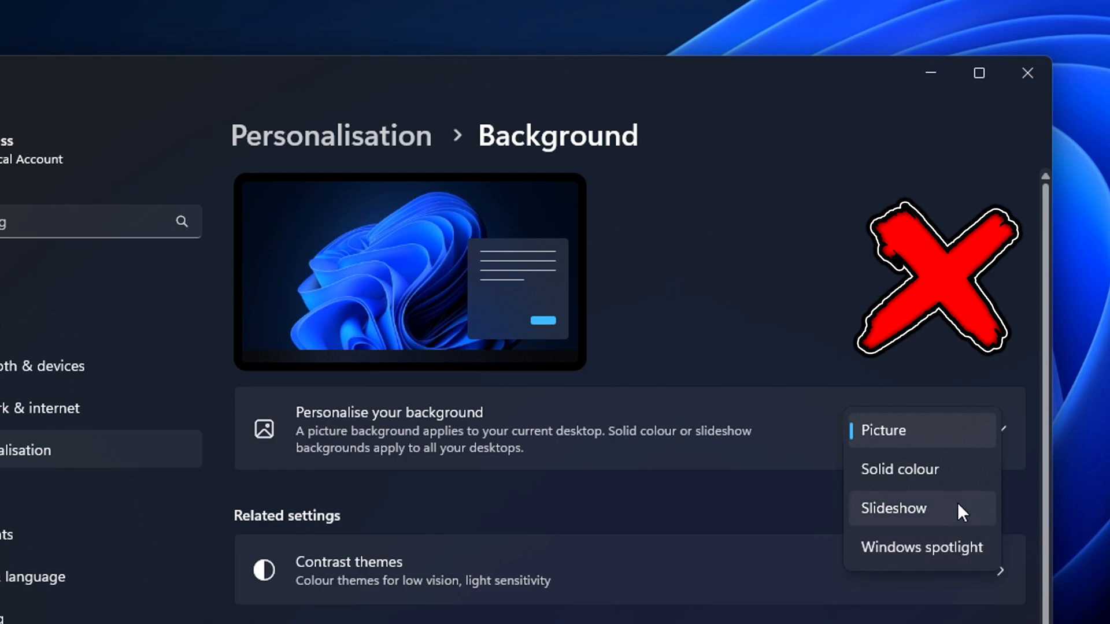
{"action": "mouse_move", "coordinate": [963, 529]}
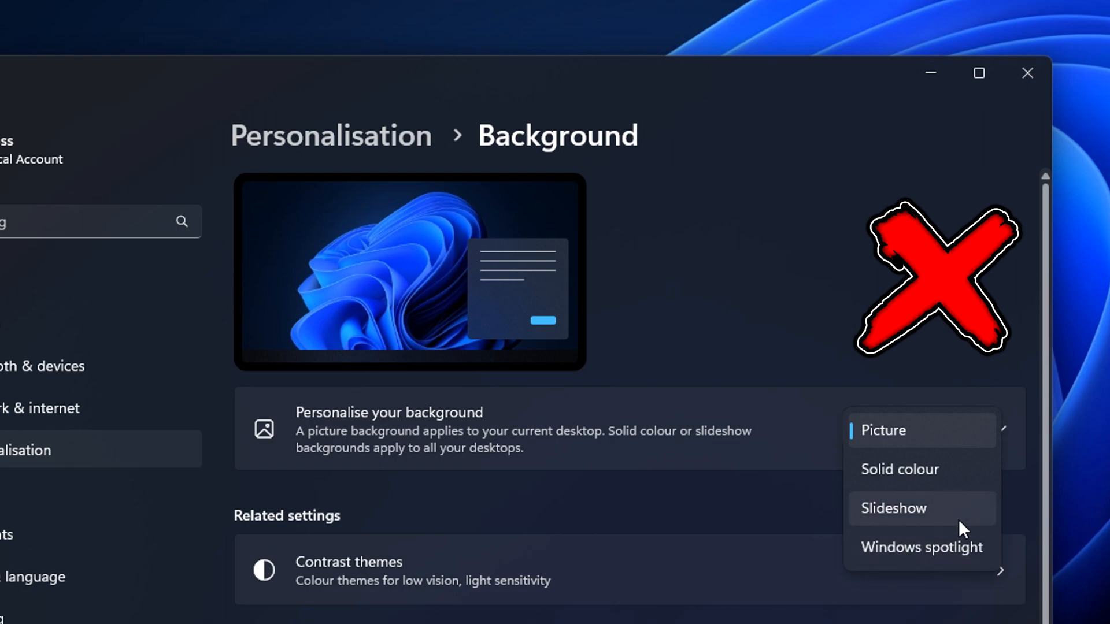
{"action": "left_click", "coordinate": [54, 50]}
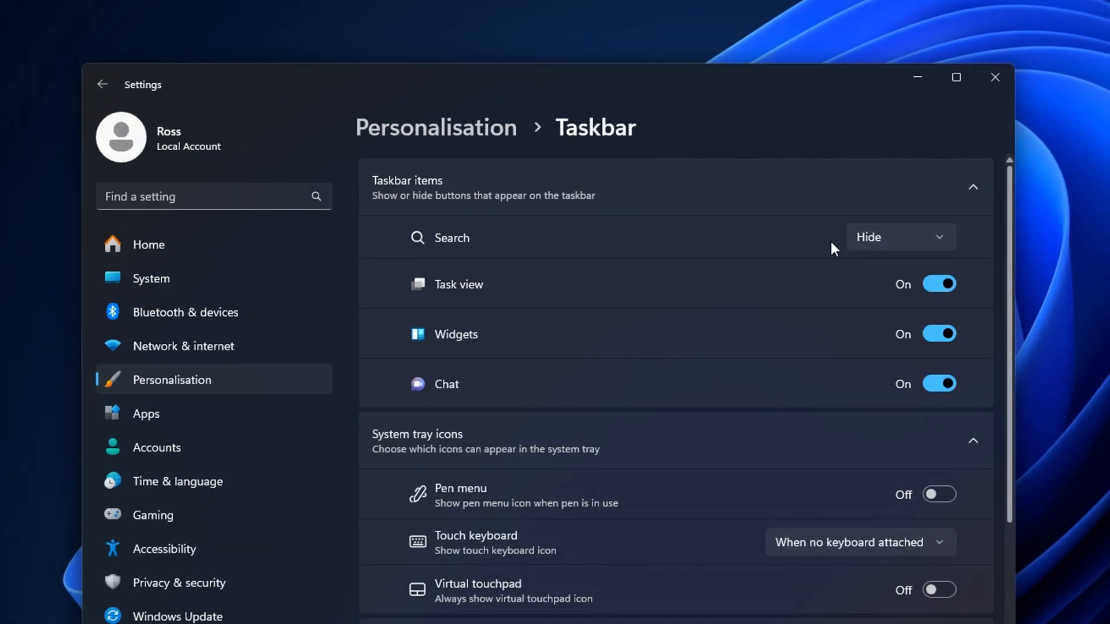
Set taskbar Search to Hide and switch Task view, Widgets and Chat off.
{"action": "left_click", "coordinate": [900, 237]}
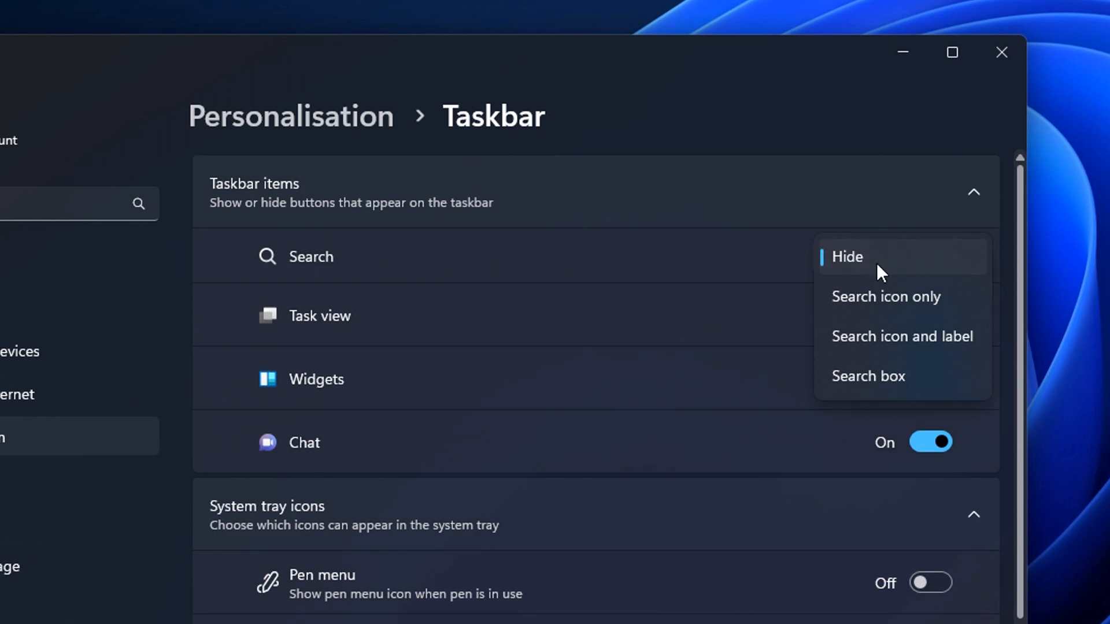
{"action": "left_click", "coordinate": [846, 256]}
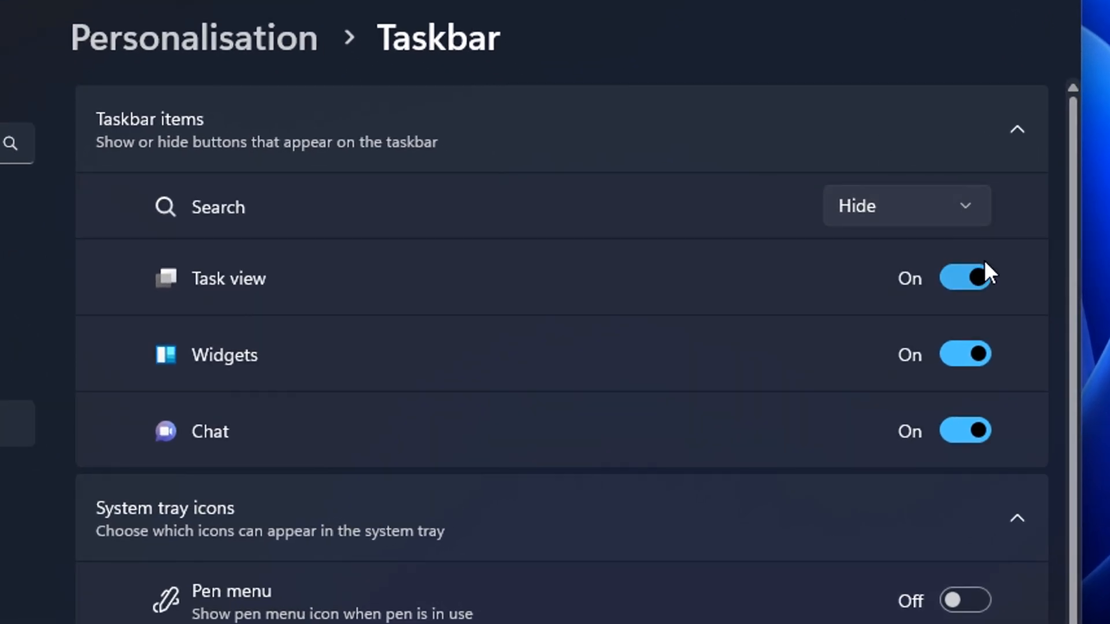
{"action": "left_click", "coordinate": [964, 278]}
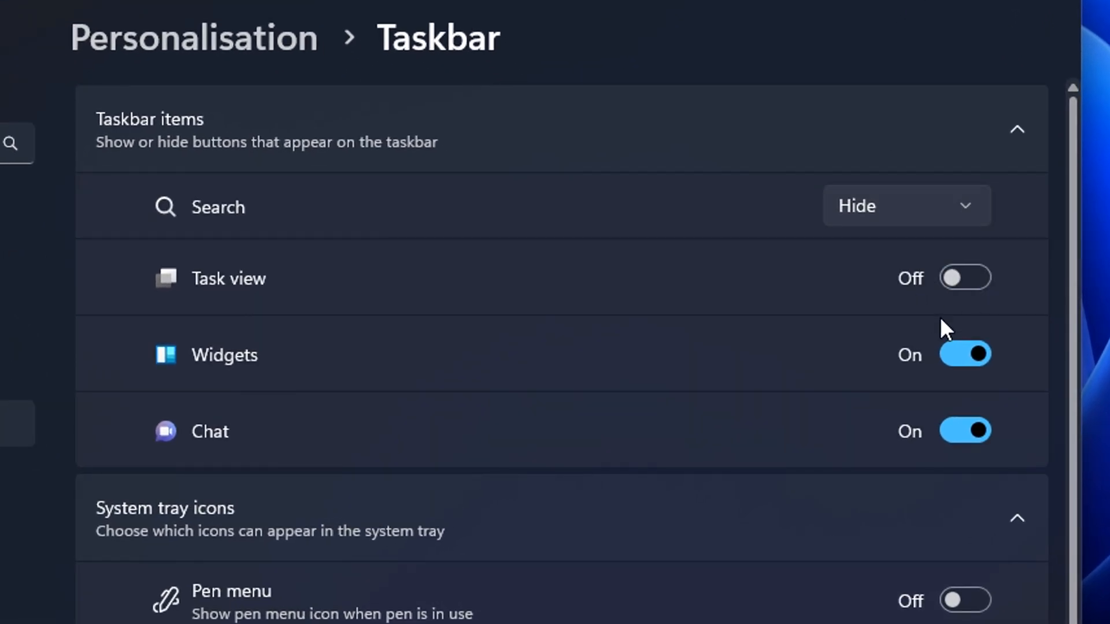
{"action": "left_click", "coordinate": [966, 354]}
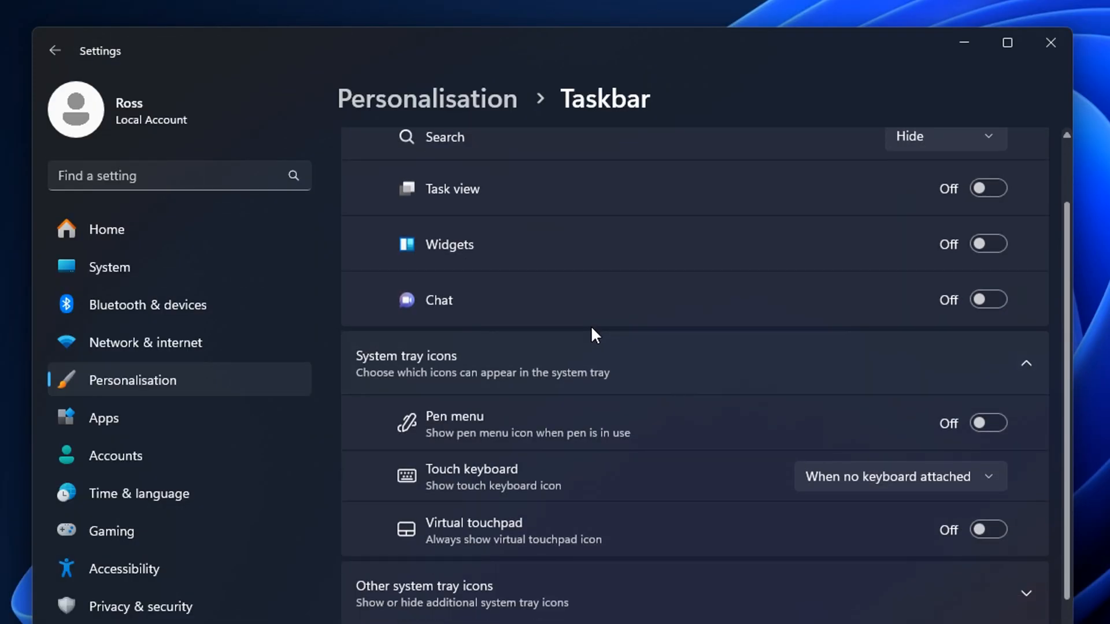
{"action": "scroll", "scroll_direction": "down", "scroll_amount": 3}
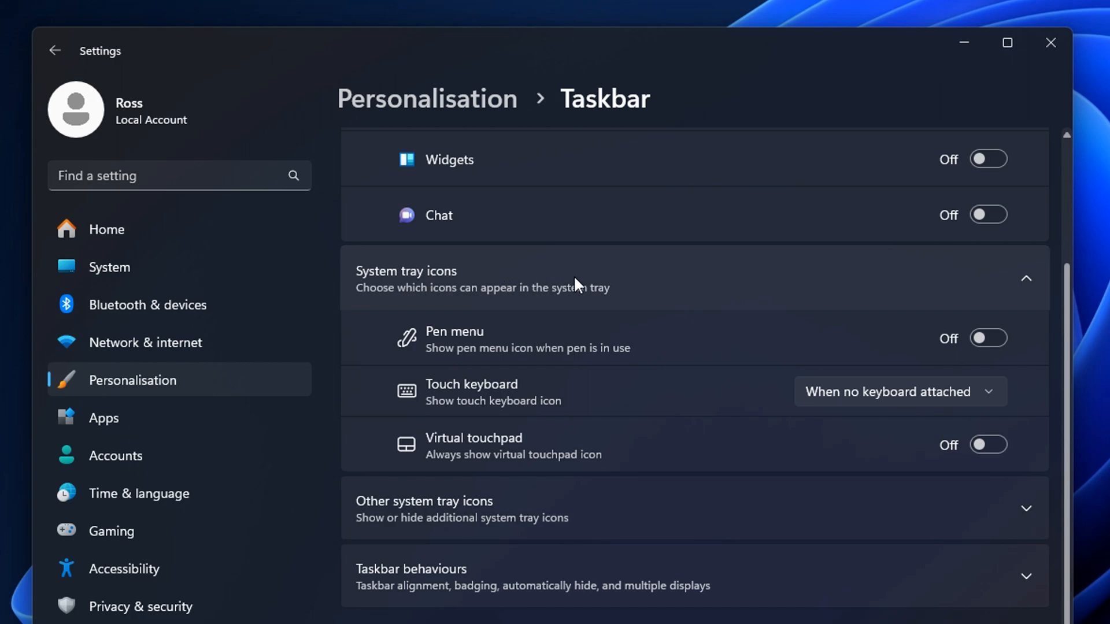
{"action": "mouse_move", "coordinate": [890, 463]}
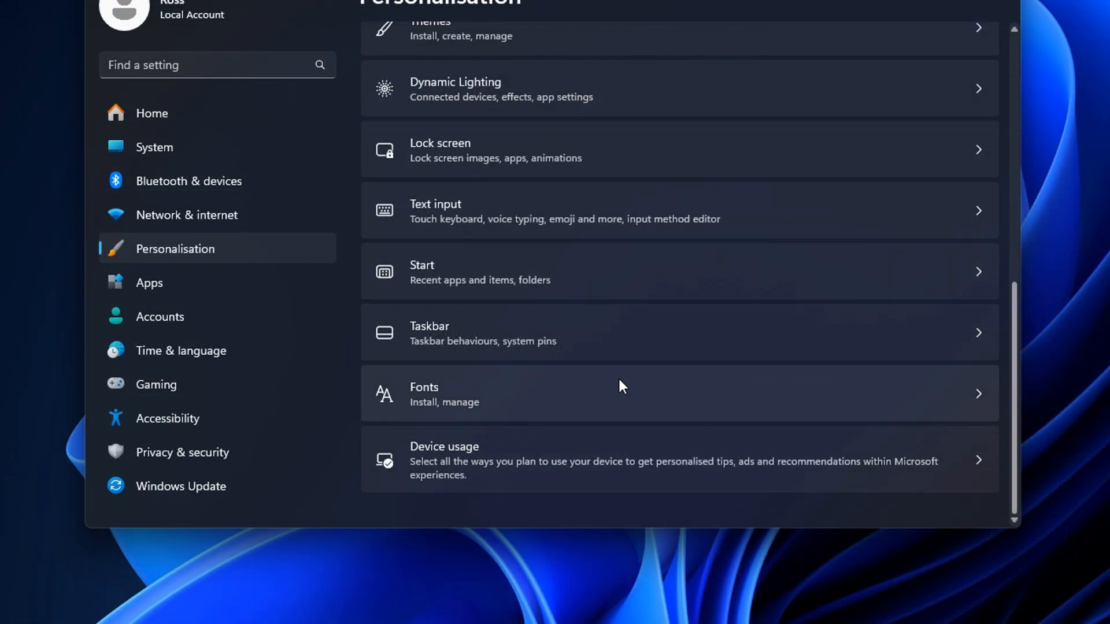
{"action": "mouse_move", "coordinate": [633, 466]}
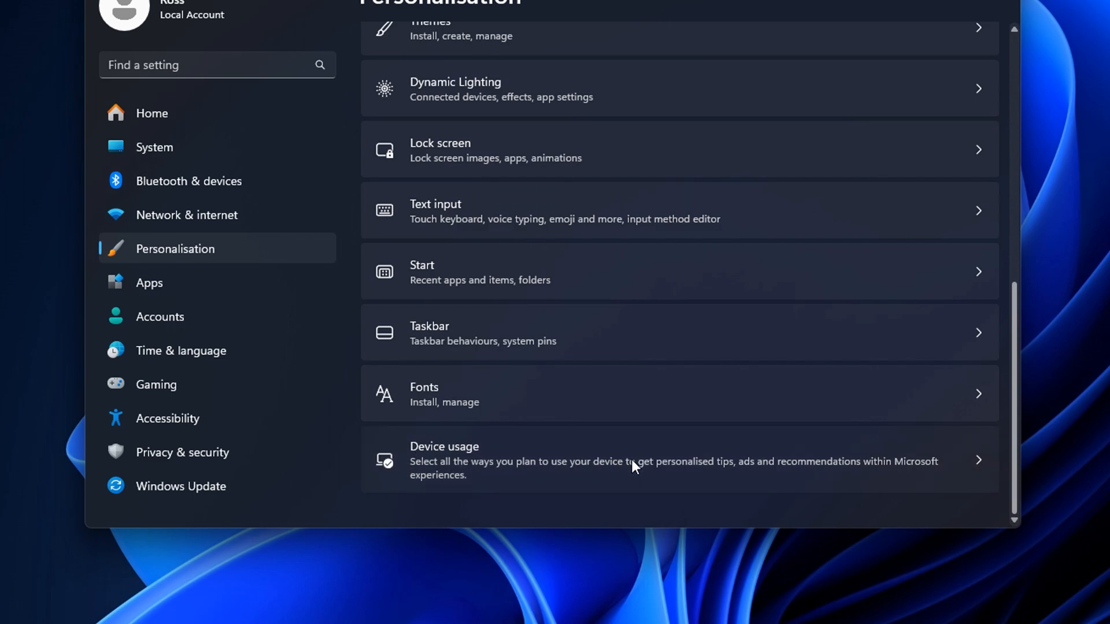
{"action": "left_click", "coordinate": [630, 460]}
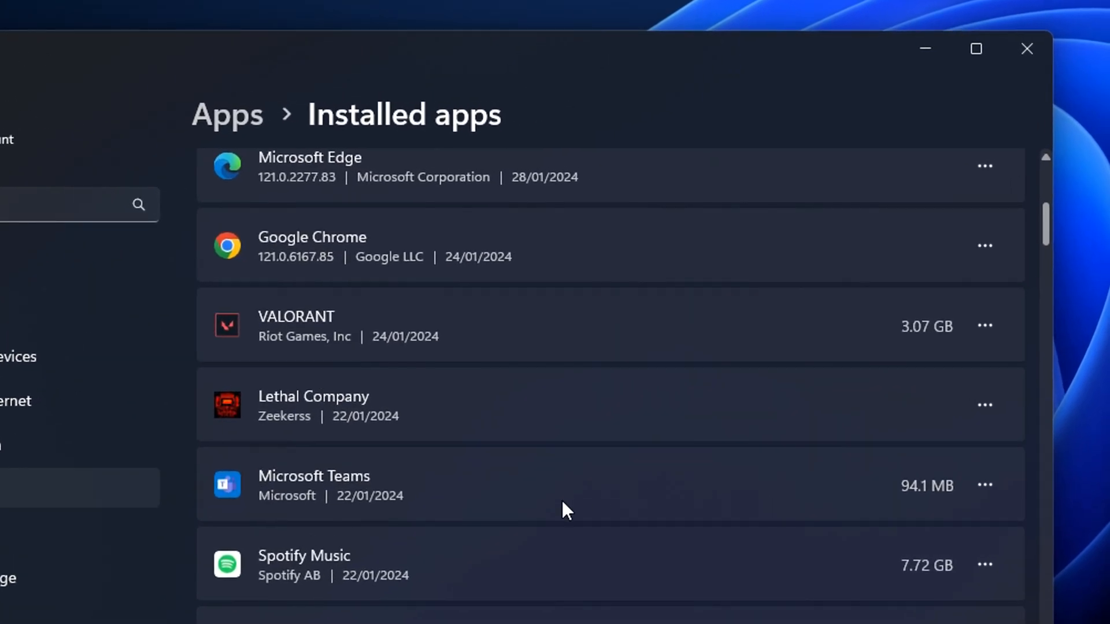
{"action": "mouse_move", "coordinate": [493, 496]}
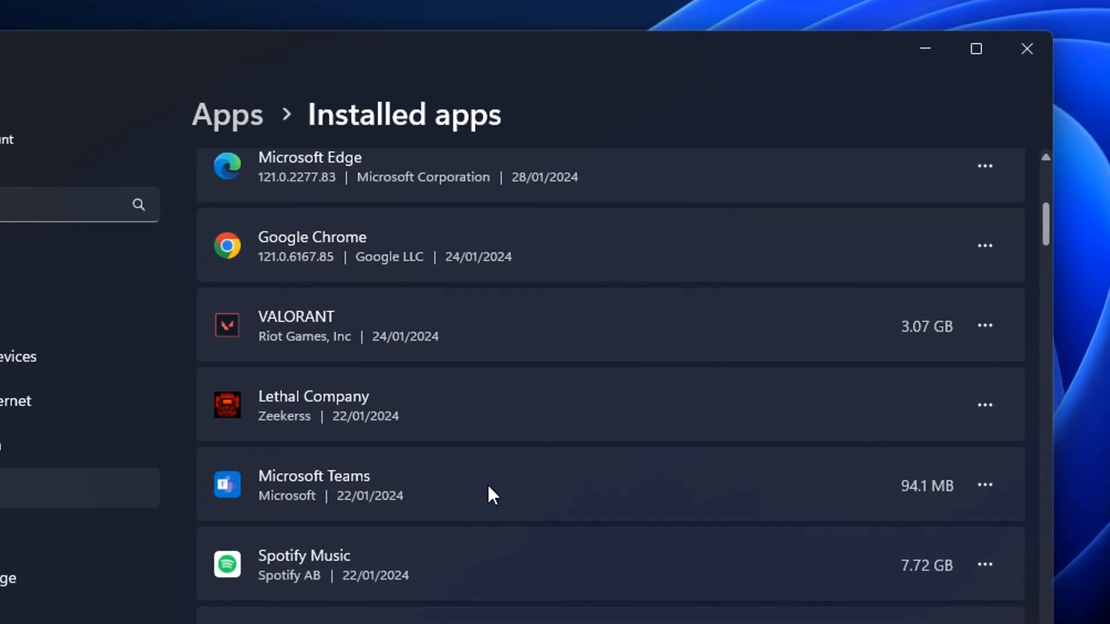
{"action": "mouse_move", "coordinate": [895, 480]}
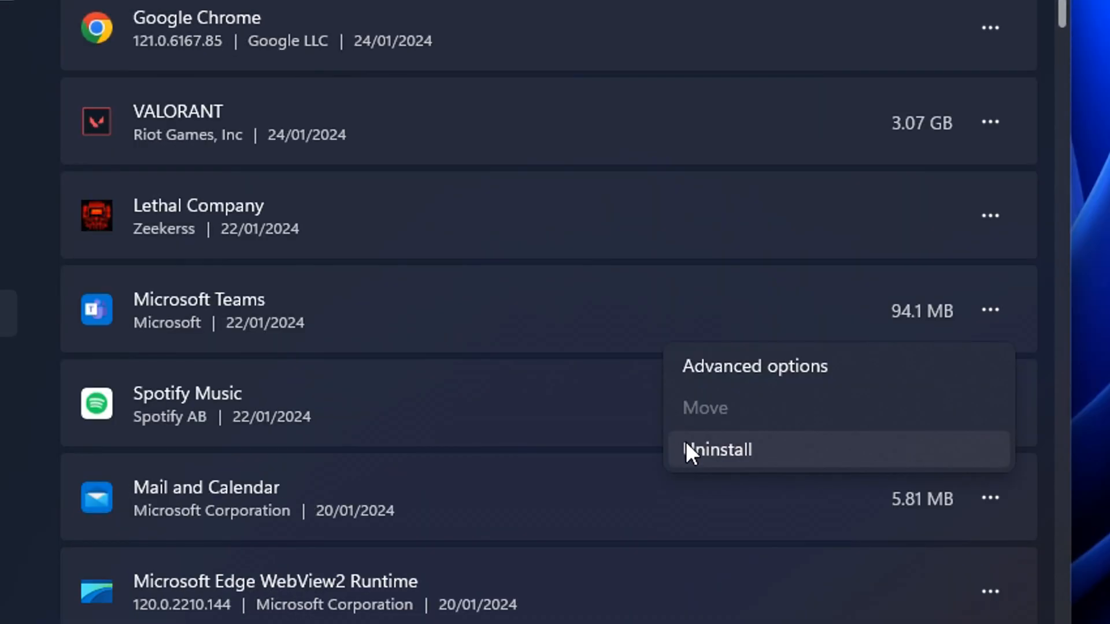
Uninstall Microsoft Teams, Camera and Microsoft Clipchamp from the Installed apps list, confirming Clipchamp's removal.
{"action": "left_click", "coordinate": [717, 450]}
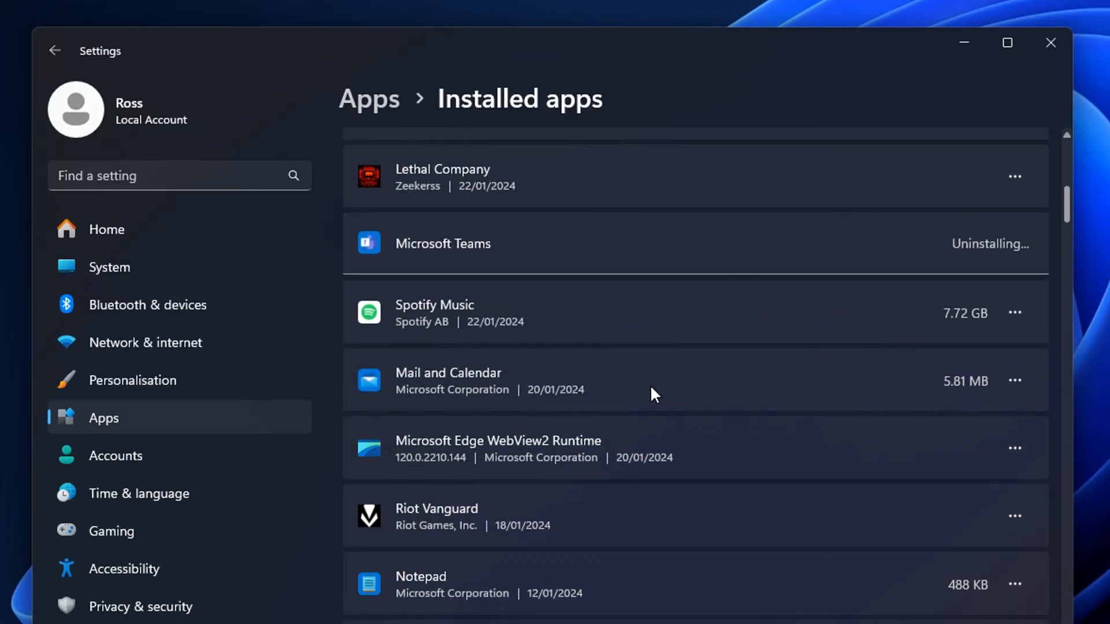
{"action": "scroll", "scroll_direction": "down", "scroll_amount": 3}
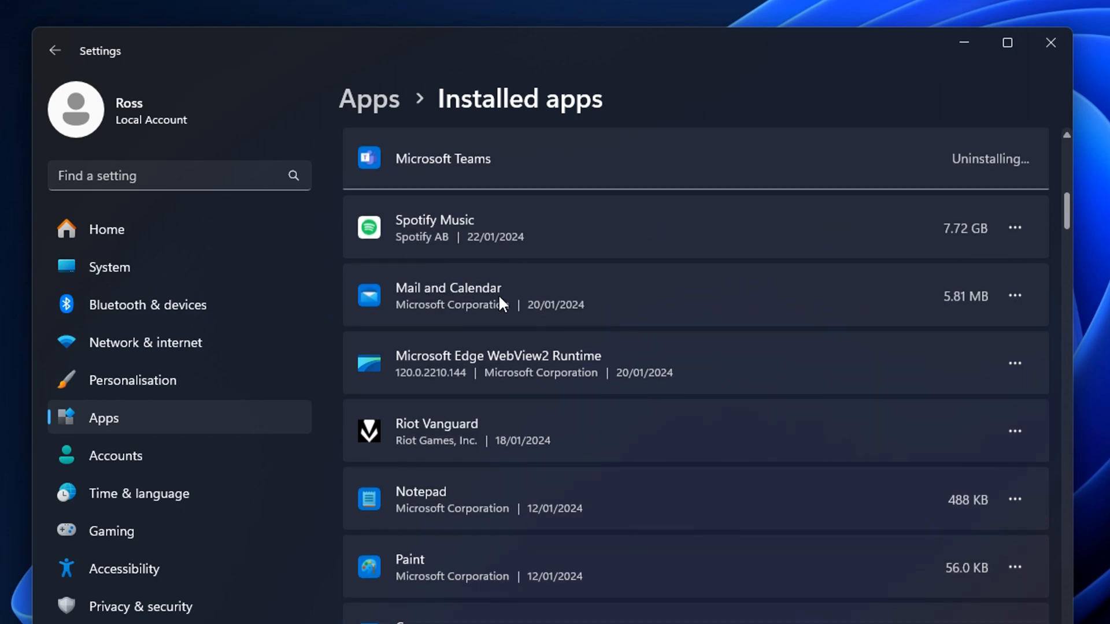
{"action": "mouse_move", "coordinate": [894, 310]}
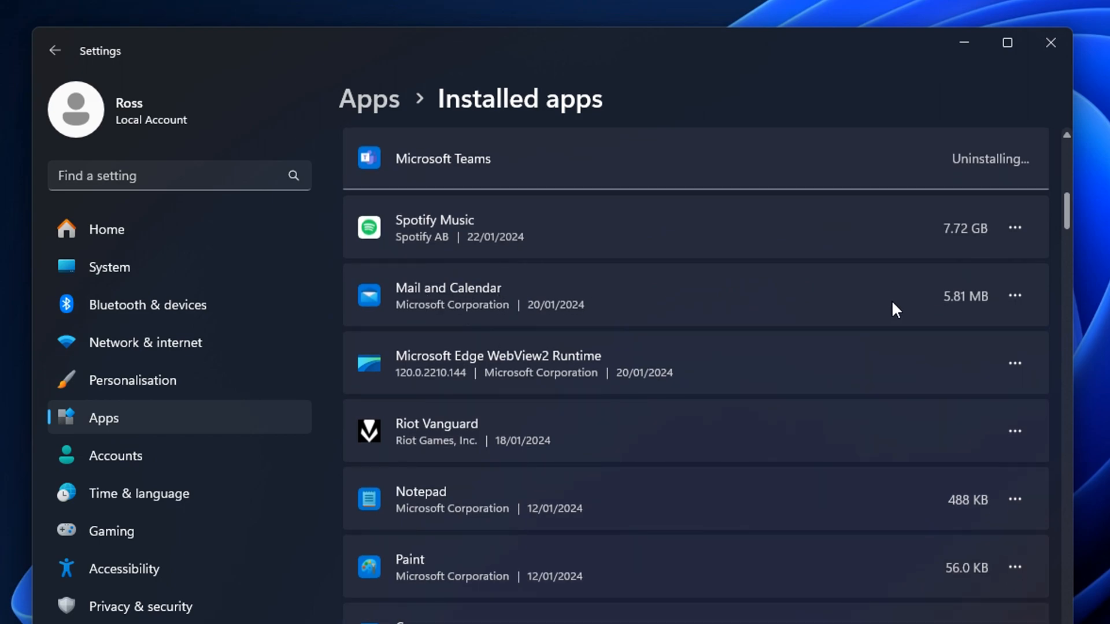
{"action": "left_click", "coordinate": [1014, 295]}
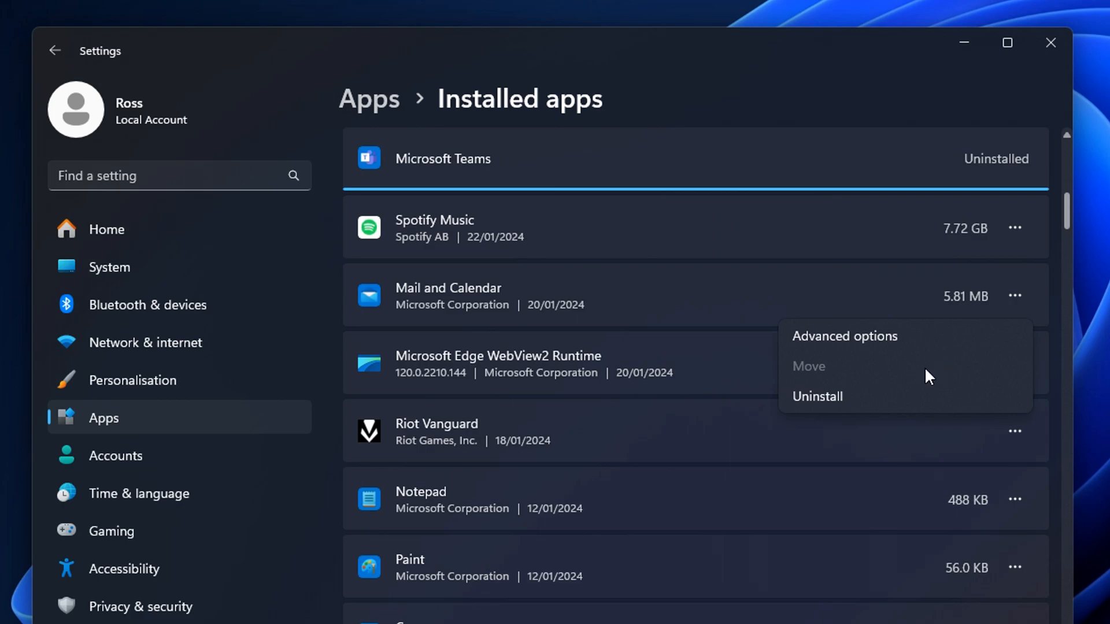
{"action": "scroll", "scroll_direction": "down", "scroll_amount": 3}
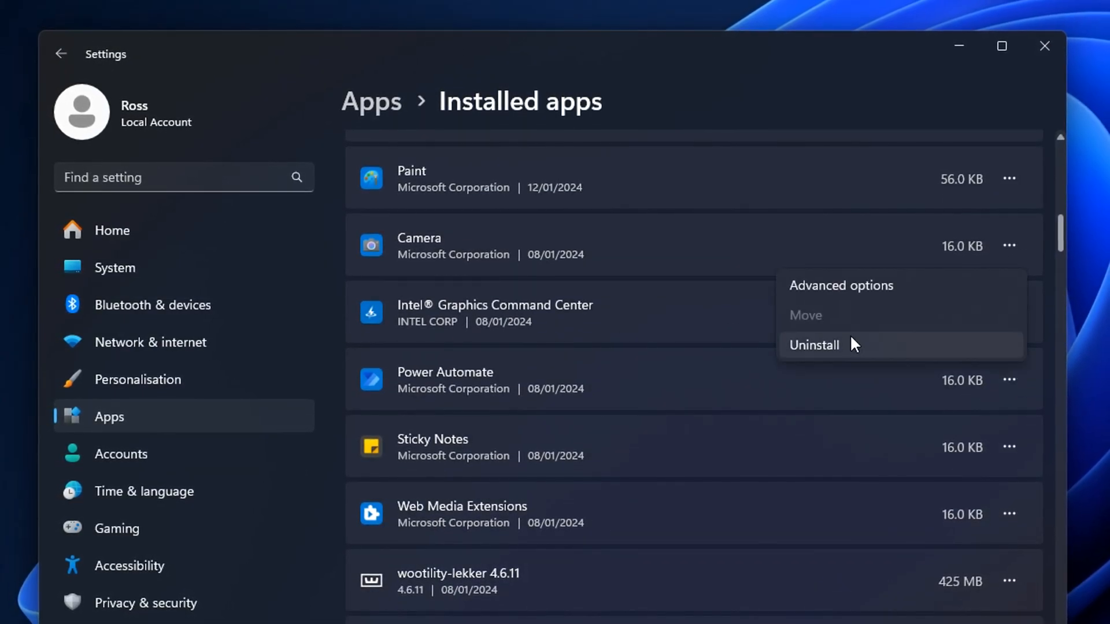
{"action": "left_click", "coordinate": [814, 345]}
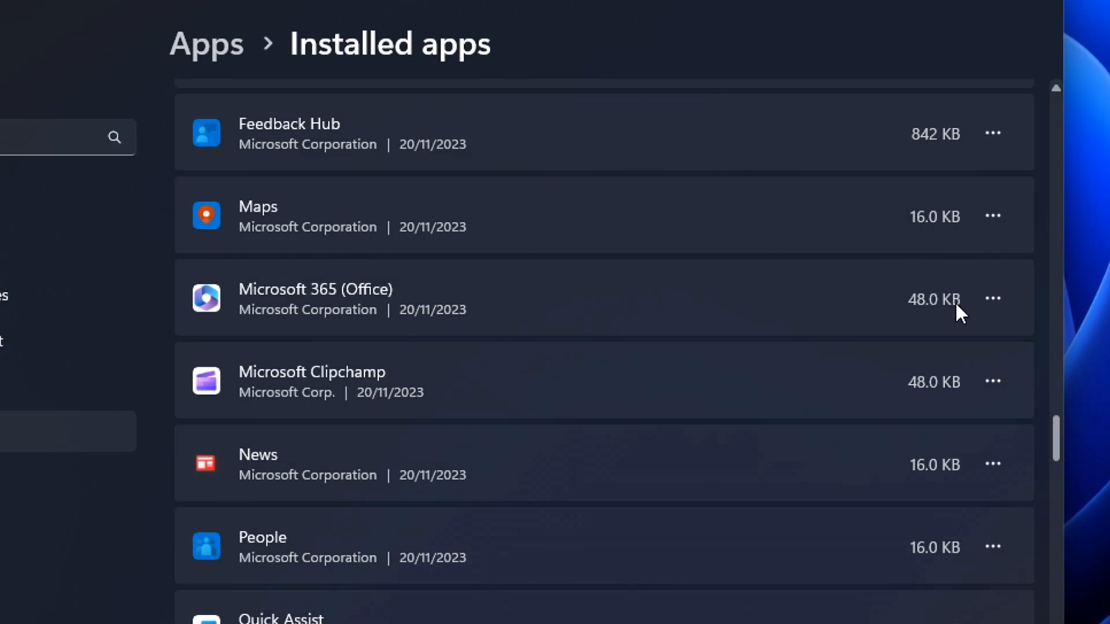
{"action": "left_click", "coordinate": [992, 465]}
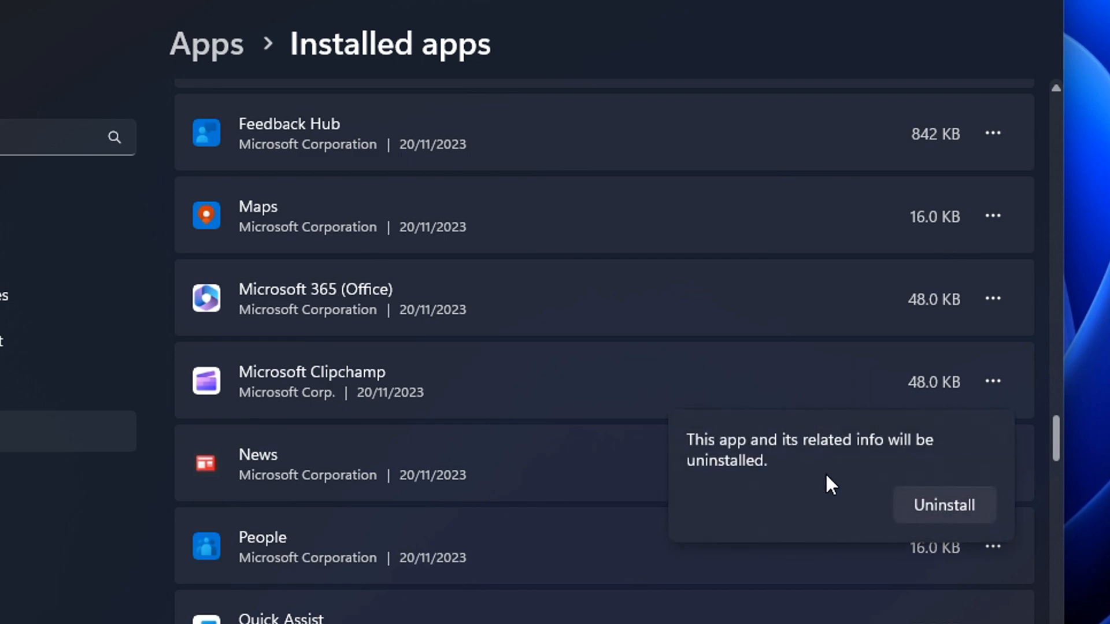
{"action": "left_click", "coordinate": [944, 505]}
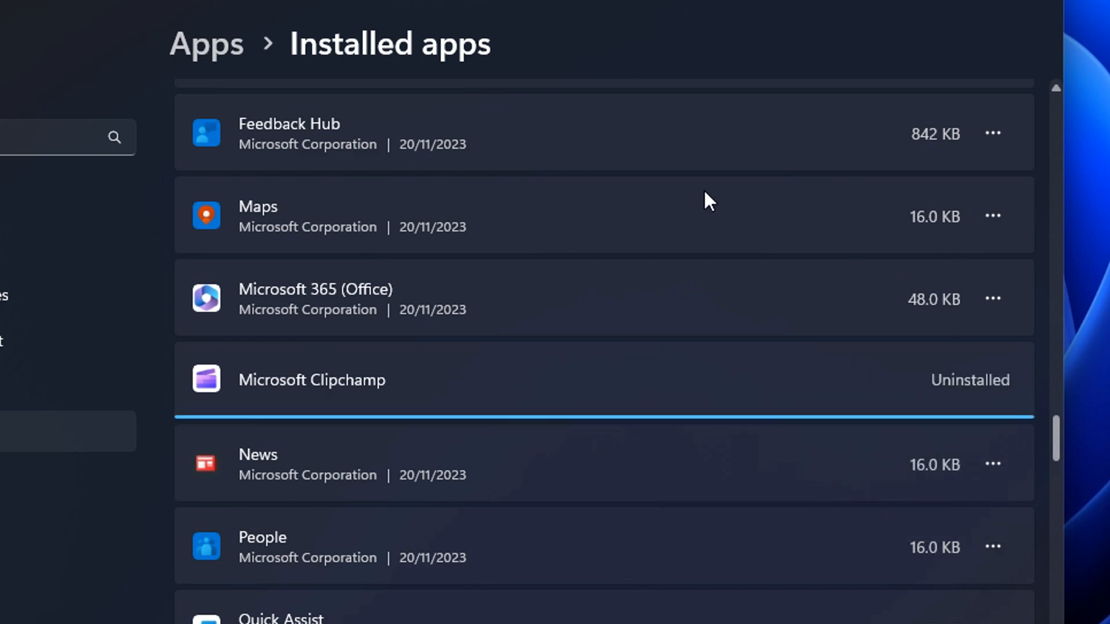
{"action": "mouse_move", "coordinate": [375, 428]}
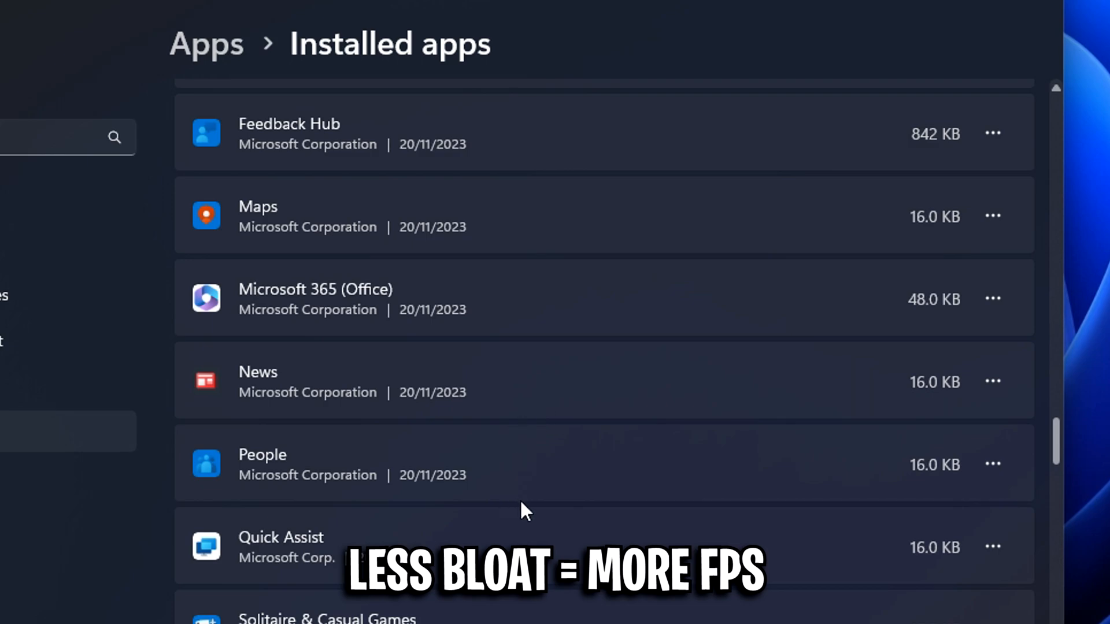
In Apps > Startup, switch Microsoft Edge and Microsoft OneDrive to Off.
{"action": "left_click", "coordinate": [54, 49]}
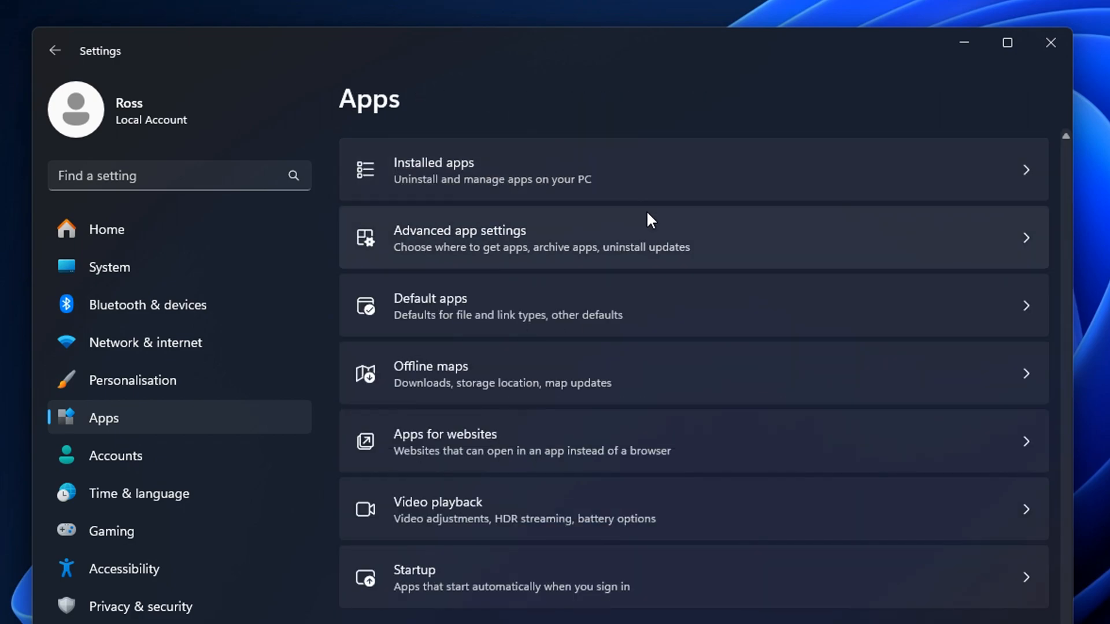
{"action": "scroll", "scroll_direction": "down", "scroll_amount": 3}
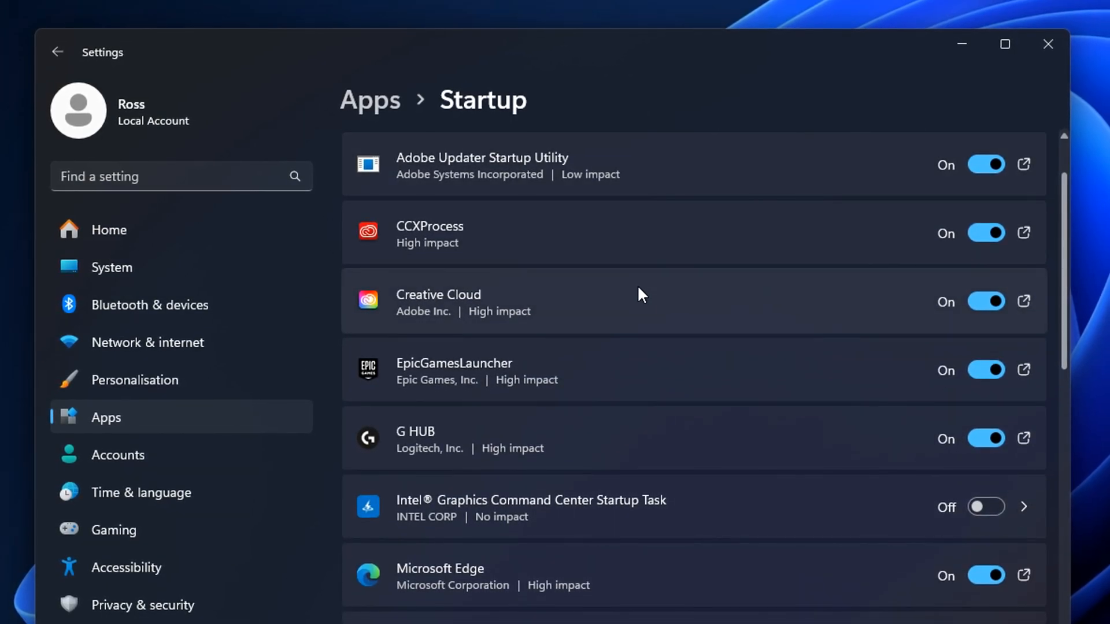
{"action": "scroll", "scroll_direction": "down", "scroll_amount": 3}
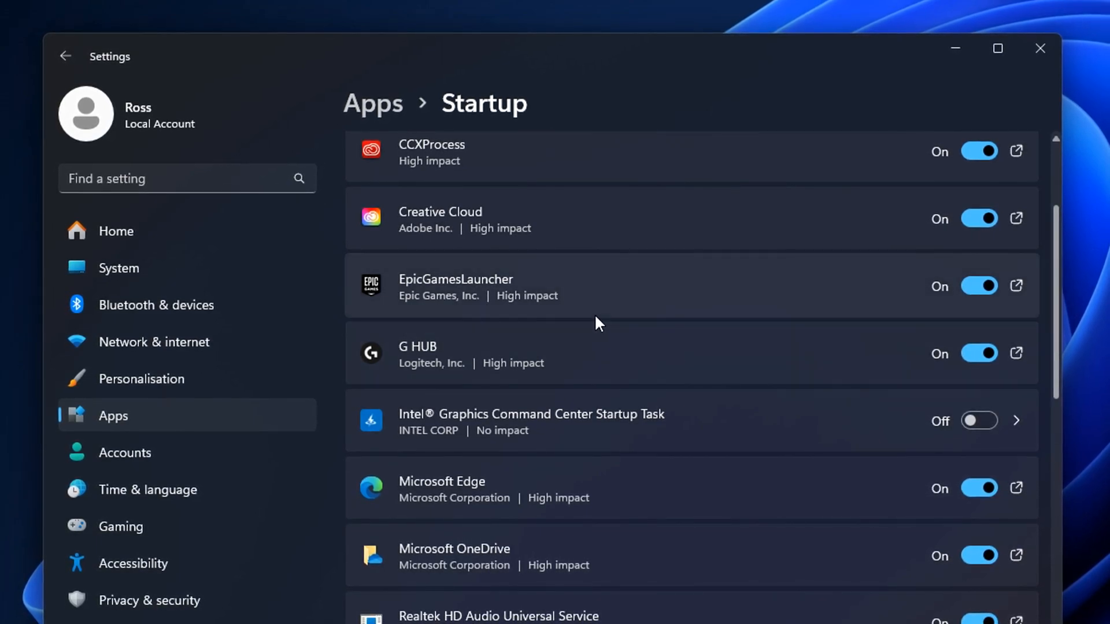
{"action": "scroll", "scroll_direction": "down", "scroll_amount": 3}
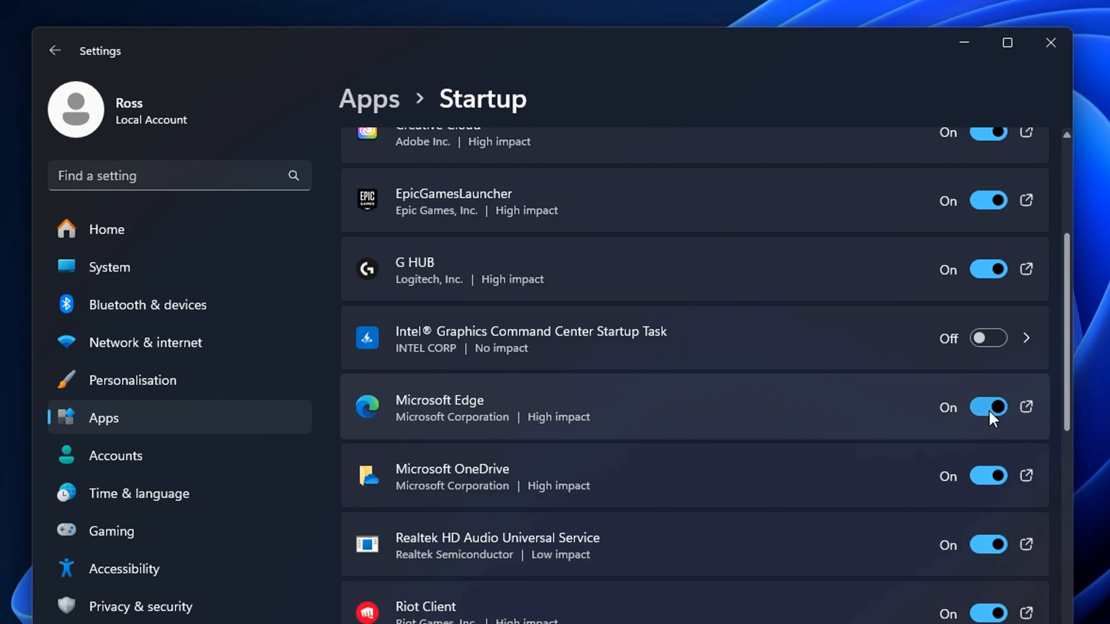
{"action": "mouse_move", "coordinate": [995, 414]}
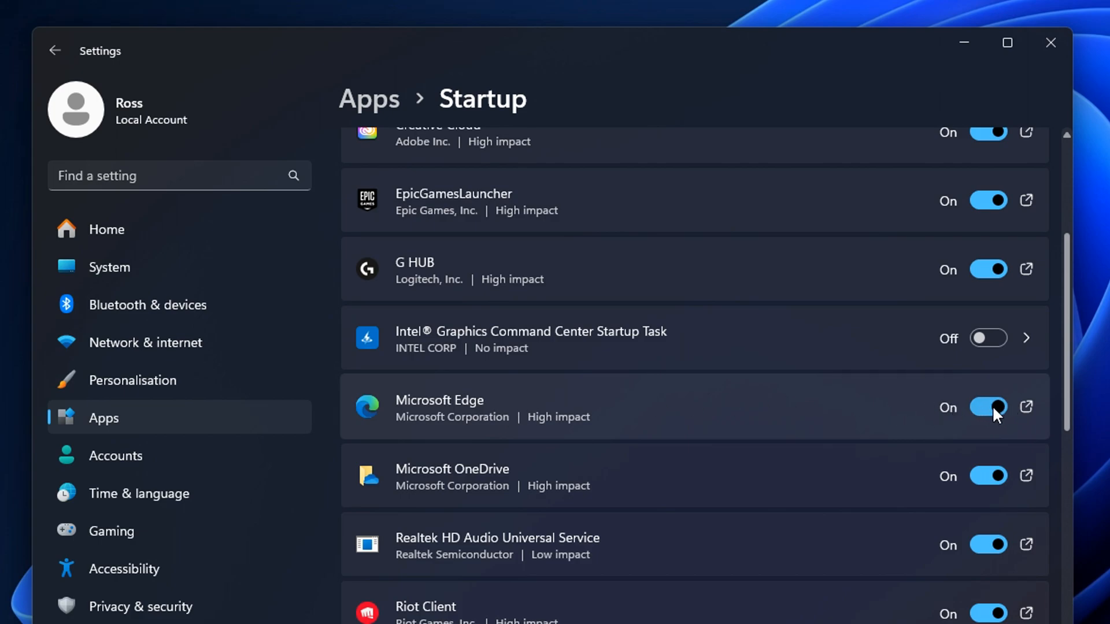
{"action": "scroll", "scroll_direction": "down", "scroll_amount": 3}
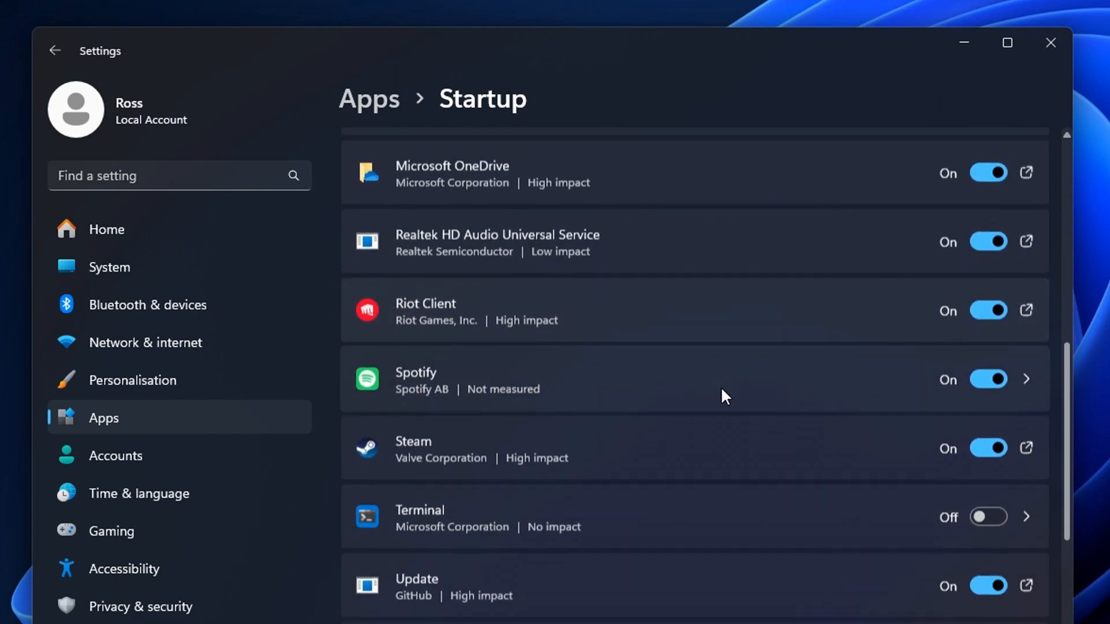
{"action": "scroll", "scroll_direction": "down", "scroll_amount": 3}
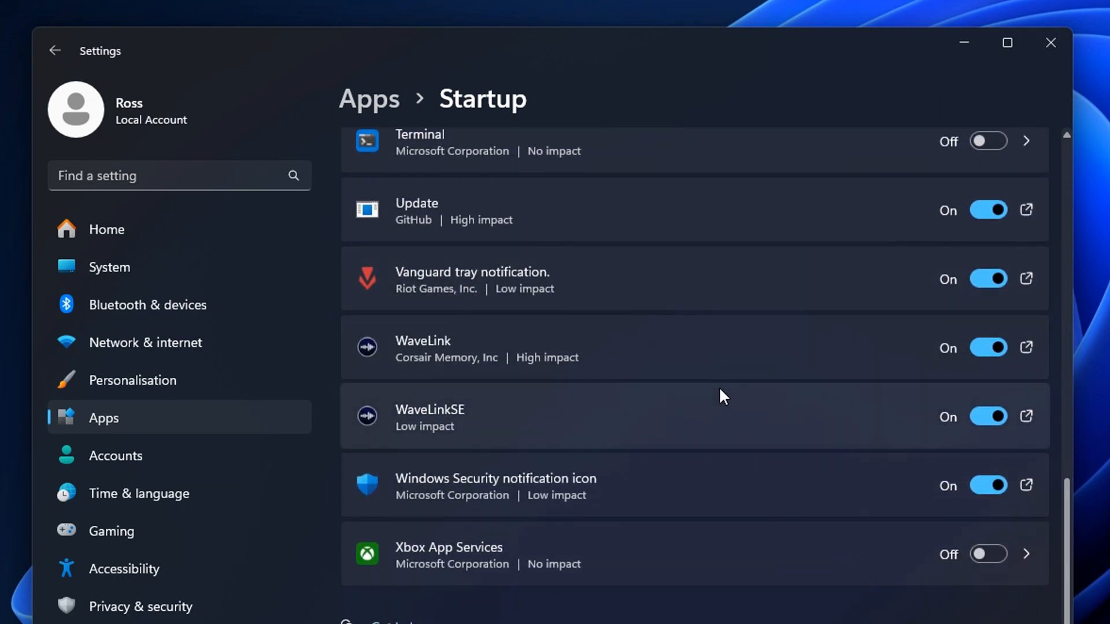
{"action": "scroll", "scroll_direction": "up", "scroll_amount": 3}
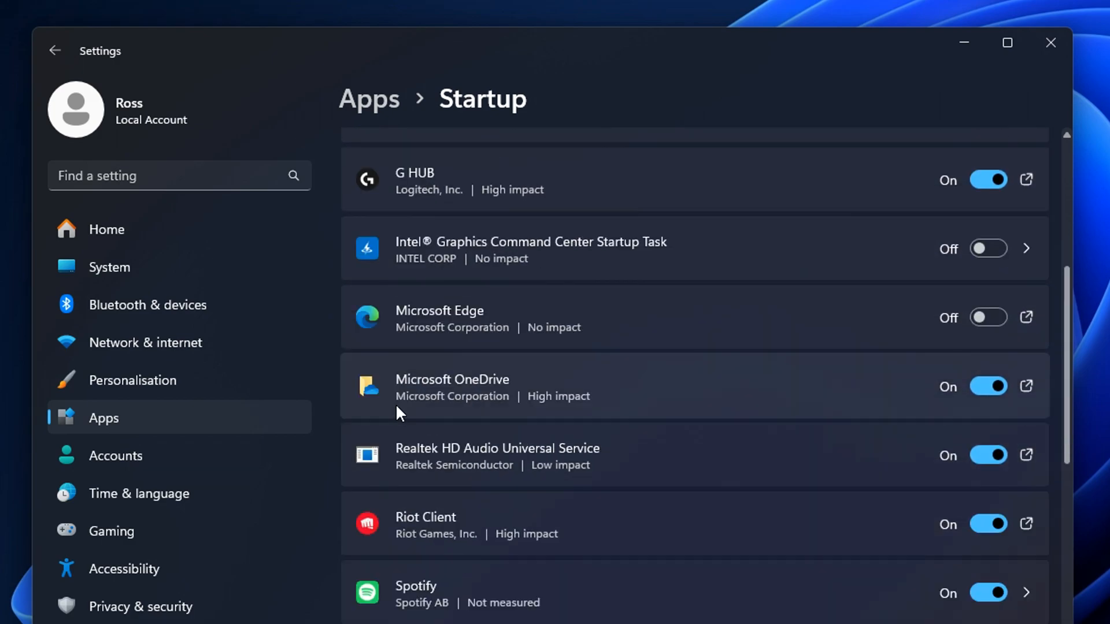
{"action": "mouse_move", "coordinate": [538, 383]}
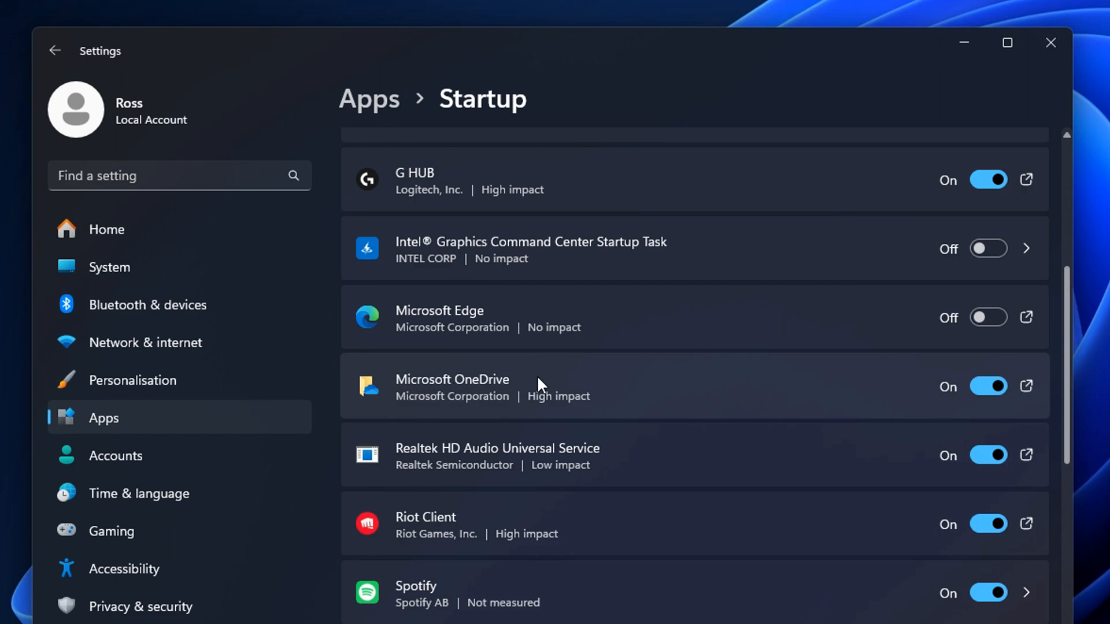
{"action": "mouse_move", "coordinate": [832, 405]}
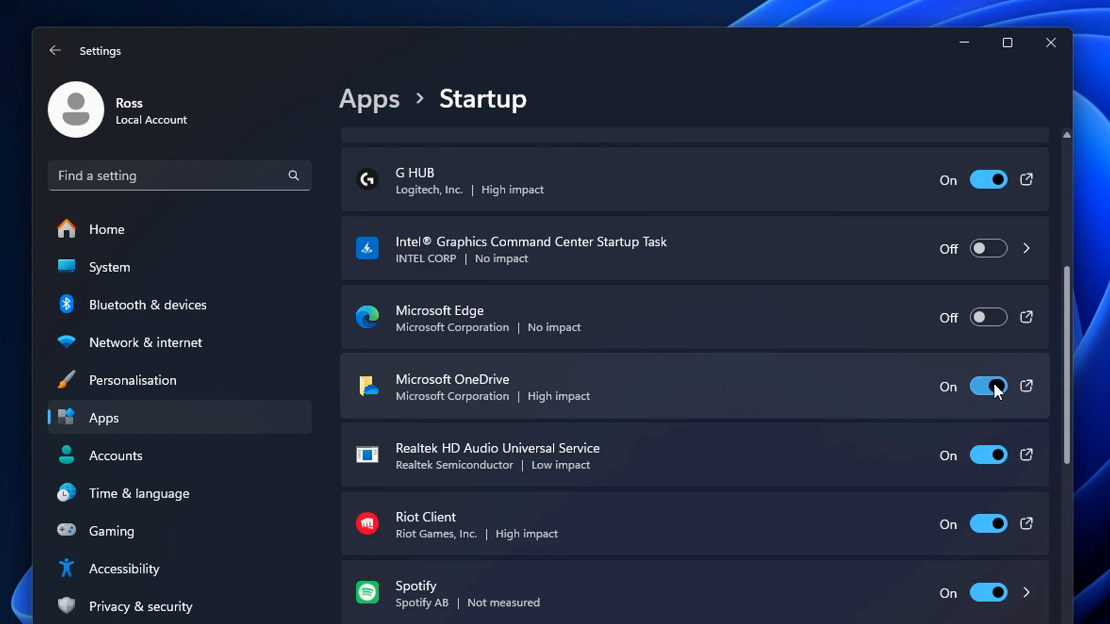
{"action": "left_click", "coordinate": [989, 386]}
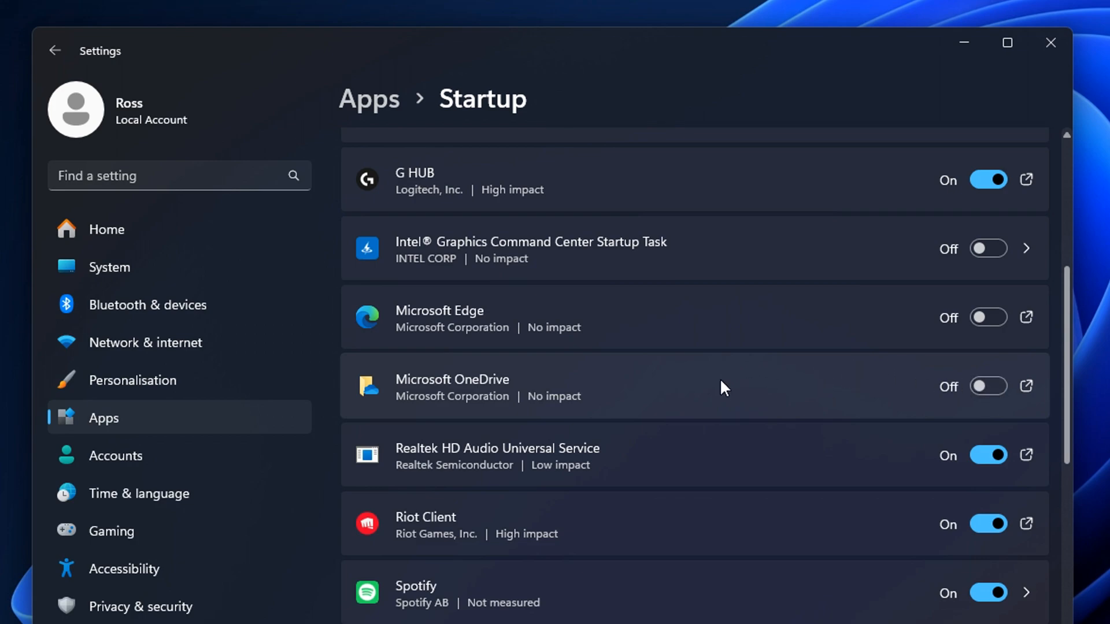
{"action": "mouse_move", "coordinate": [718, 401]}
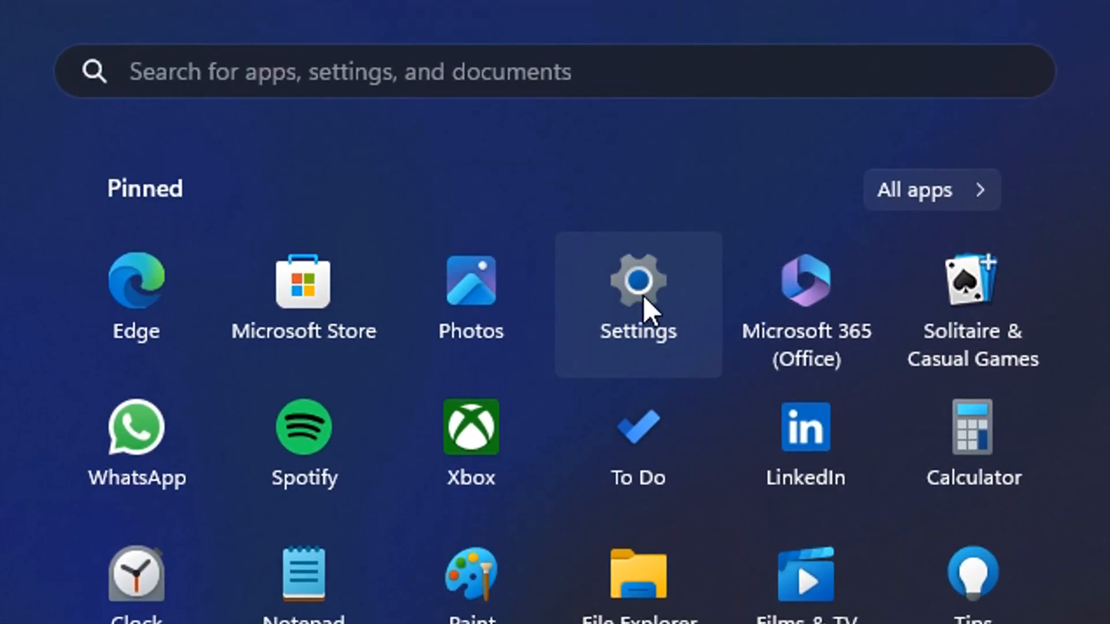
Under Notifications > Additional settings, untick the Windows welcome experience and device-setup suggestions, then return to System.
{"action": "left_click", "coordinate": [636, 290]}
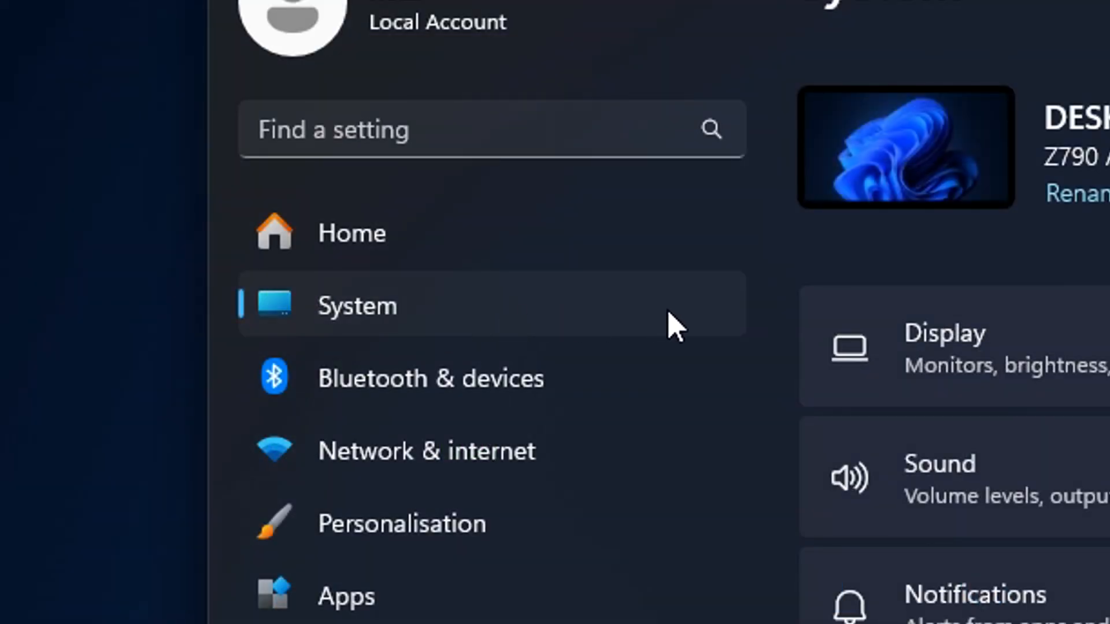
{"action": "left_click", "coordinate": [974, 595]}
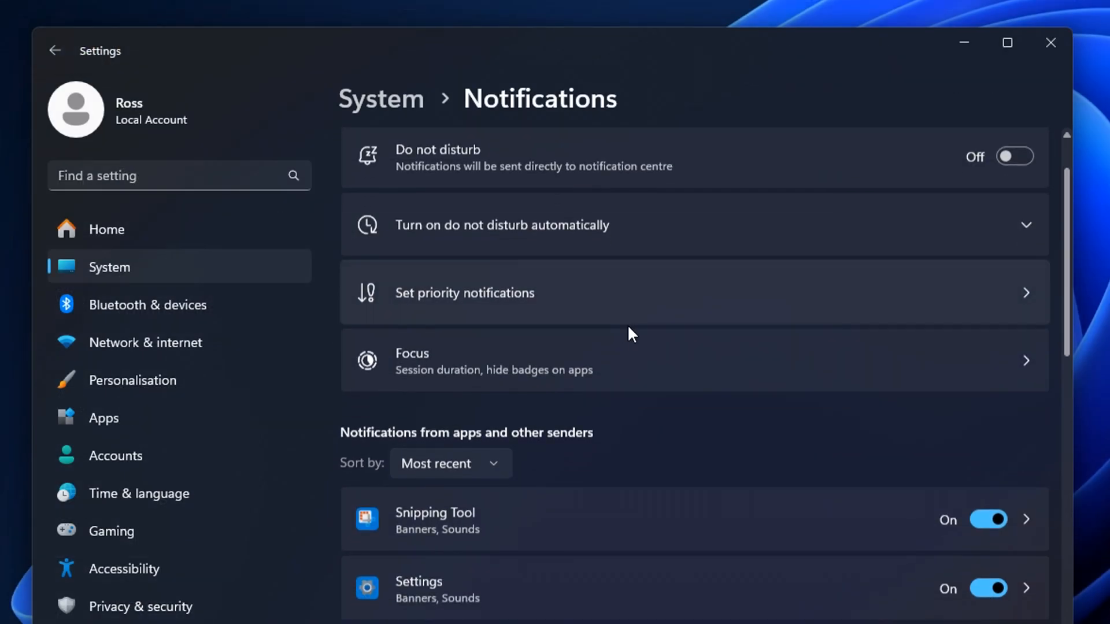
{"action": "scroll", "scroll_direction": "down", "scroll_amount": 3}
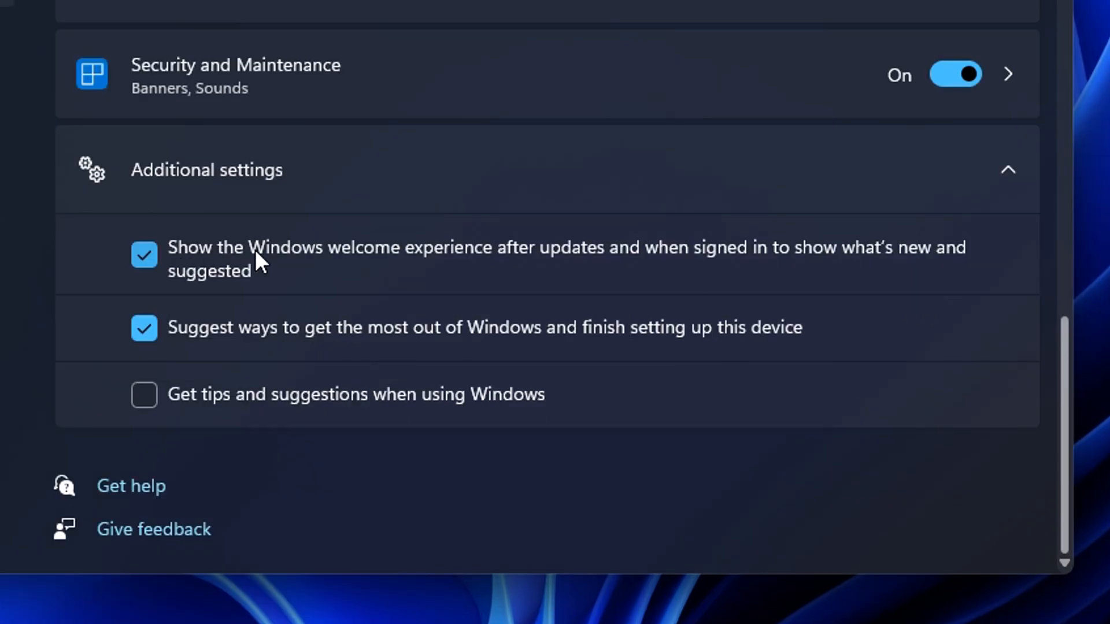
{"action": "mouse_move", "coordinate": [278, 276]}
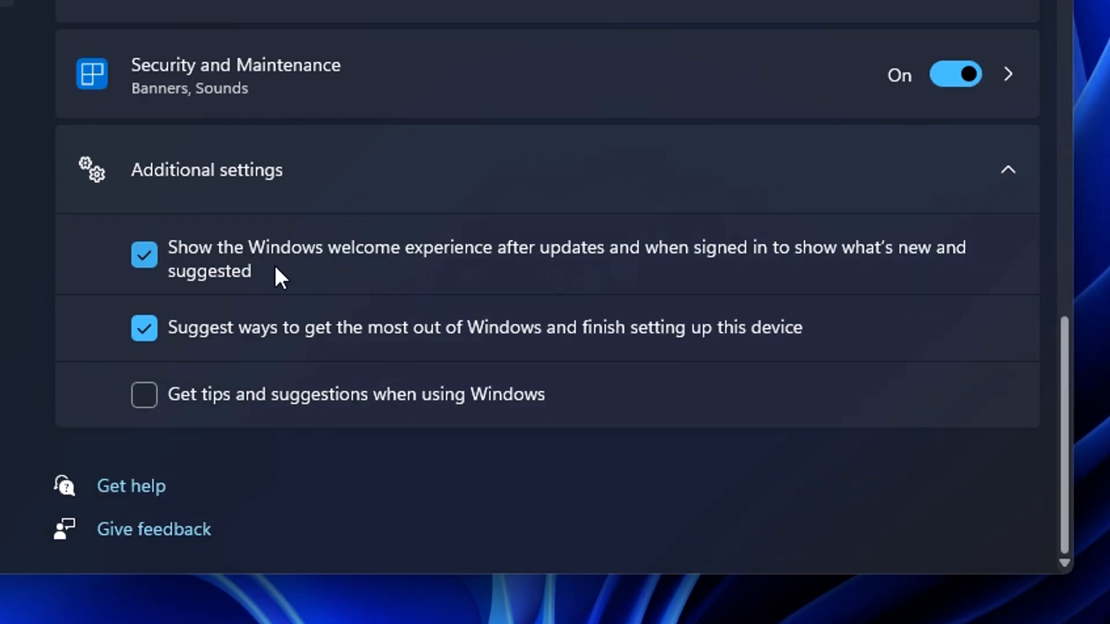
{"action": "left_click", "coordinate": [145, 255]}
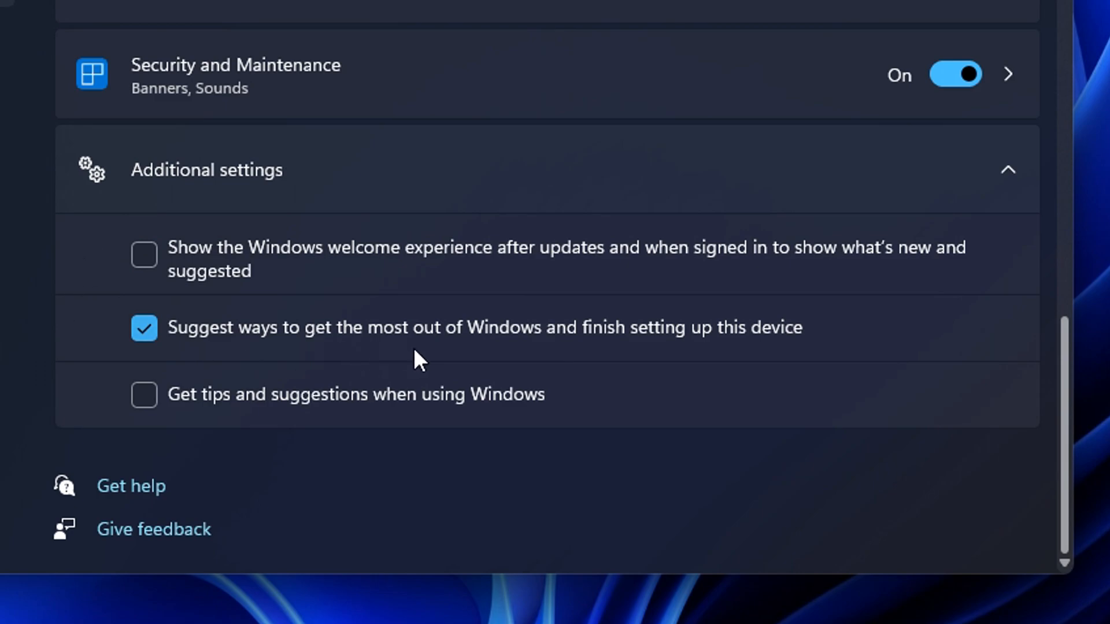
{"action": "mouse_move", "coordinate": [651, 350]}
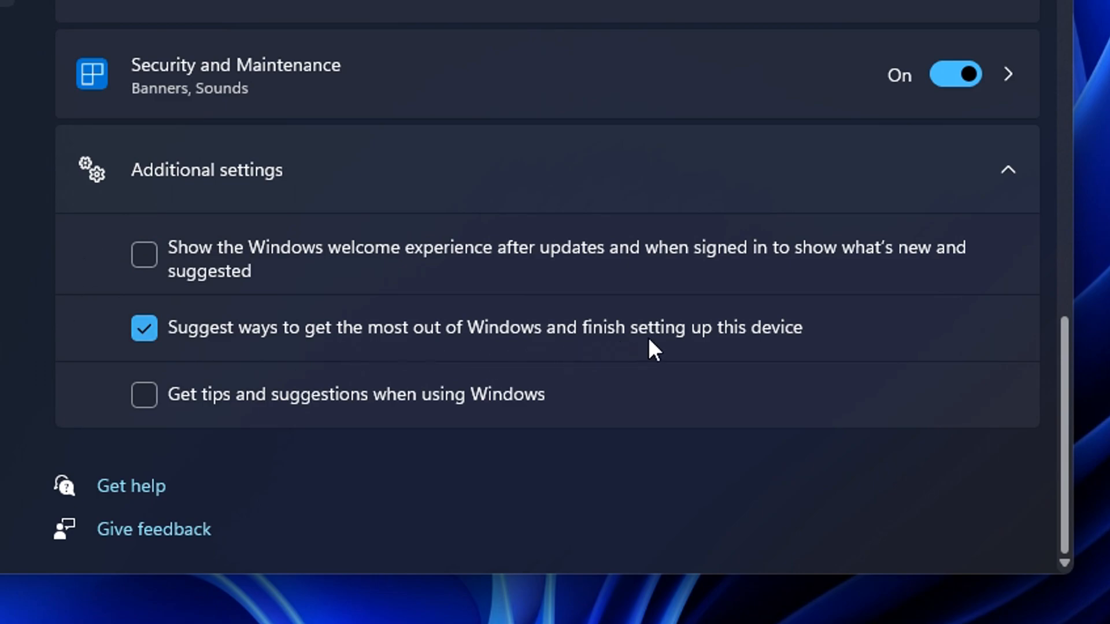
{"action": "left_click", "coordinate": [144, 327]}
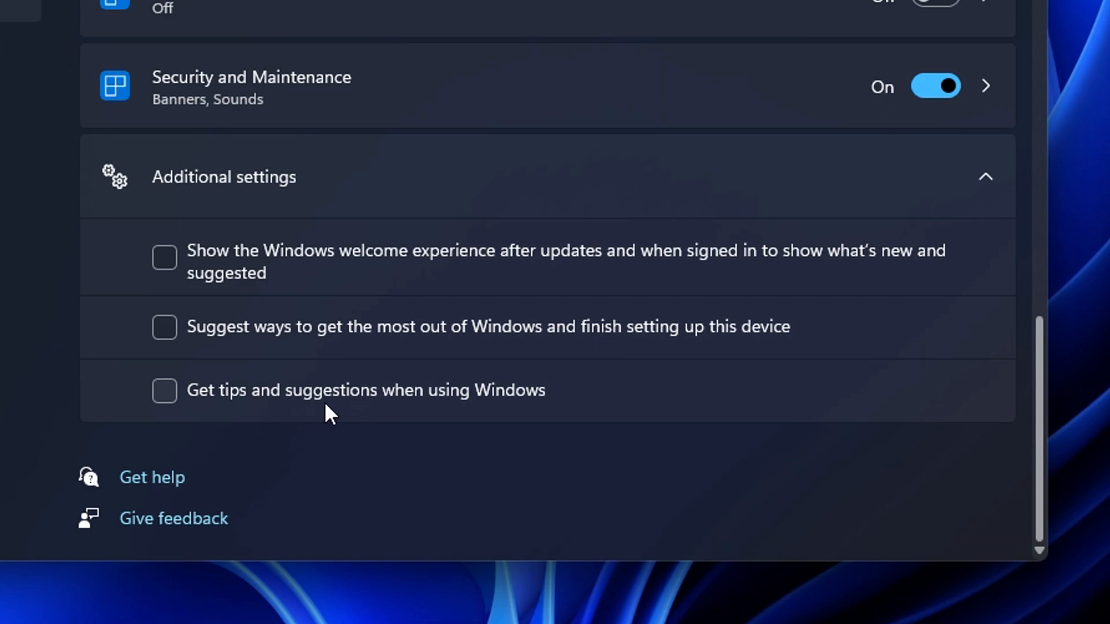
{"action": "scroll", "scroll_direction": "up", "scroll_amount": 3}
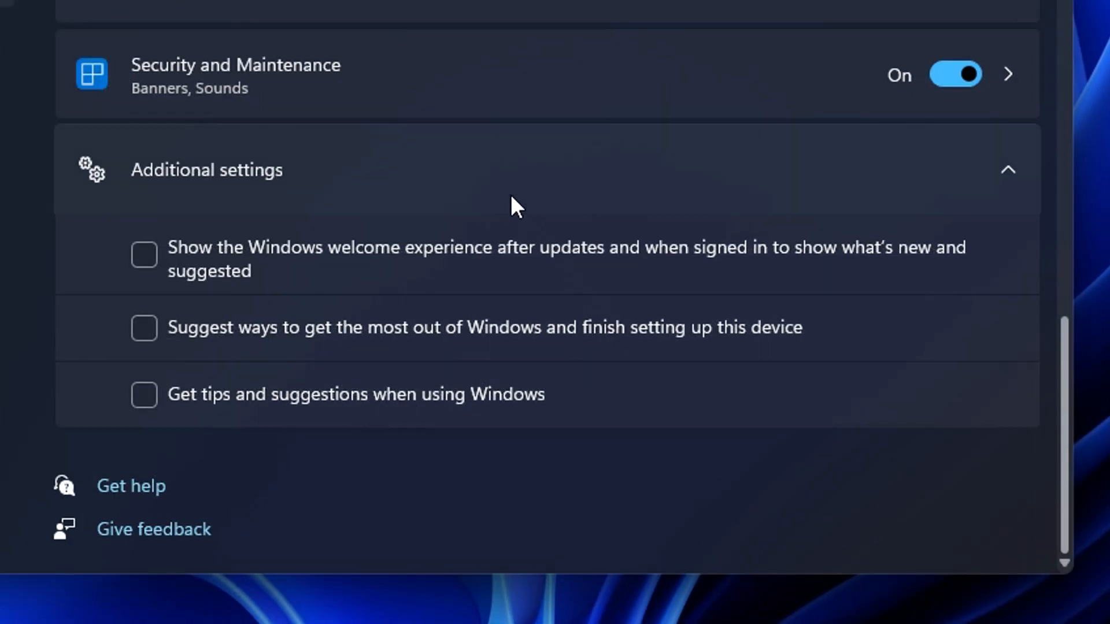
{"action": "mouse_move", "coordinate": [473, 301]}
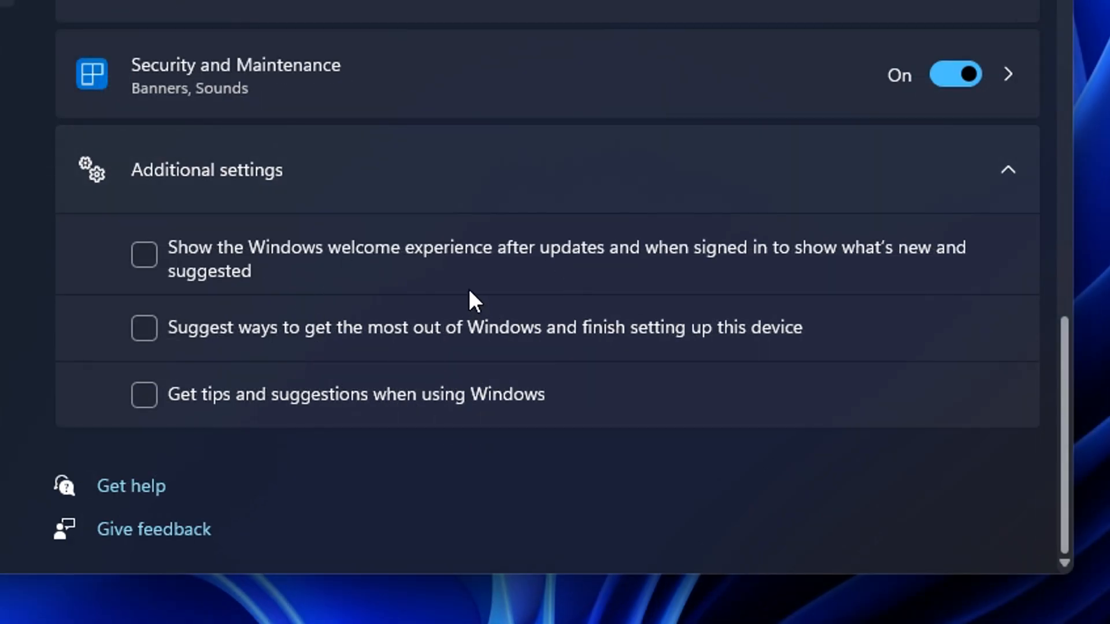
{"action": "left_click", "coordinate": [54, 50]}
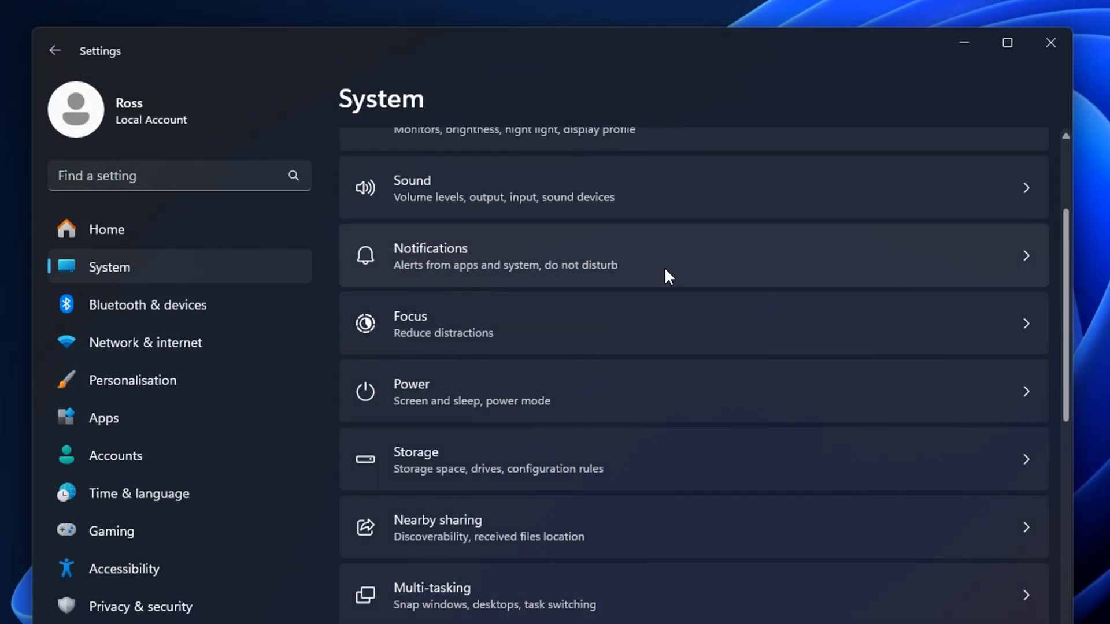
{"action": "mouse_move", "coordinate": [496, 408]}
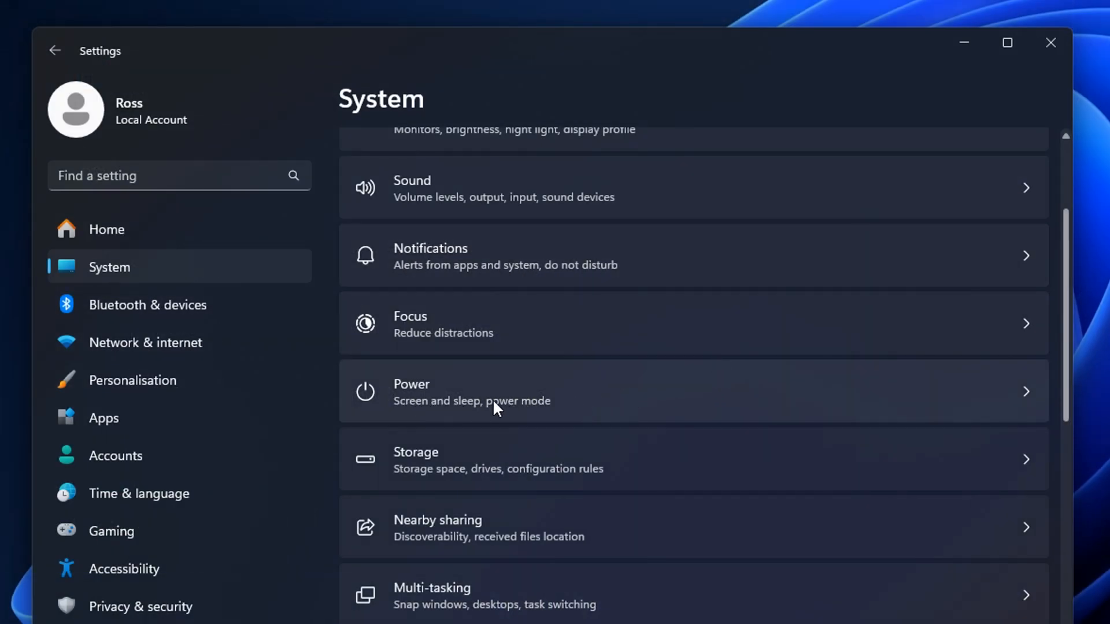
In System > Power, set Power mode to Best performance.
{"action": "left_click", "coordinate": [471, 391]}
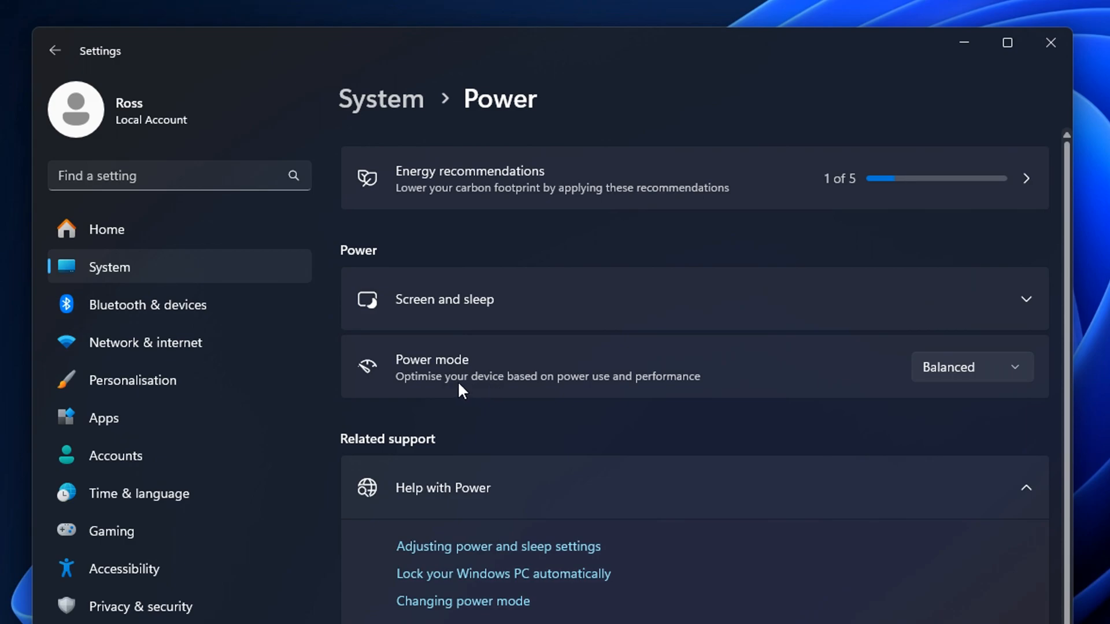
{"action": "mouse_move", "coordinate": [727, 388]}
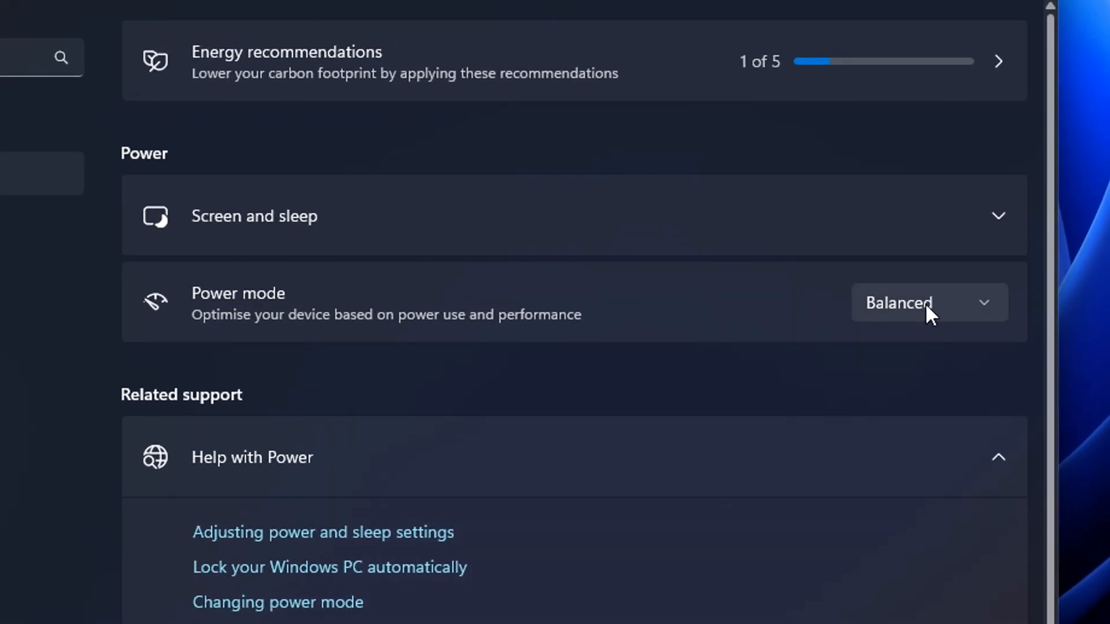
{"action": "mouse_move", "coordinate": [977, 310]}
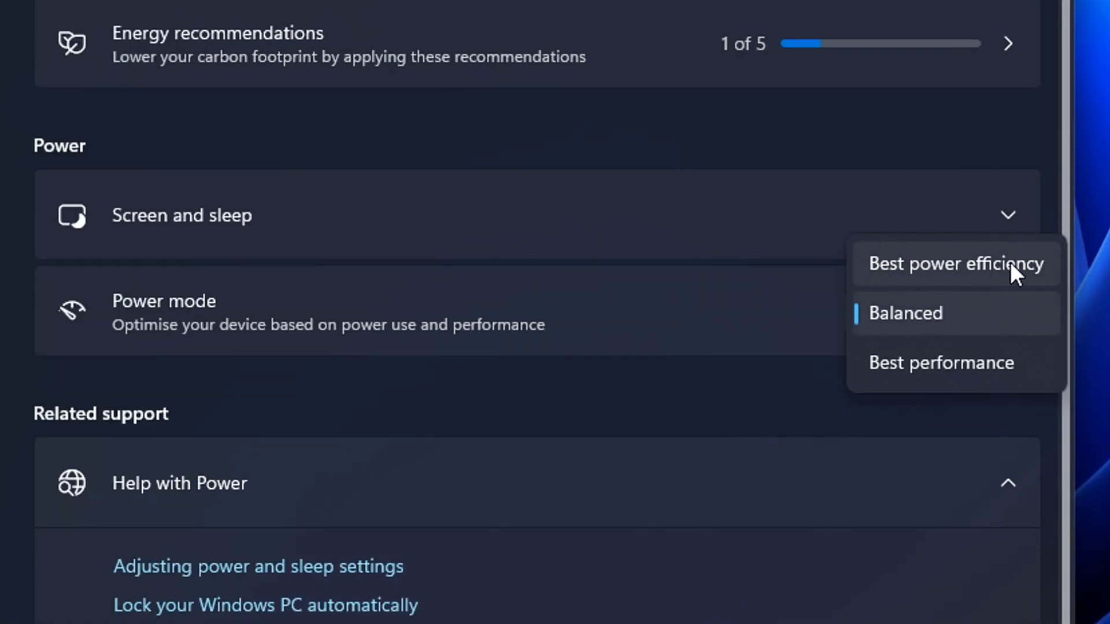
{"action": "mouse_move", "coordinate": [984, 375]}
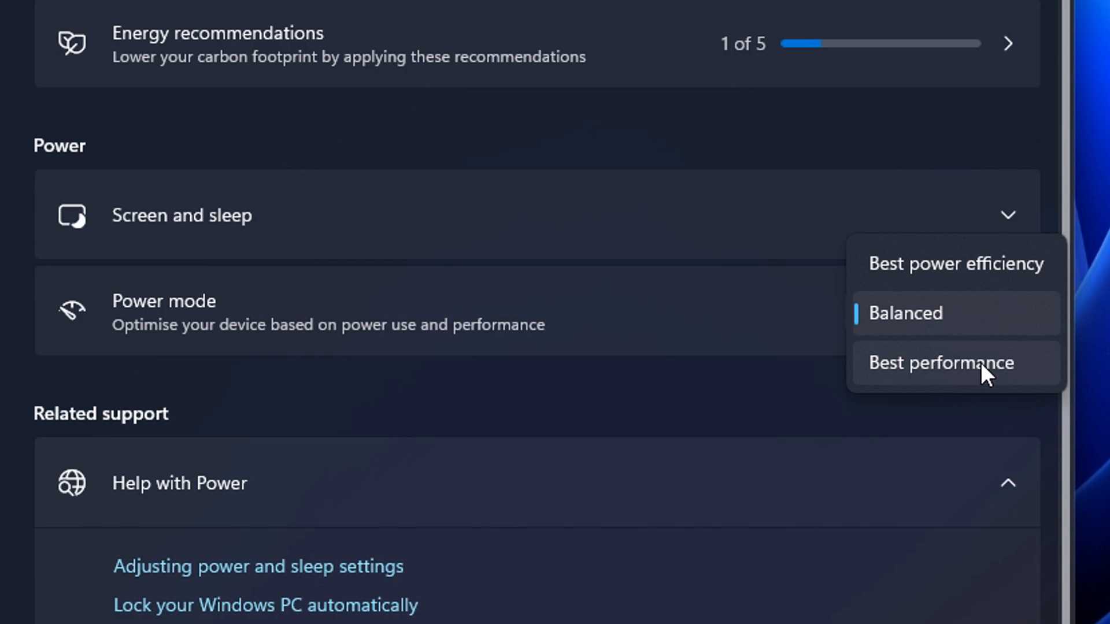
{"action": "left_click", "coordinate": [940, 363]}
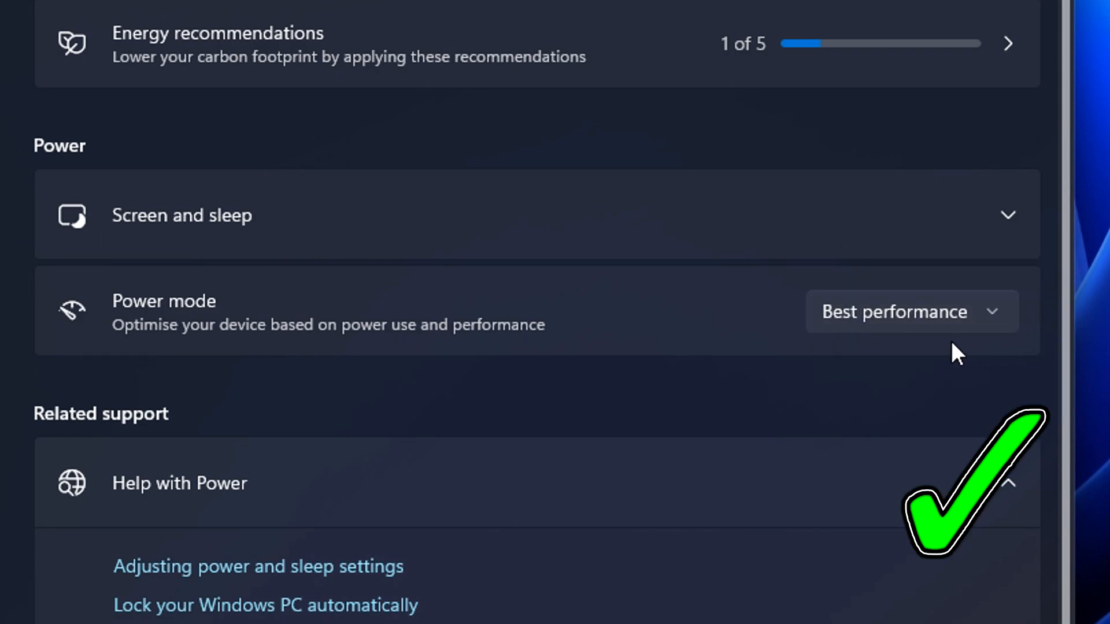
{"action": "mouse_move", "coordinate": [718, 393]}
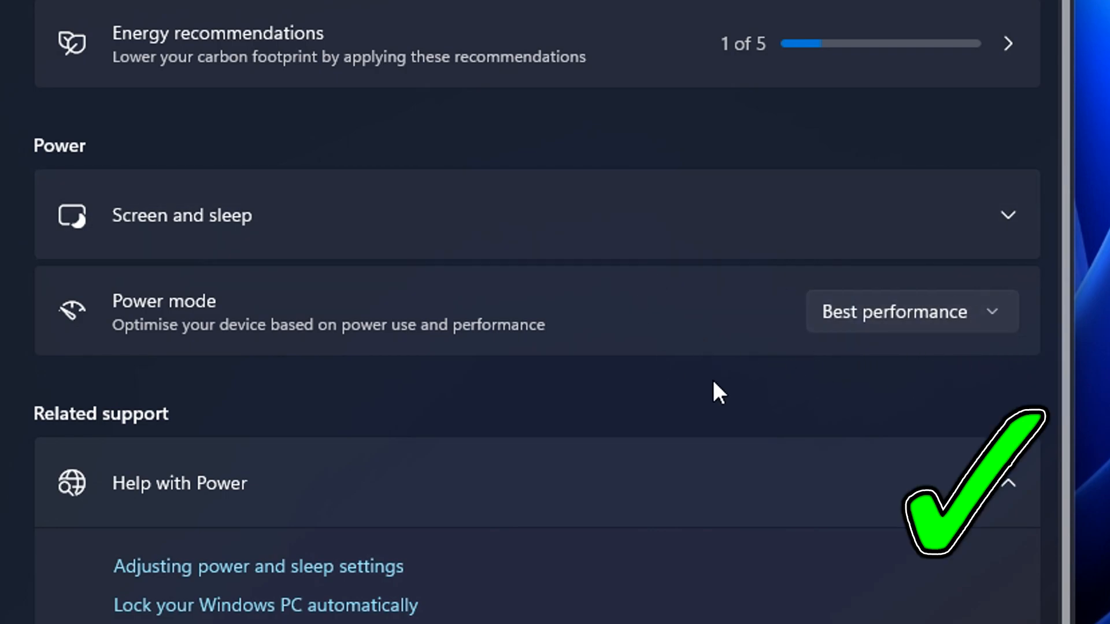
{"action": "left_click", "coordinate": [911, 311]}
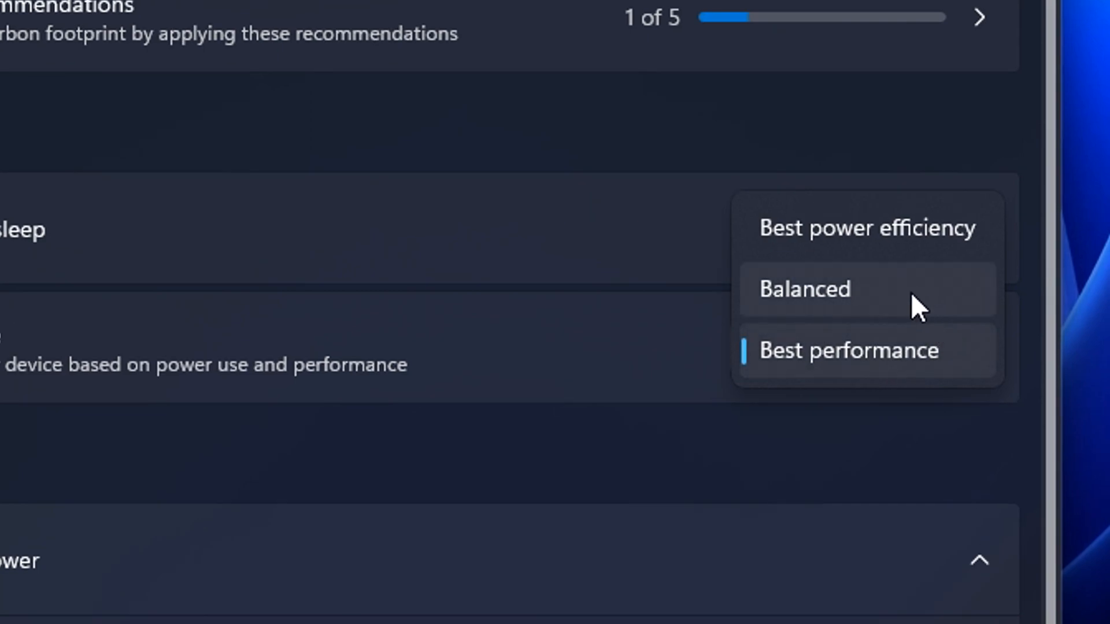
{"action": "left_click", "coordinate": [805, 289]}
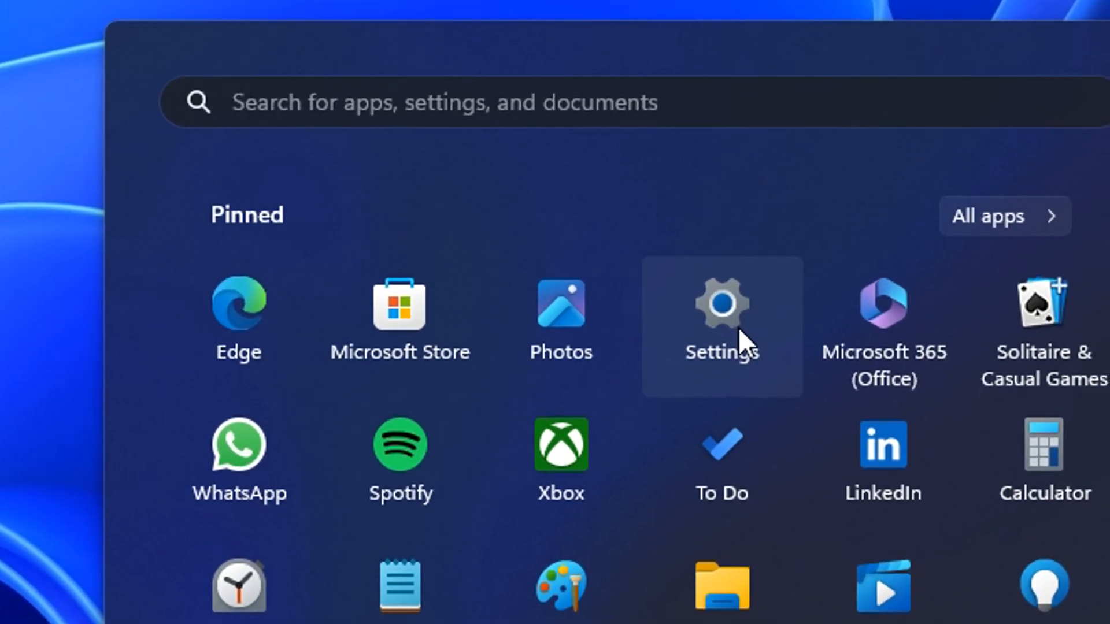
In Gaming > Game Bar, stop the controller button from opening Game Bar.
{"action": "left_click", "coordinate": [721, 306]}
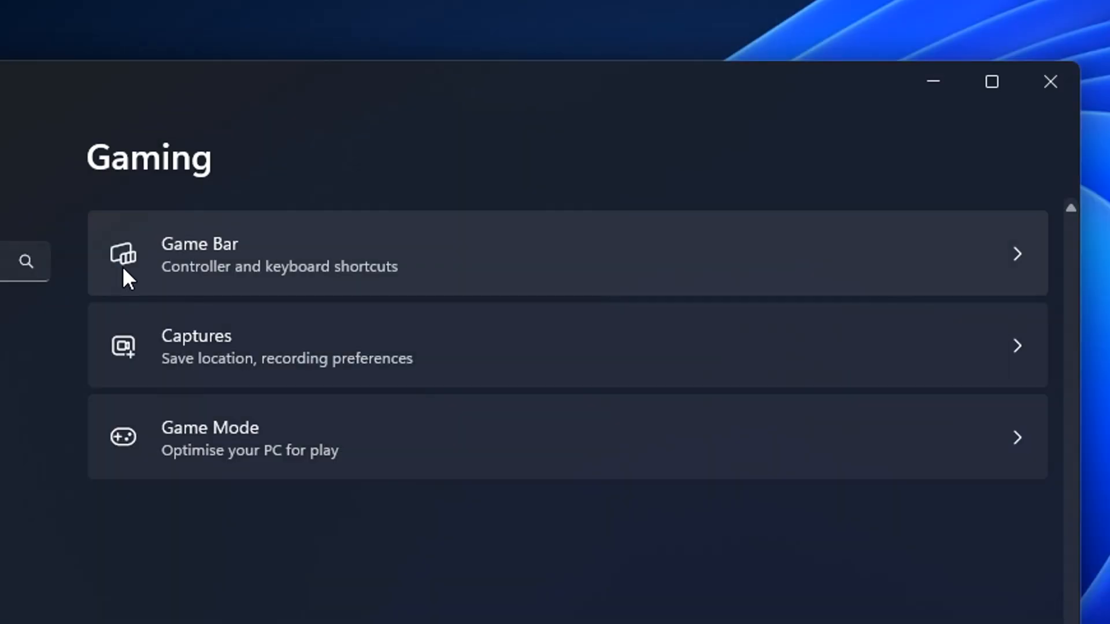
{"action": "left_click", "coordinate": [496, 253]}
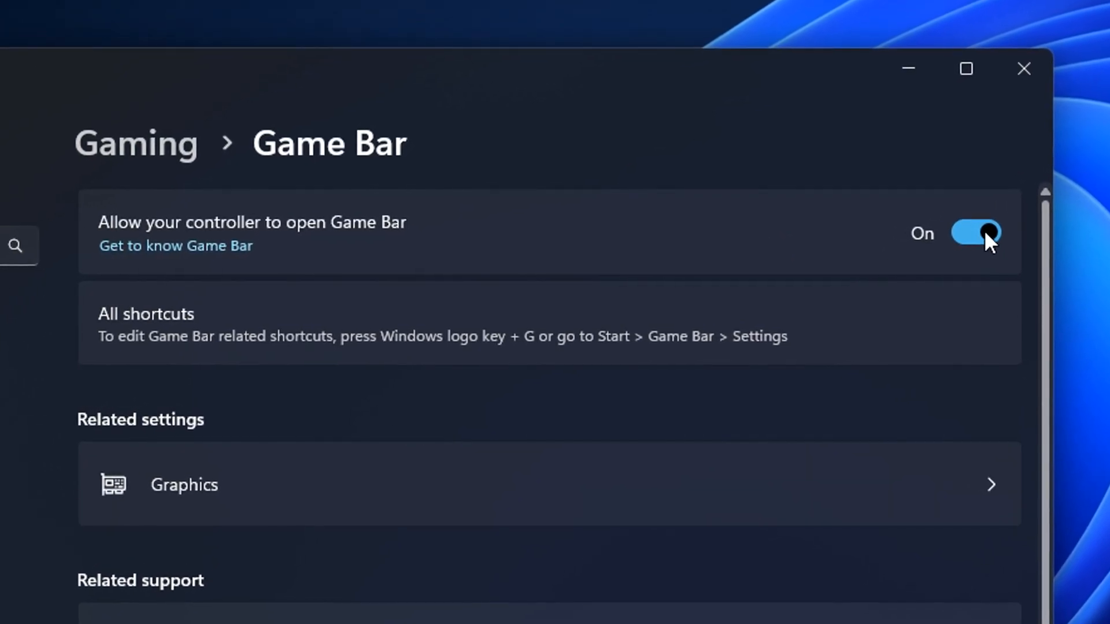
{"action": "left_click", "coordinate": [976, 232]}
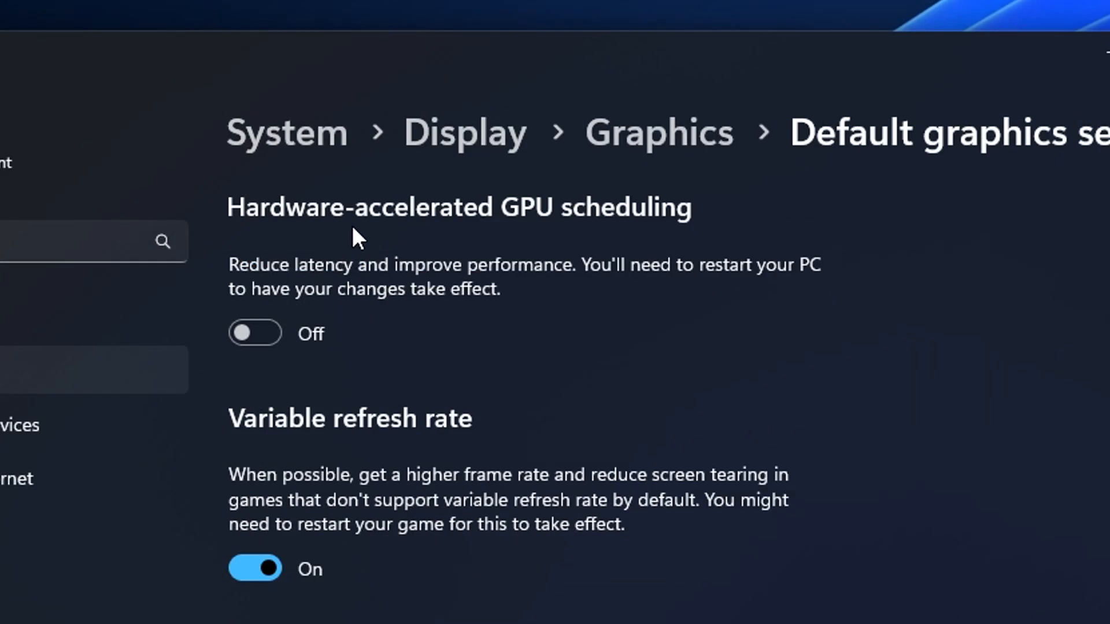
{"action": "mouse_move", "coordinate": [453, 250]}
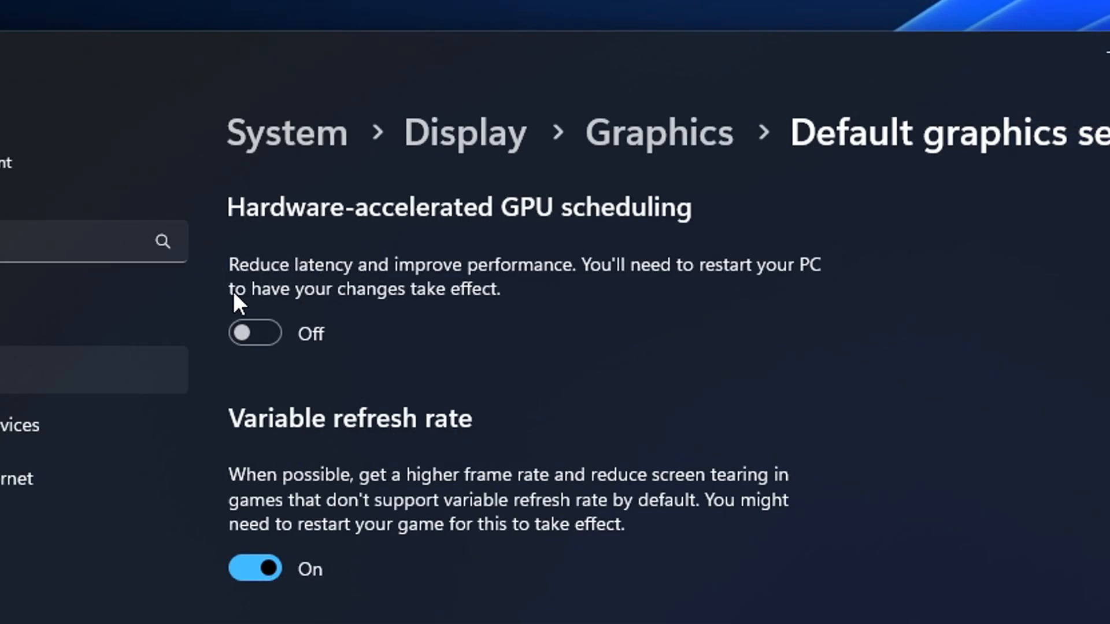
{"action": "mouse_move", "coordinate": [414, 344]}
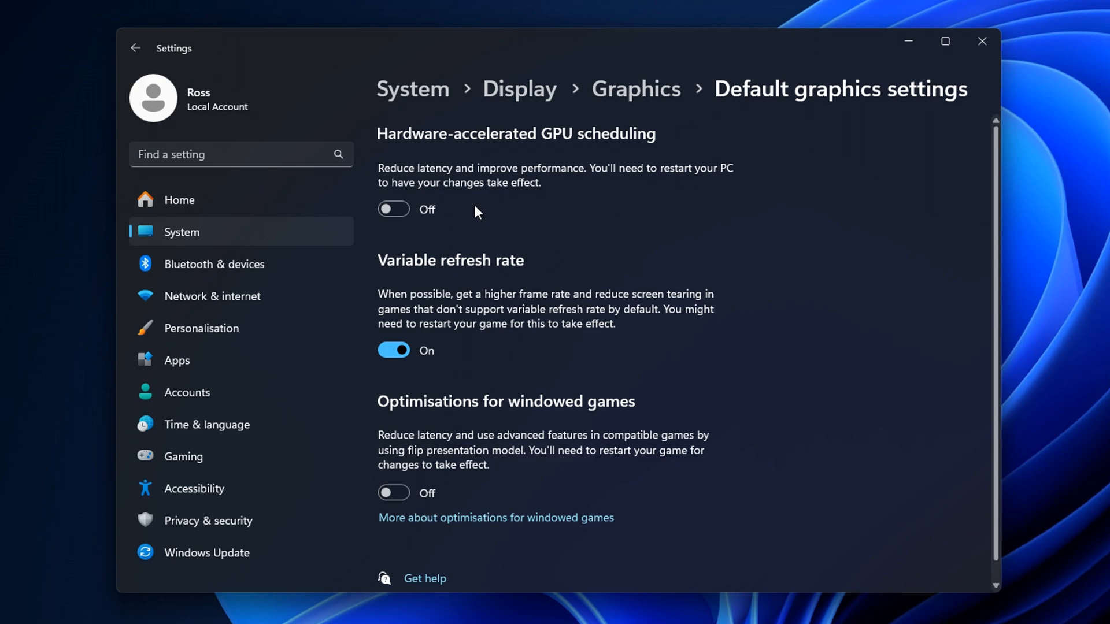
{"action": "mouse_move", "coordinate": [439, 128]}
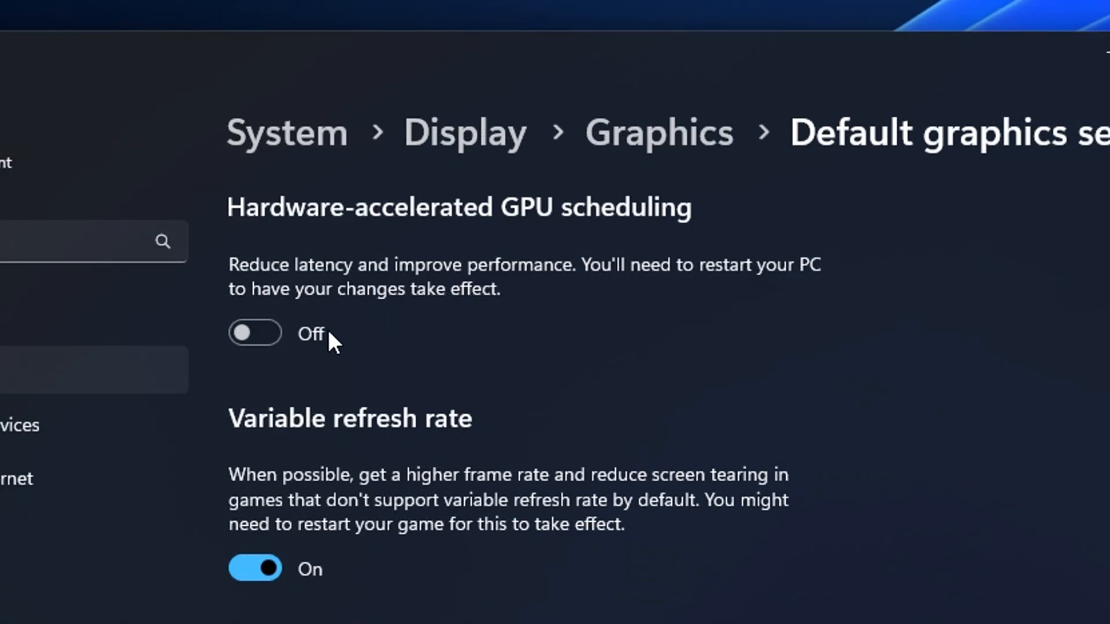
In Gaming > Captures, switch off Capture audio and mouse cursor, then return for Game Mode.
{"action": "scroll", "scroll_direction": "down", "scroll_amount": 3}
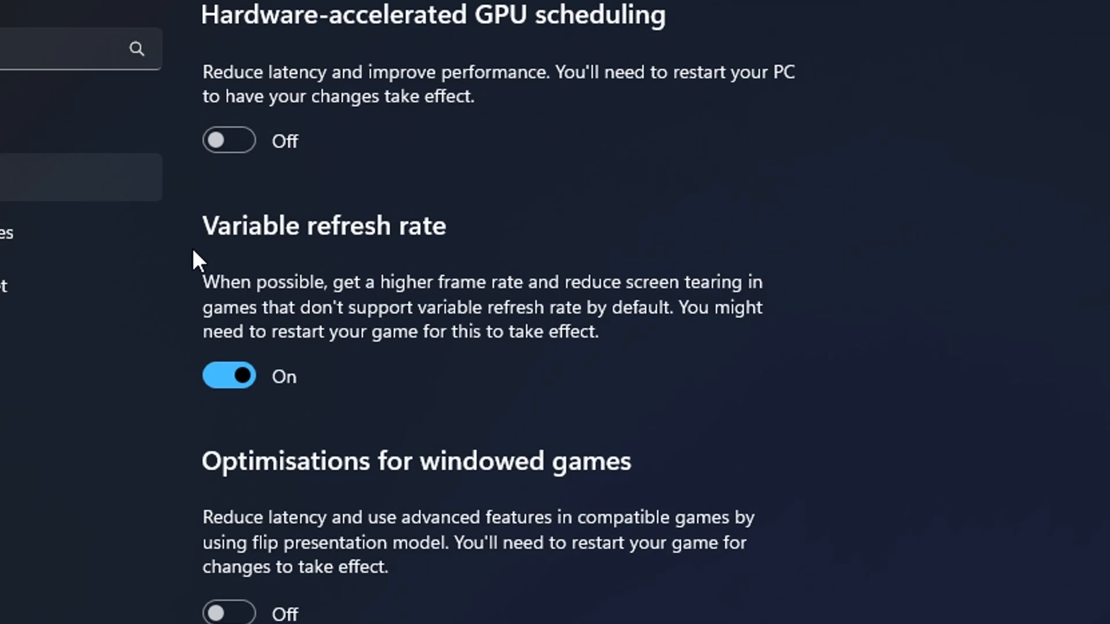
{"action": "mouse_move", "coordinate": [321, 388]}
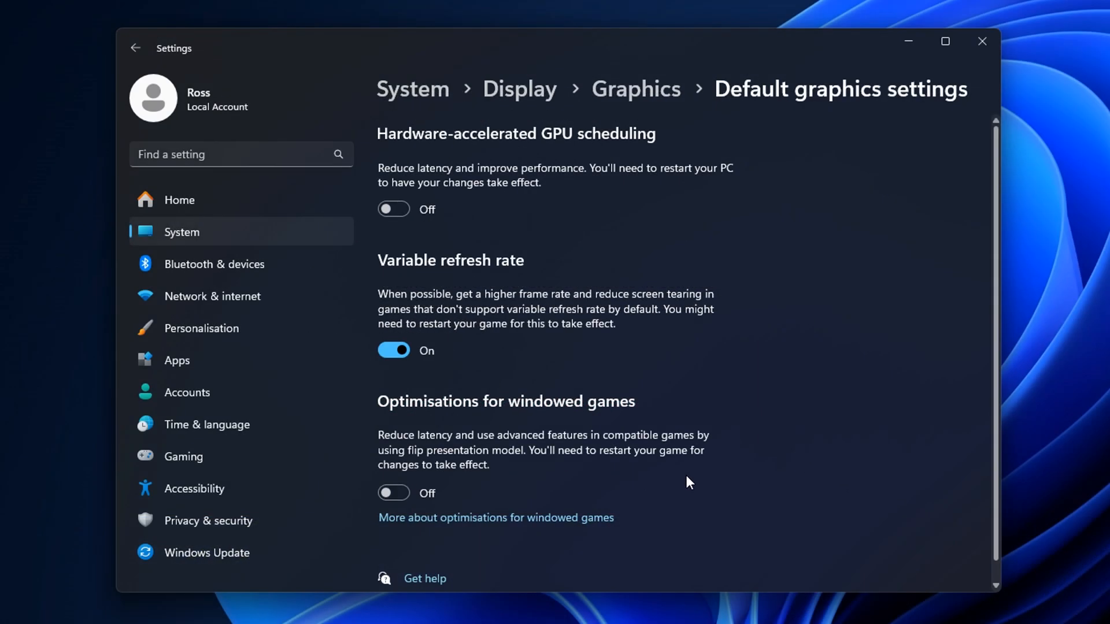
{"action": "left_click", "coordinate": [183, 456]}
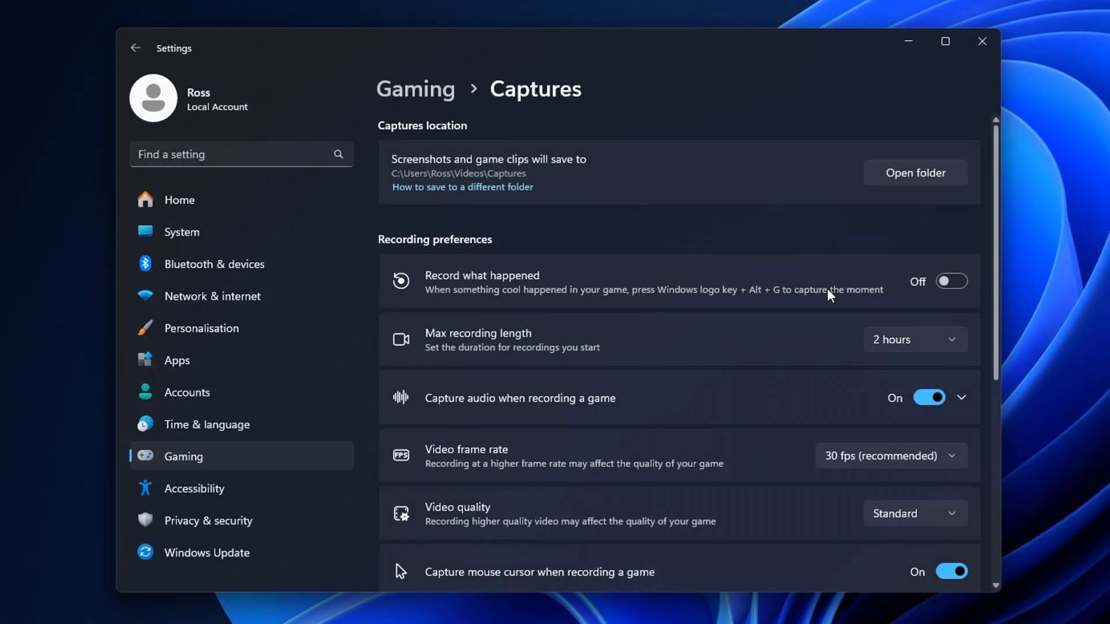
{"action": "left_click", "coordinate": [930, 396]}
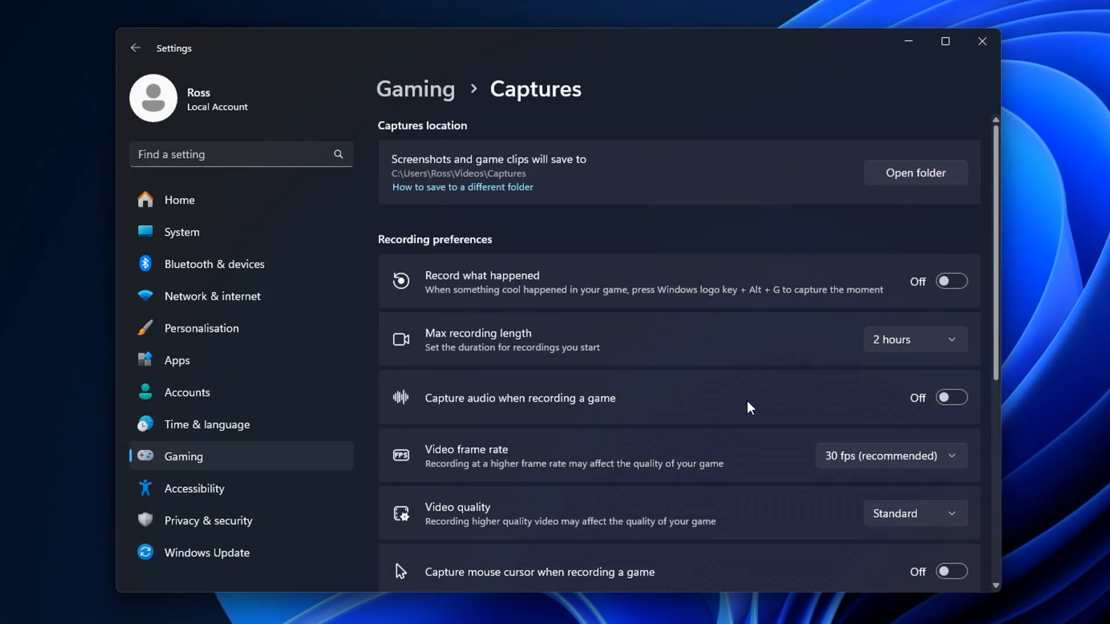
{"action": "left_click", "coordinate": [135, 49]}
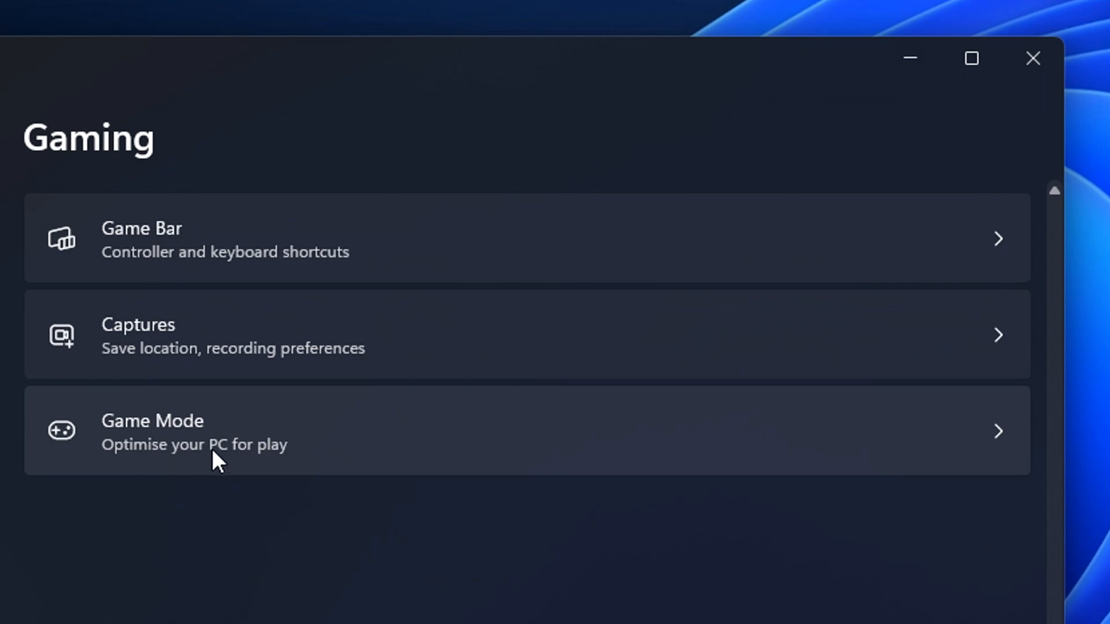
{"action": "left_click", "coordinate": [496, 431]}
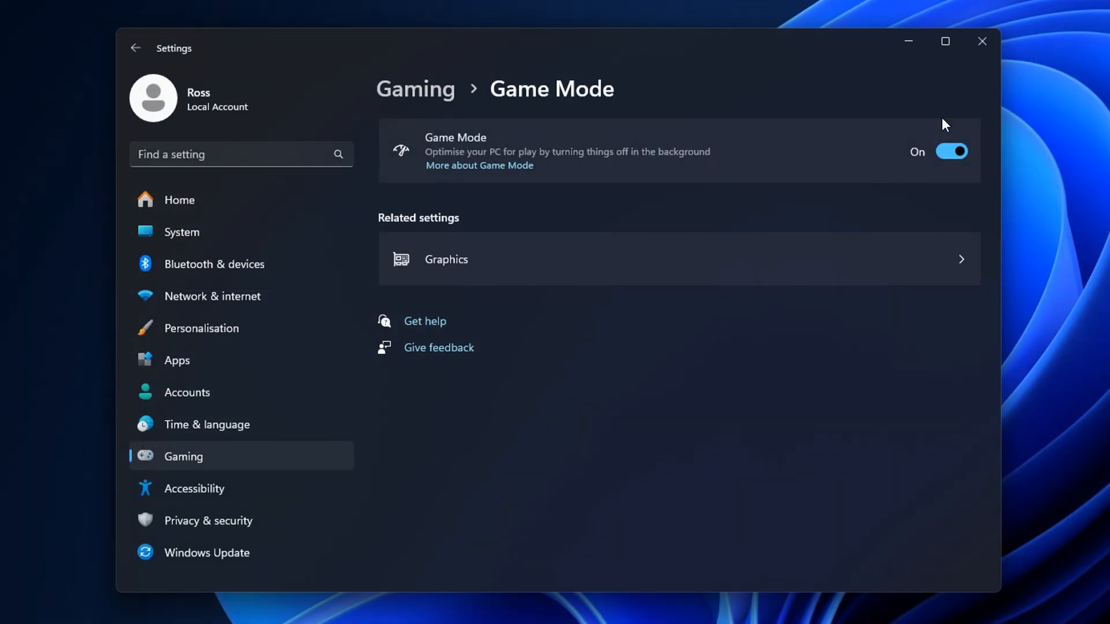
{"action": "mouse_move", "coordinate": [703, 166]}
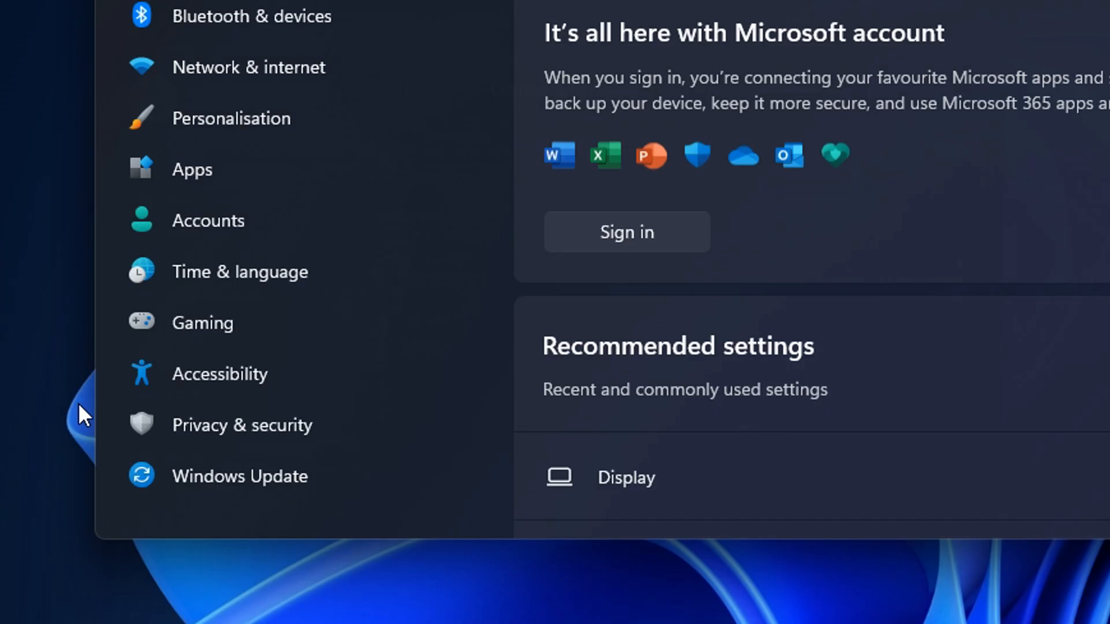
In Accessibility > Visual effects, switch Transparency effects and Animation effects off.
{"action": "left_click", "coordinate": [219, 373]}
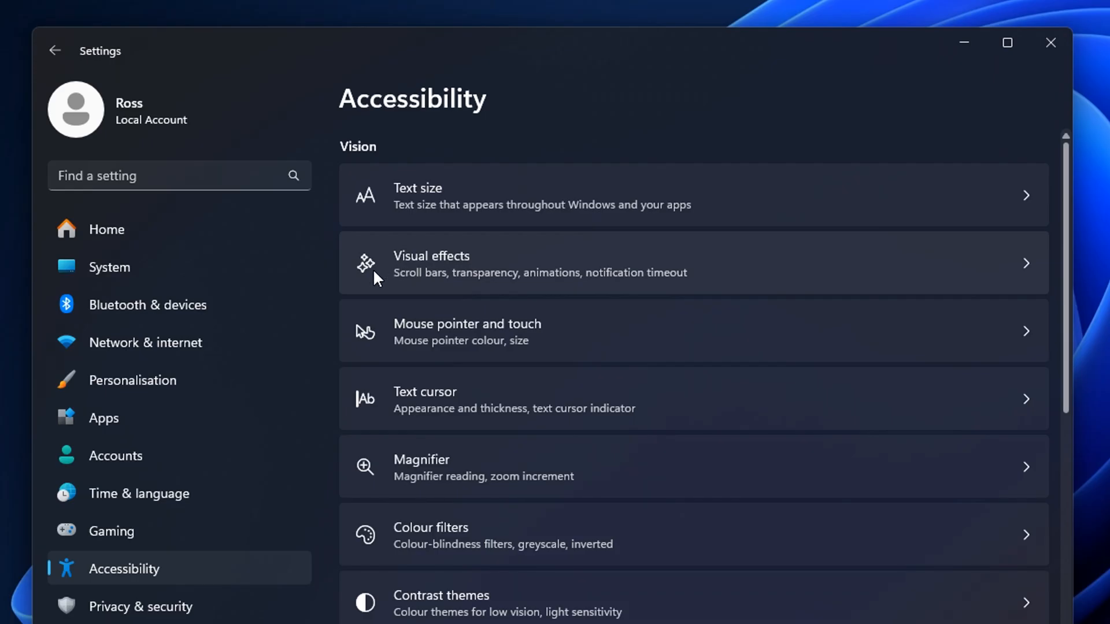
{"action": "left_click", "coordinate": [537, 263]}
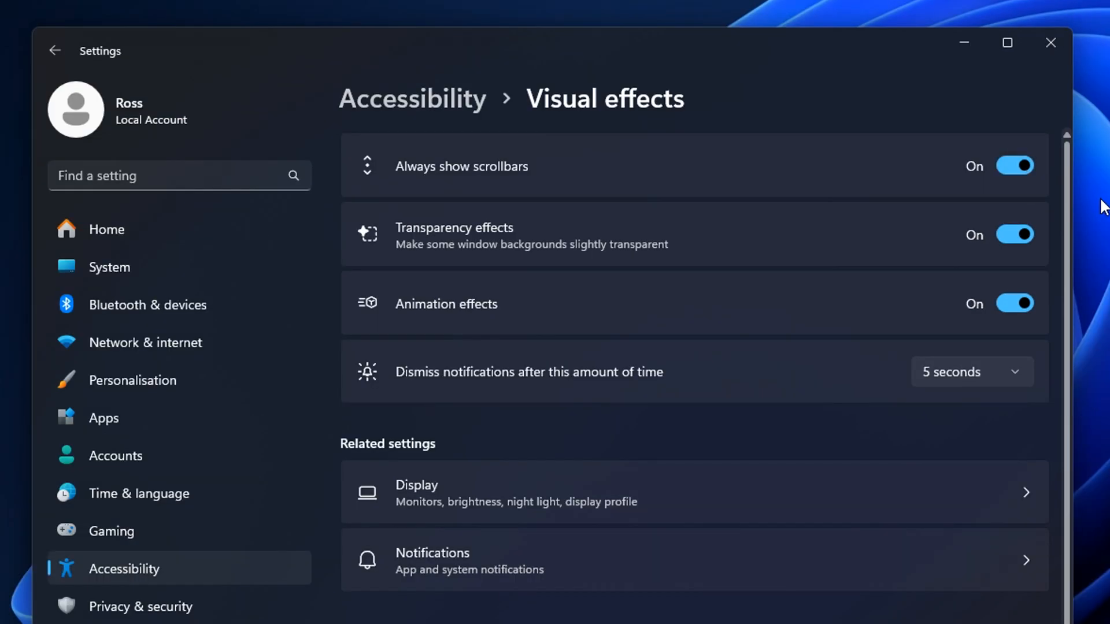
{"action": "mouse_move", "coordinate": [414, 242]}
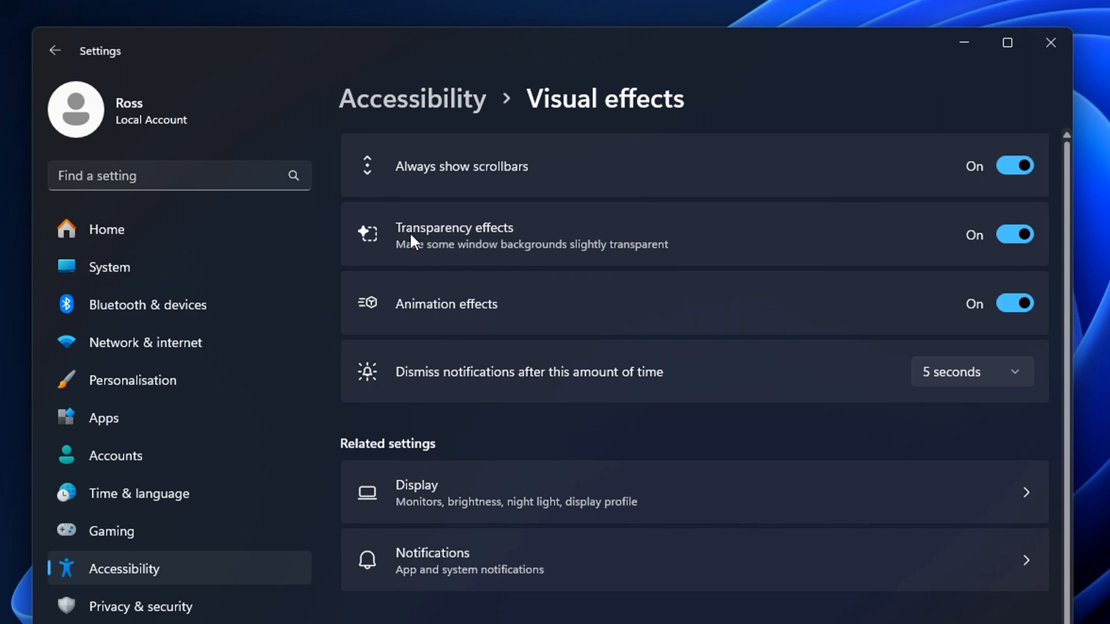
{"action": "mouse_move", "coordinate": [1017, 235]}
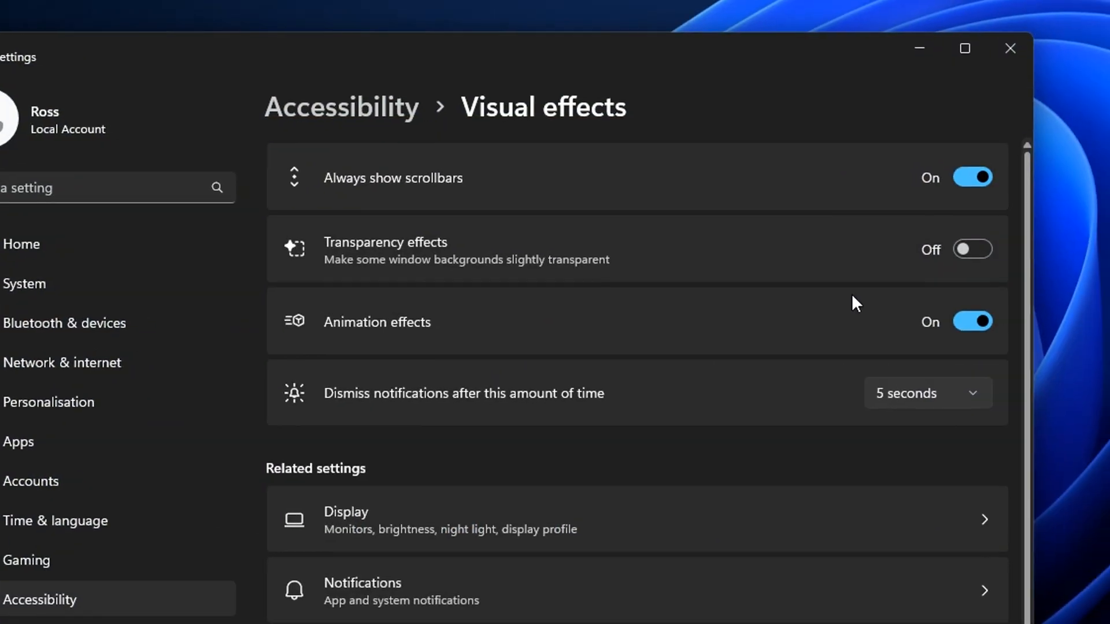
{"action": "left_click", "coordinate": [972, 322]}
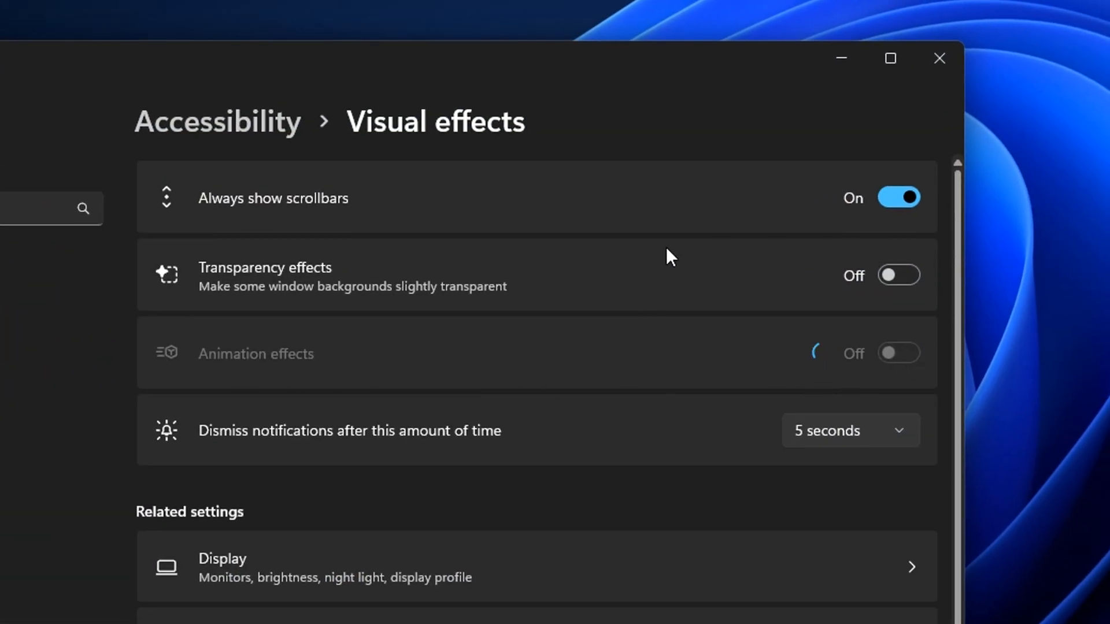
{"action": "left_click", "coordinate": [54, 50]}
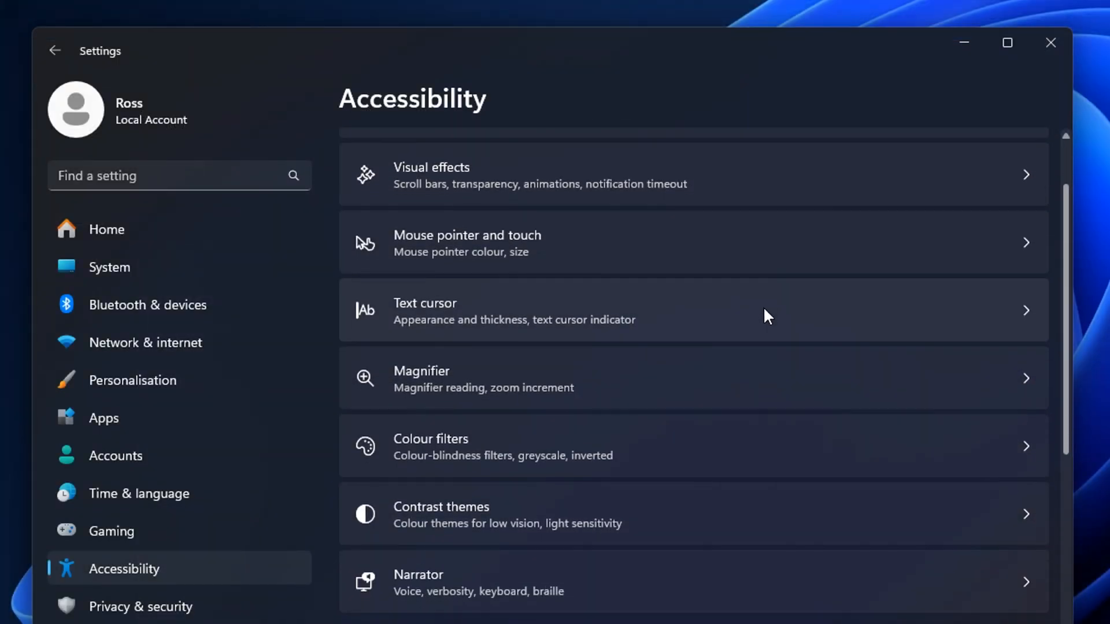
{"action": "scroll", "scroll_direction": "down", "scroll_amount": 3}
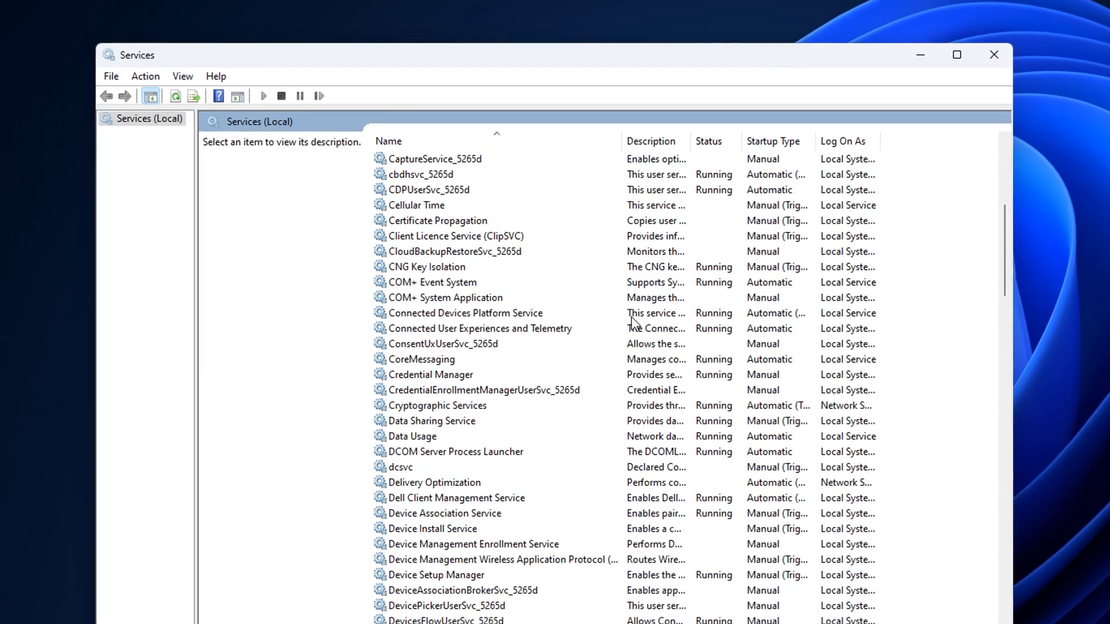
Set WalletService's startup type to Disabled in its Properties.
{"action": "scroll", "scroll_direction": "down", "scroll_amount": 3}
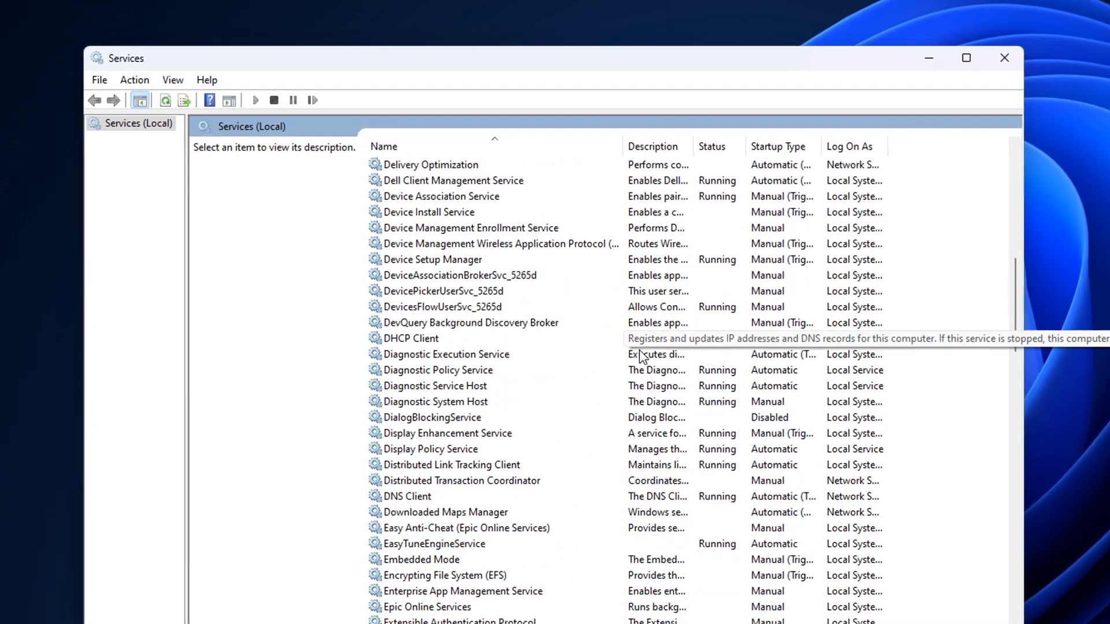
{"action": "scroll", "scroll_direction": "down", "scroll_amount": 3}
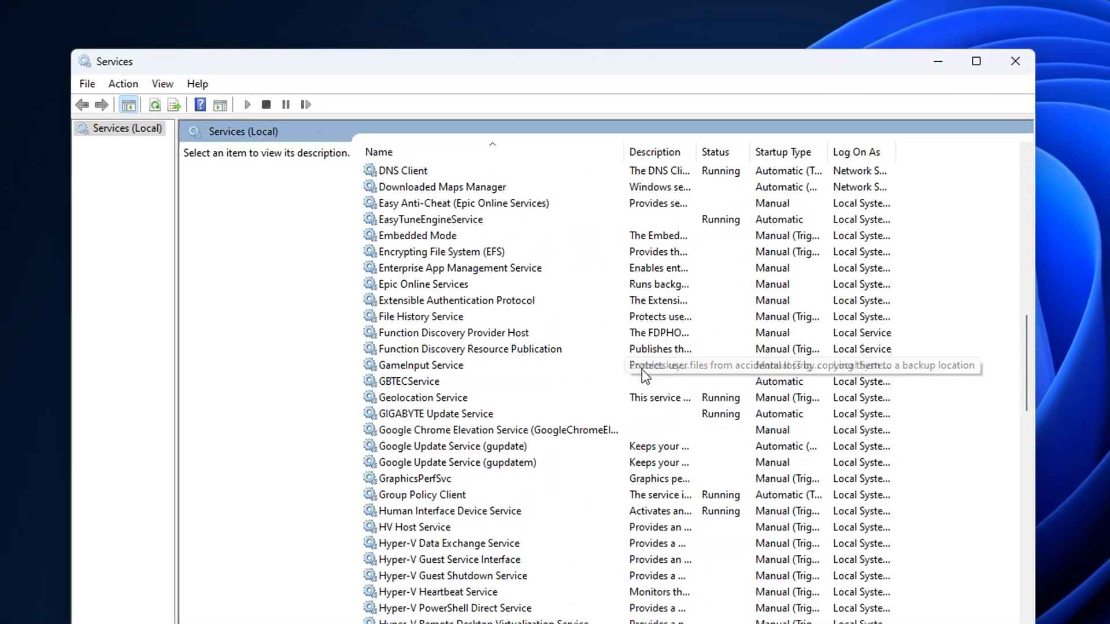
{"action": "scroll", "scroll_direction": "down", "scroll_amount": 3}
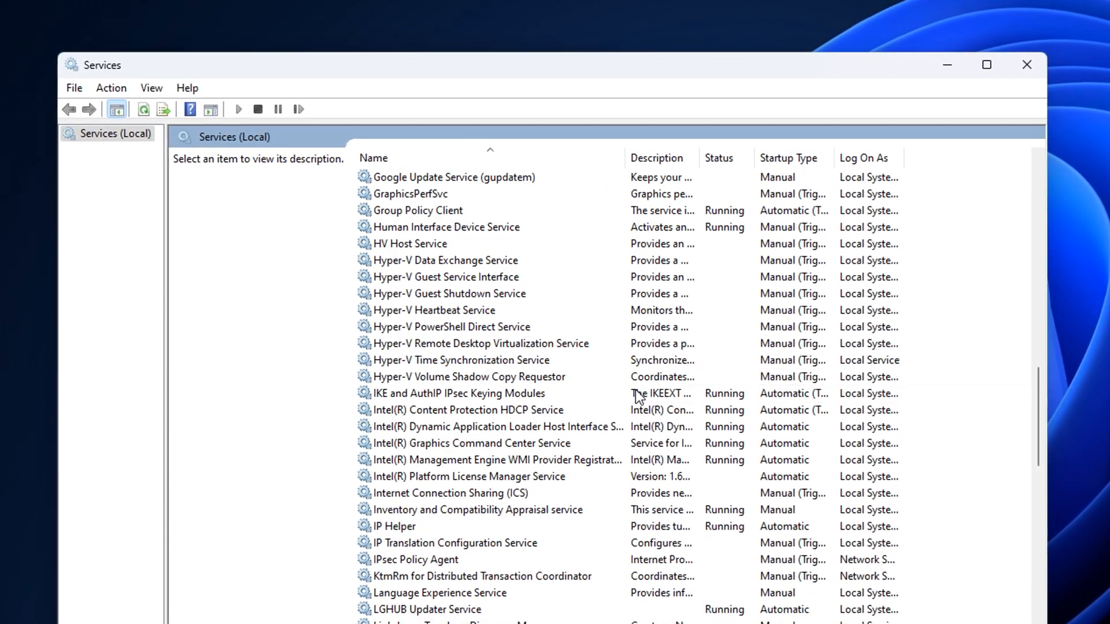
{"action": "scroll", "scroll_direction": "down", "scroll_amount": 3}
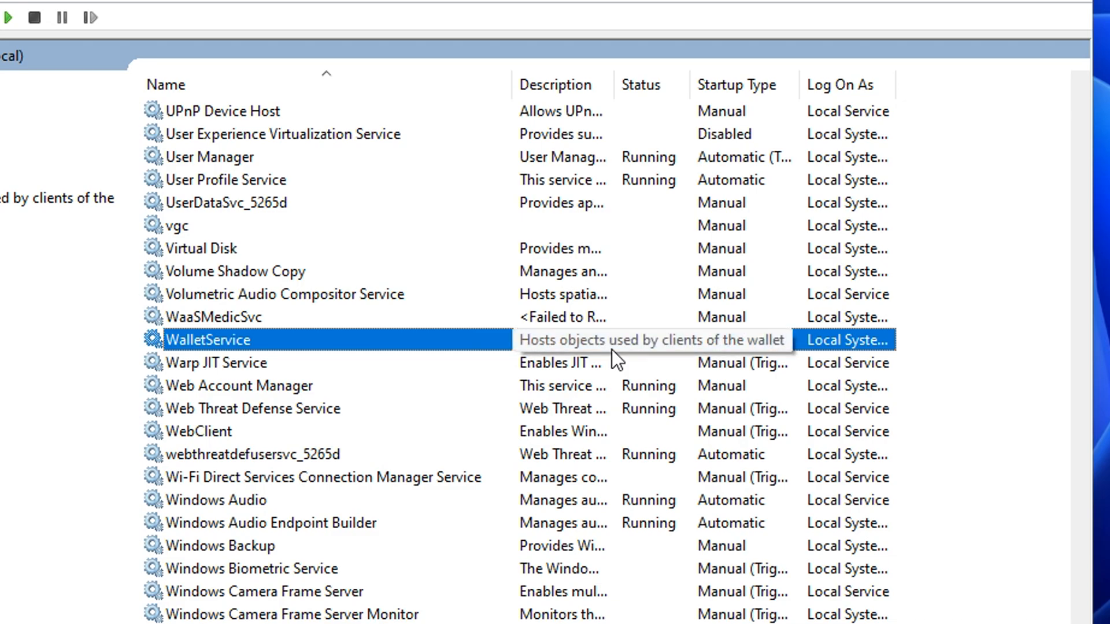
{"action": "mouse_move", "coordinate": [618, 361]}
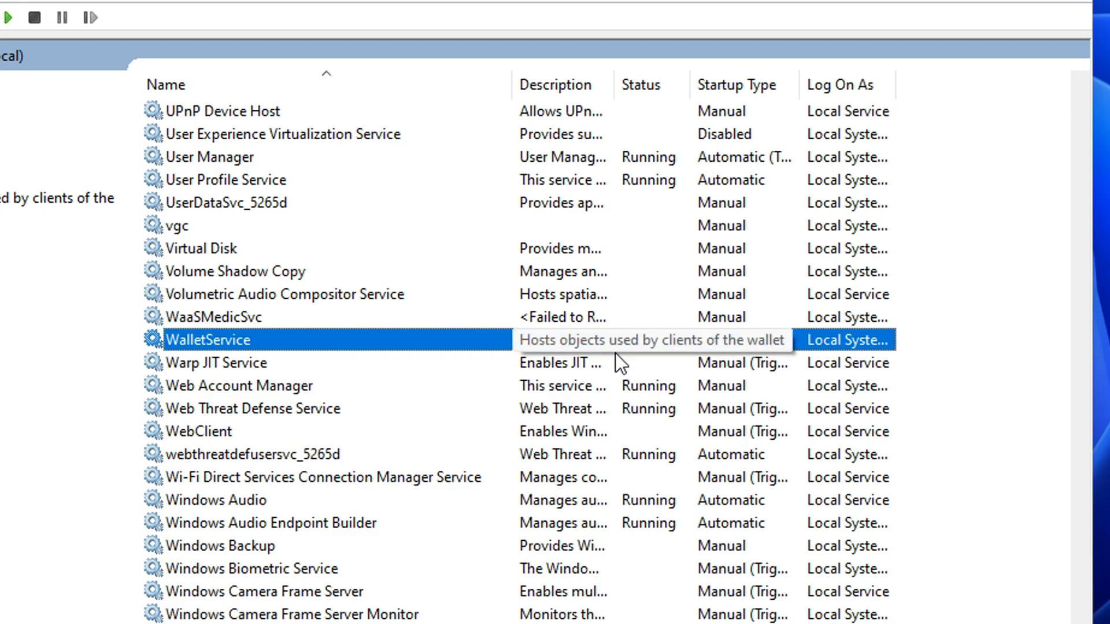
{"action": "mouse_move", "coordinate": [714, 361]}
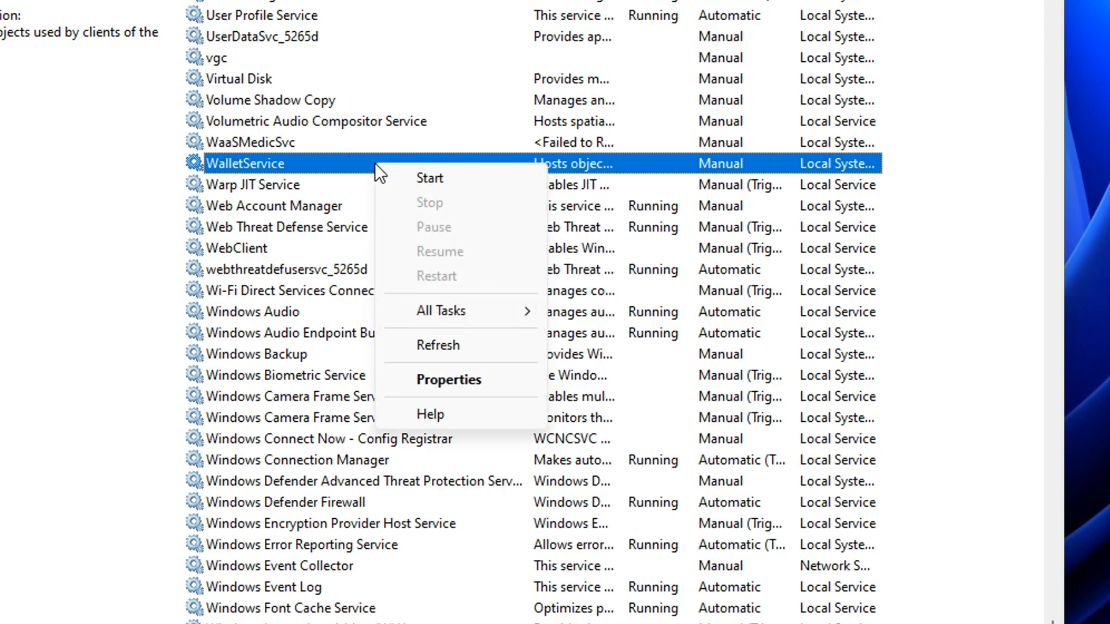
{"action": "left_click", "coordinate": [448, 379]}
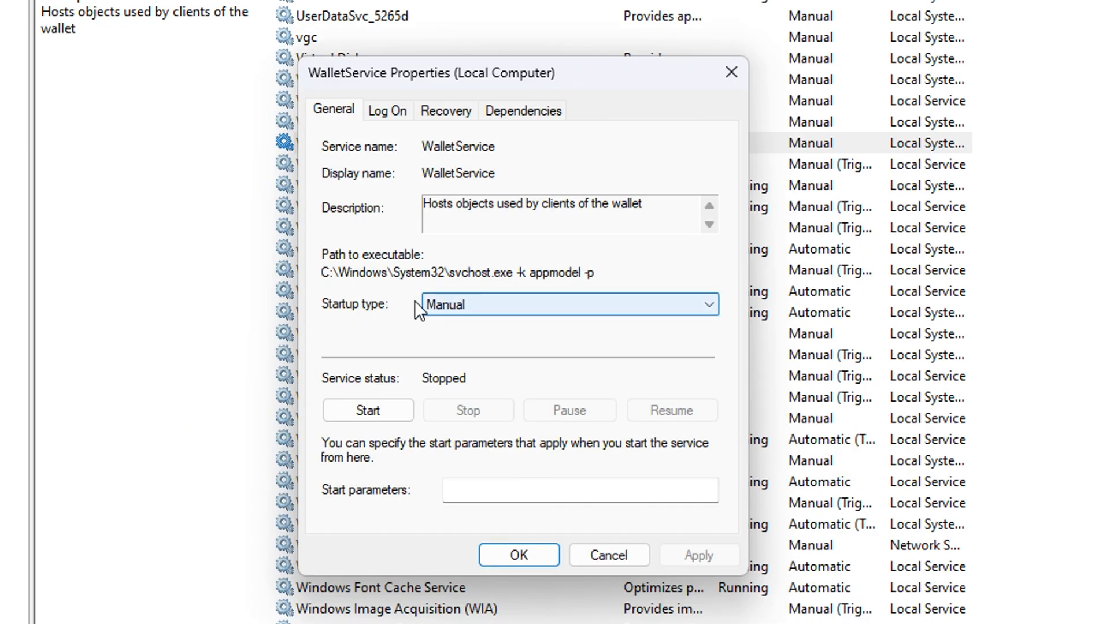
{"action": "left_click", "coordinate": [708, 304]}
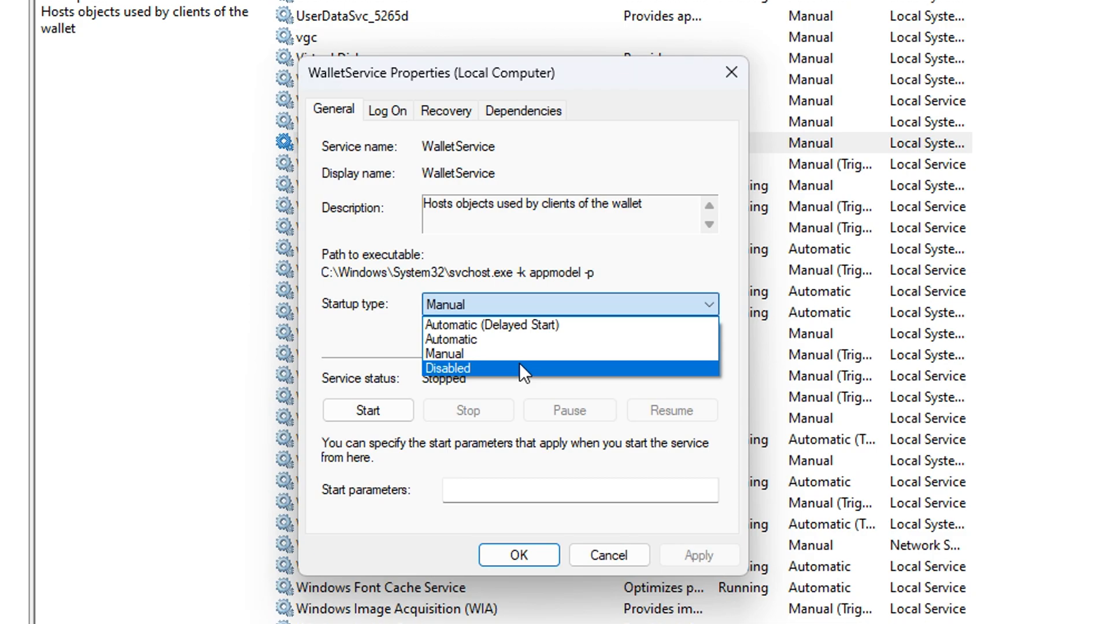
{"action": "left_click", "coordinate": [447, 368]}
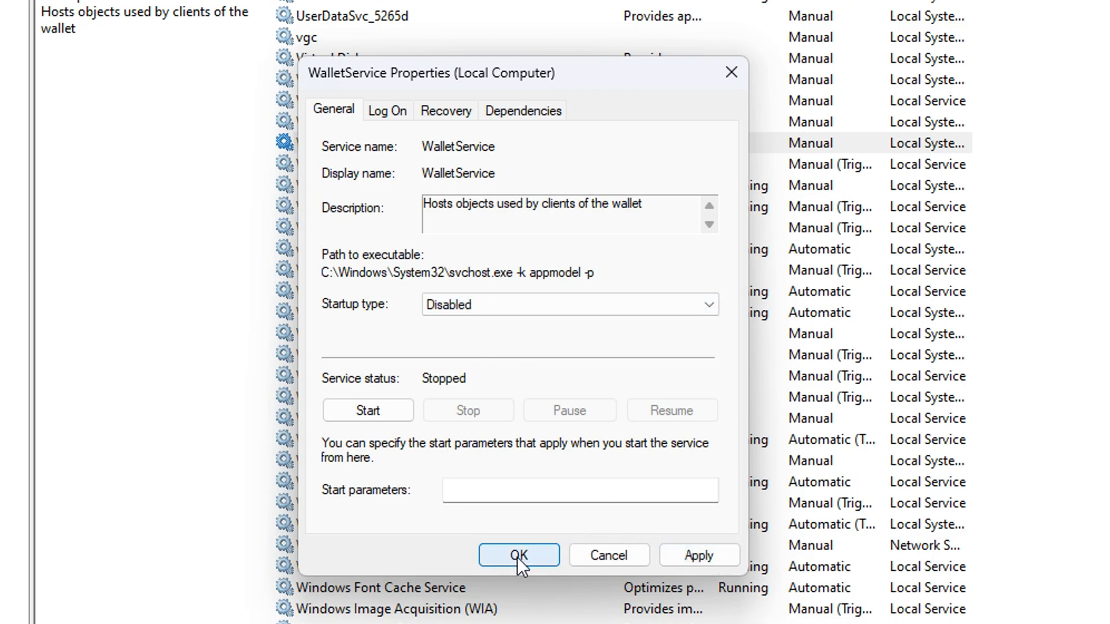
{"action": "left_click", "coordinate": [519, 555]}
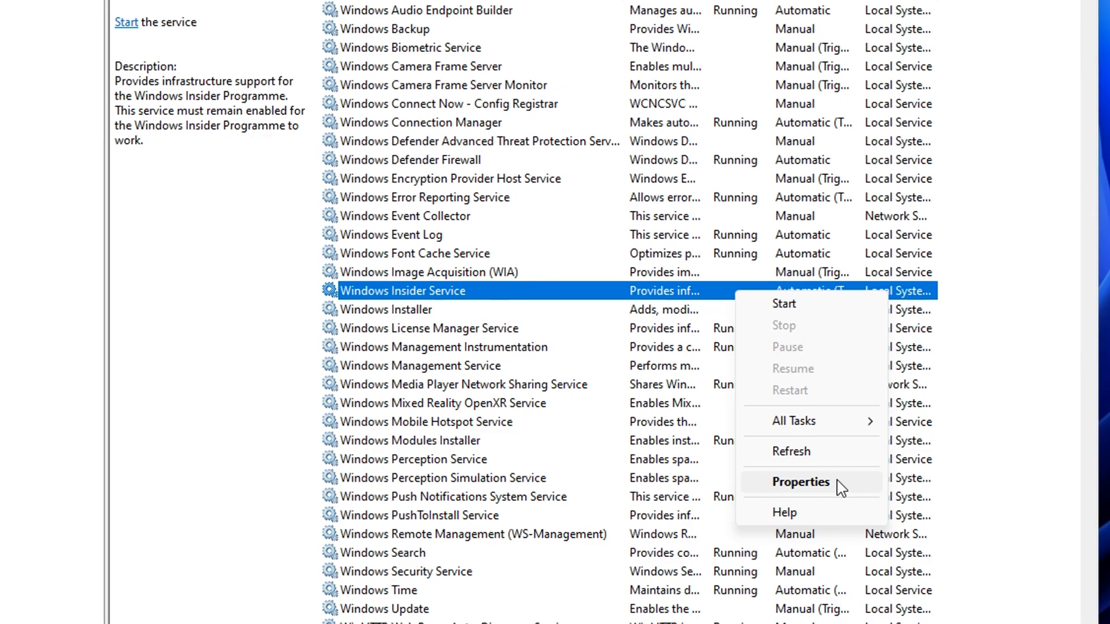
Set Windows Insider Service's startup type to Disabled as well.
{"action": "left_click", "coordinate": [800, 482]}
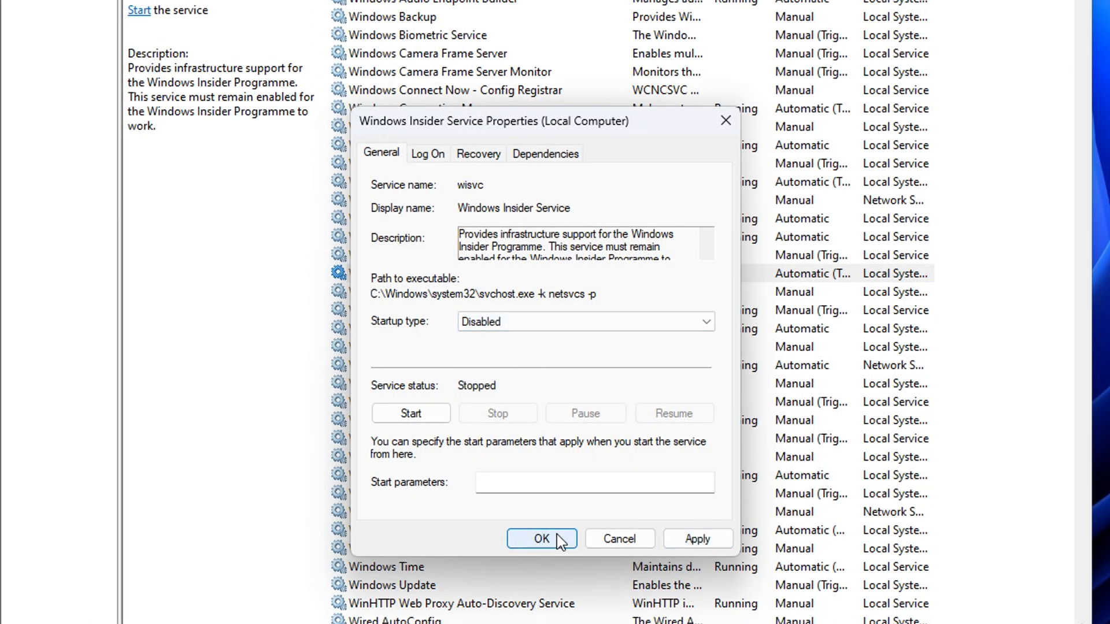
{"action": "left_click", "coordinate": [541, 539]}
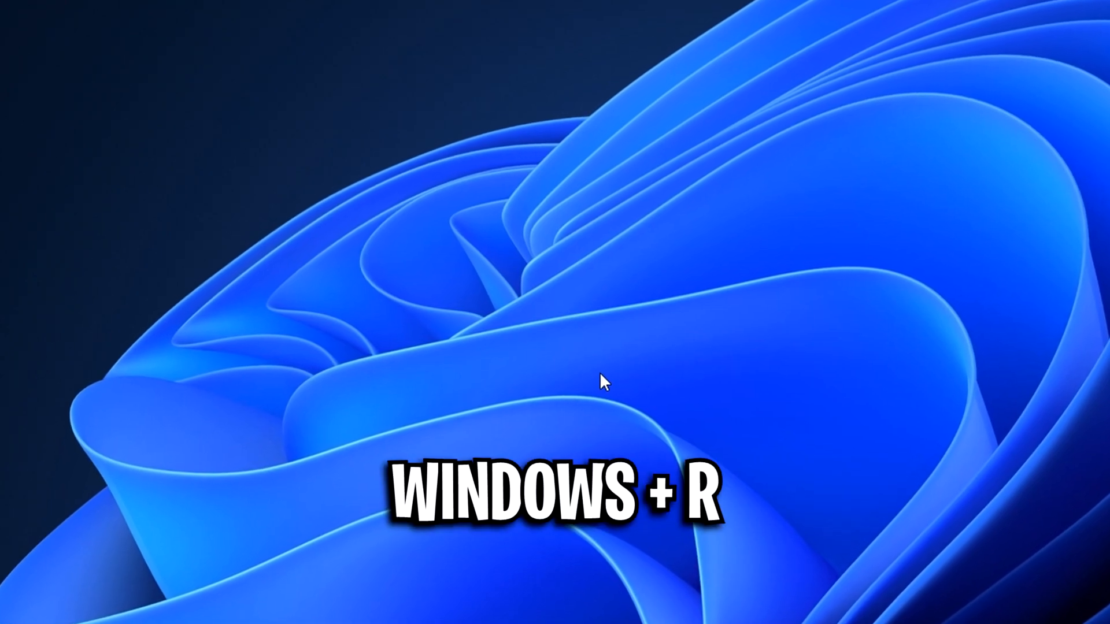
Use Run to open the system temp folder with the 'temp' command.
{"action": "key", "text": "win+r"}
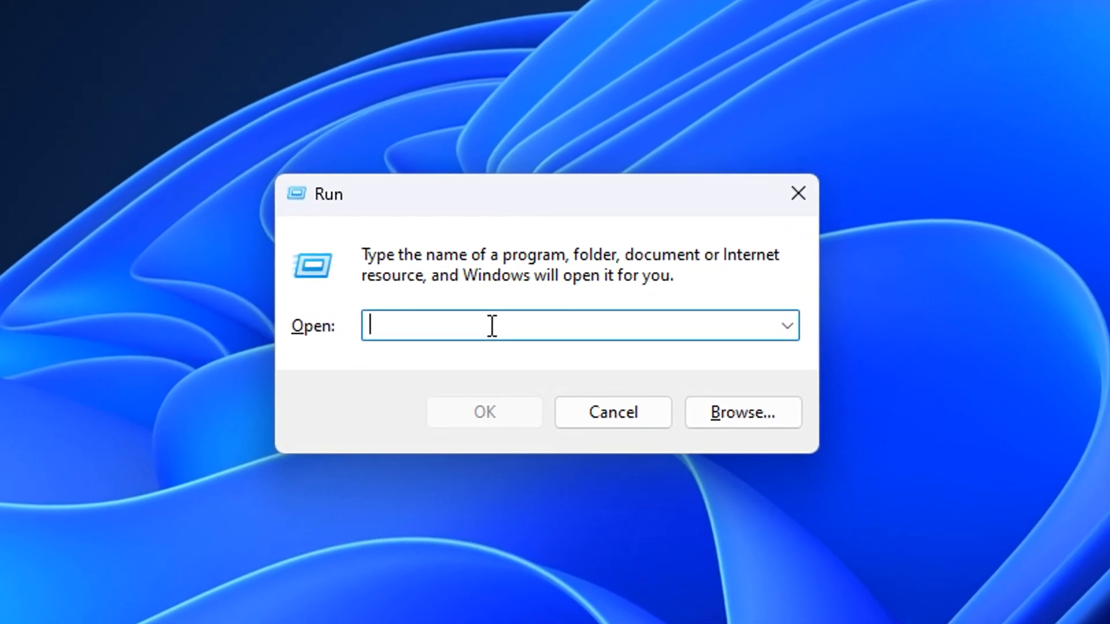
{"action": "type", "text": "temp"}
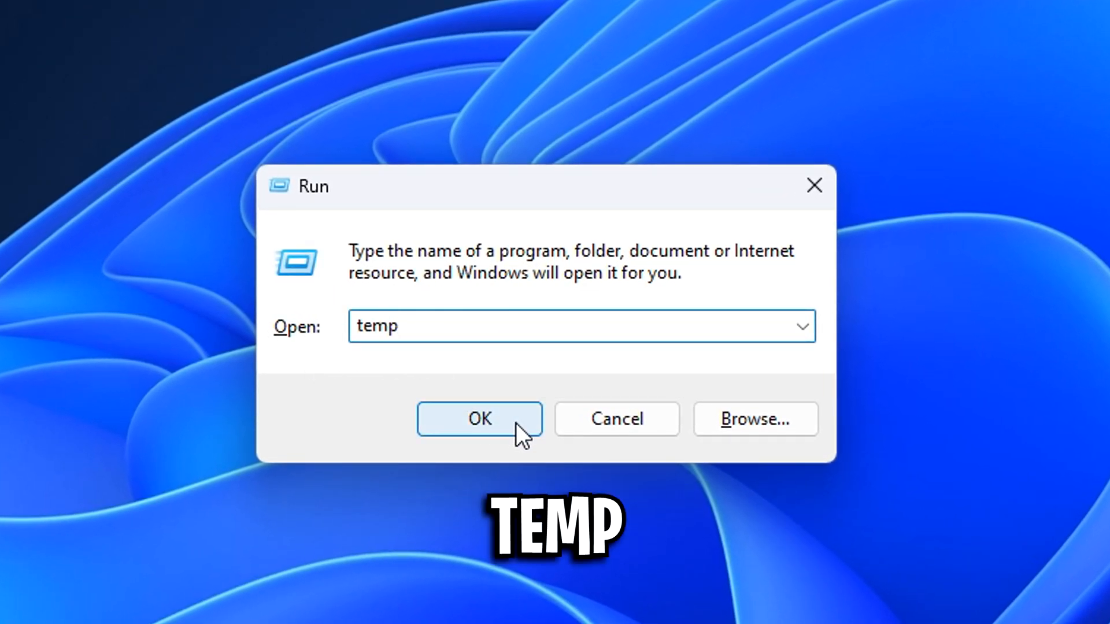
{"action": "left_click", "coordinate": [479, 418]}
{"action": "type", "text": "%"}
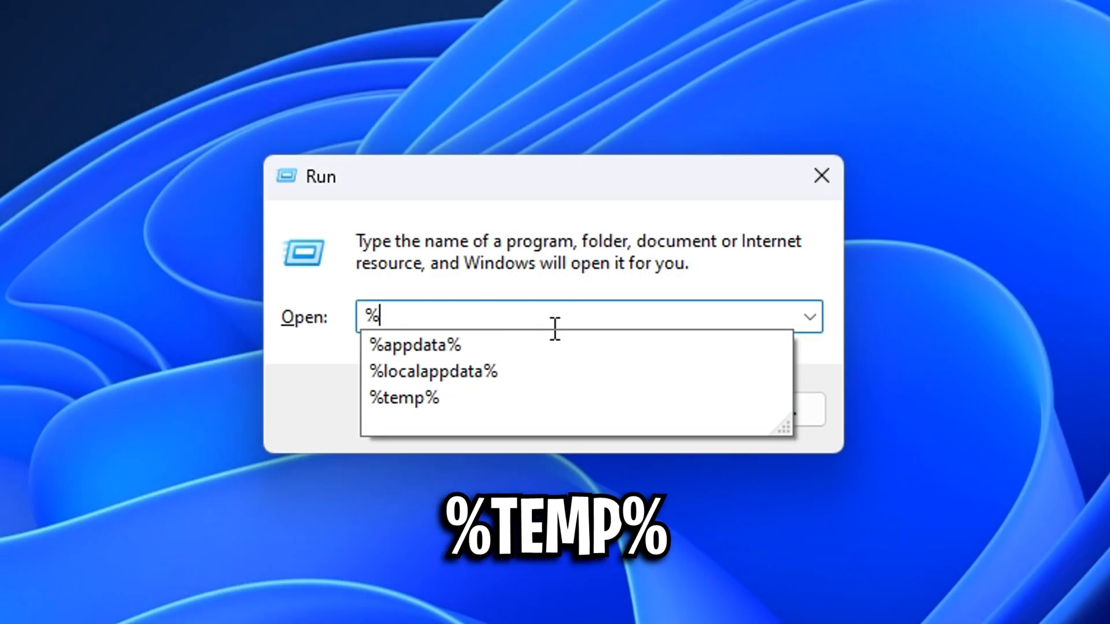
Open the user %temp% folder, then enter 'prefetch' for the next folder.
{"action": "left_click", "coordinate": [405, 397]}
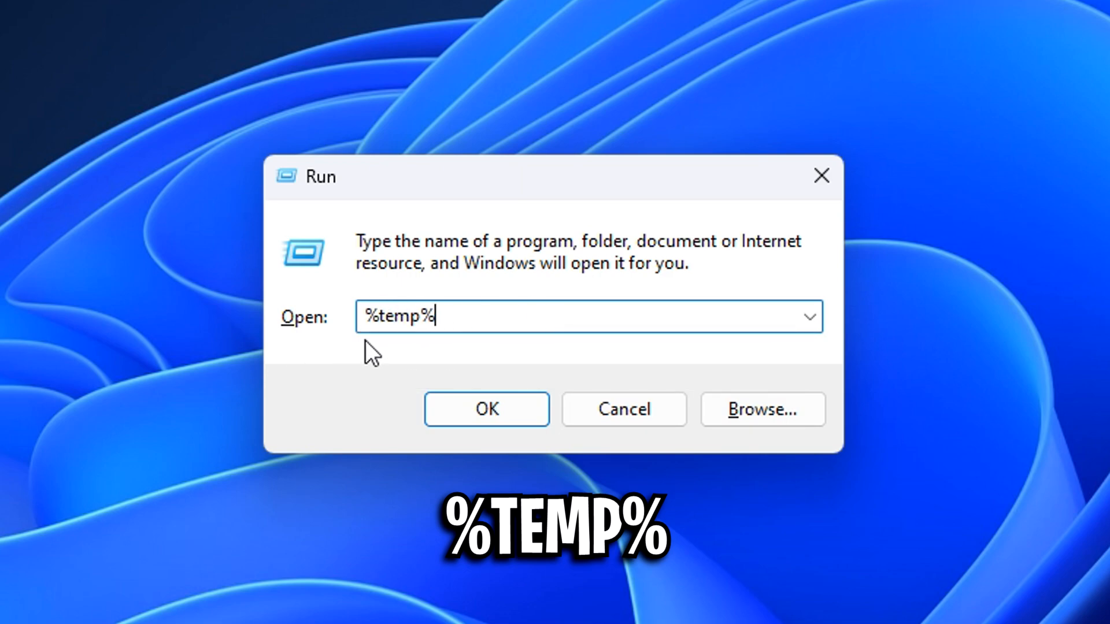
{"action": "left_click", "coordinate": [487, 410]}
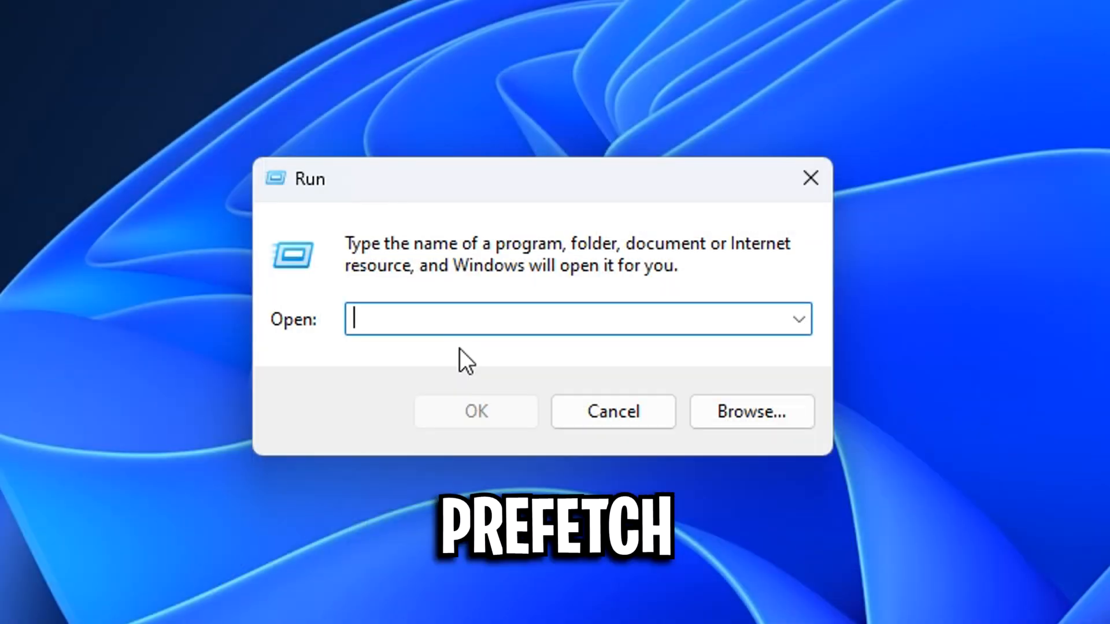
{"action": "type", "text": "prefetch"}
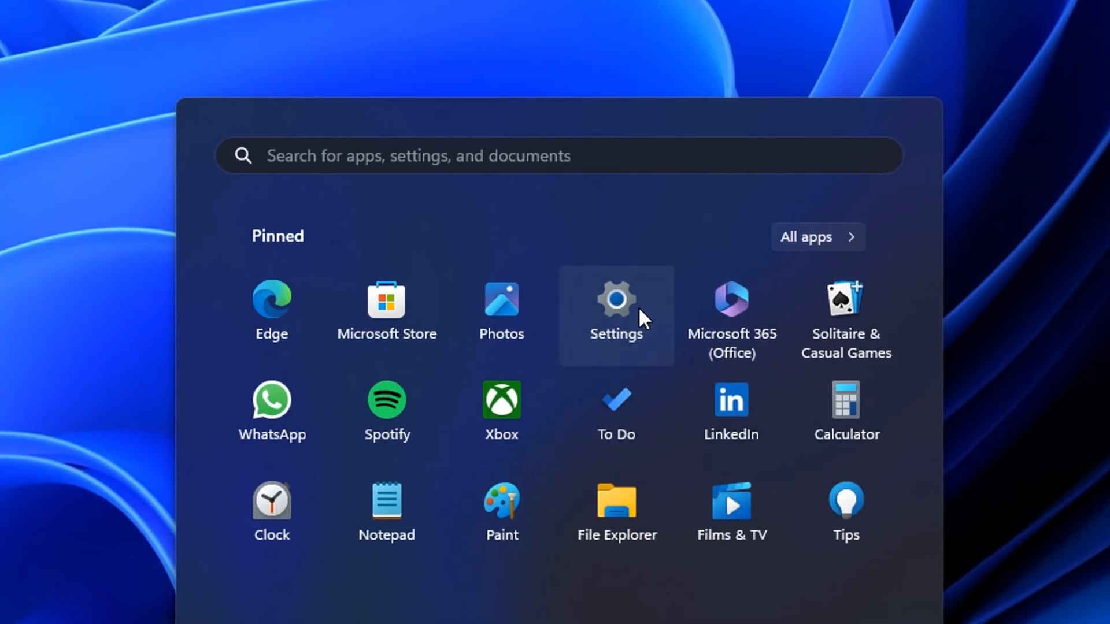
In Privacy & security, switch off the customised inking and typing dictionary.
{"action": "left_click", "coordinate": [614, 301]}
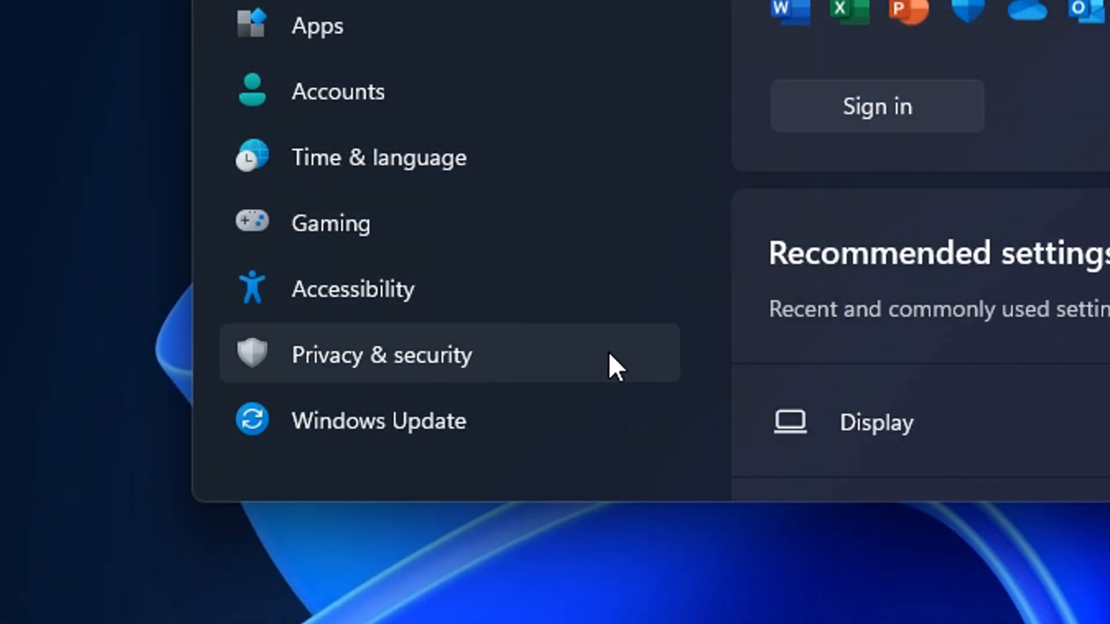
{"action": "left_click", "coordinate": [381, 355]}
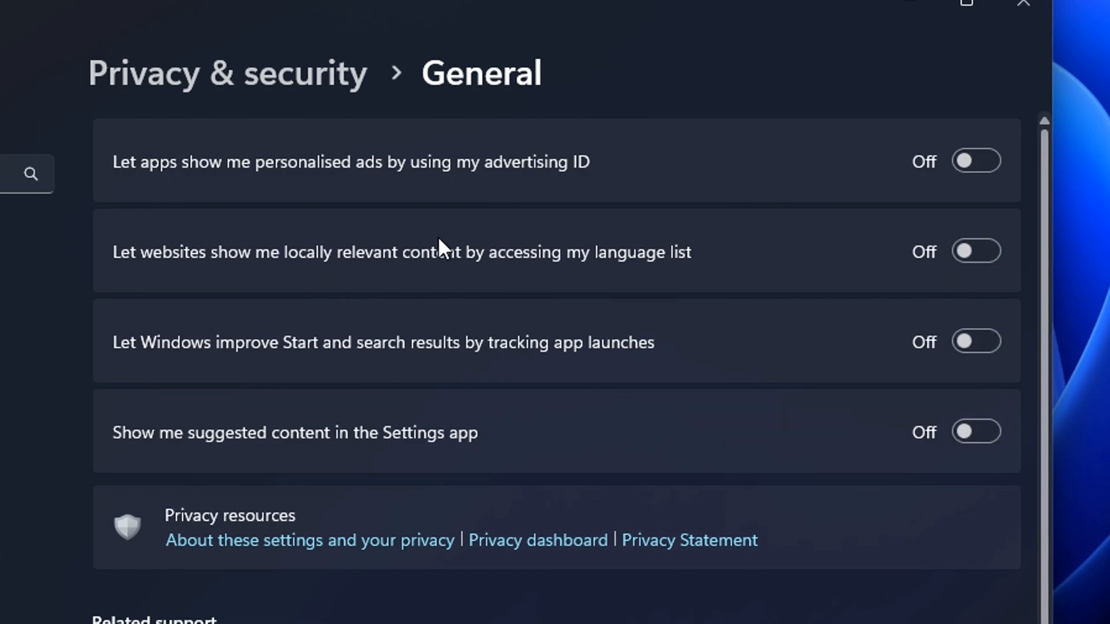
{"action": "mouse_move", "coordinate": [619, 437]}
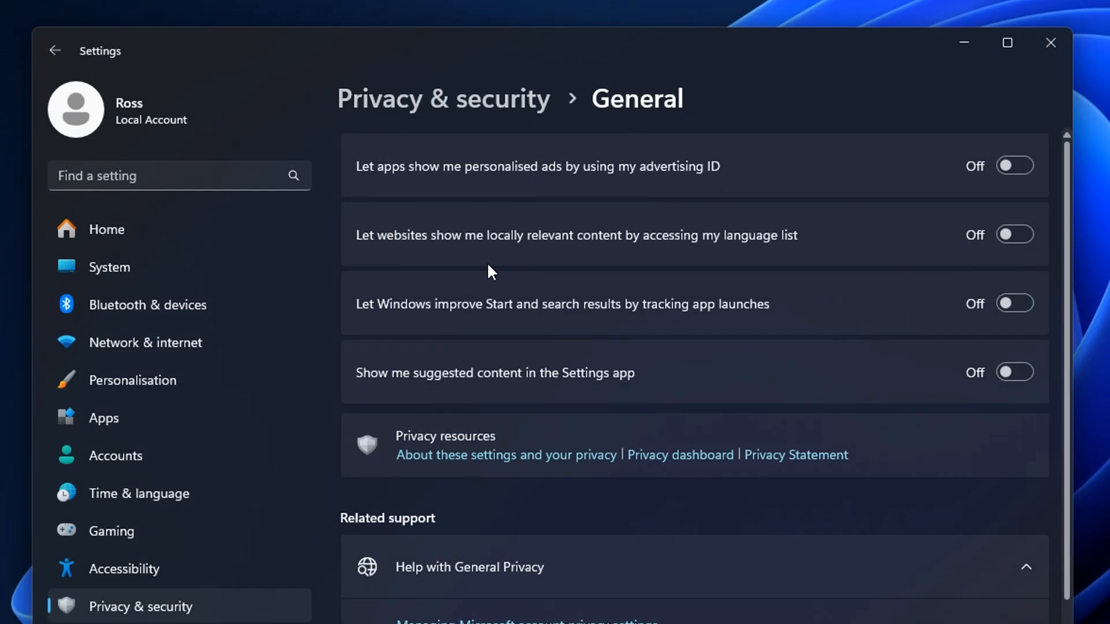
{"action": "mouse_move", "coordinate": [733, 379]}
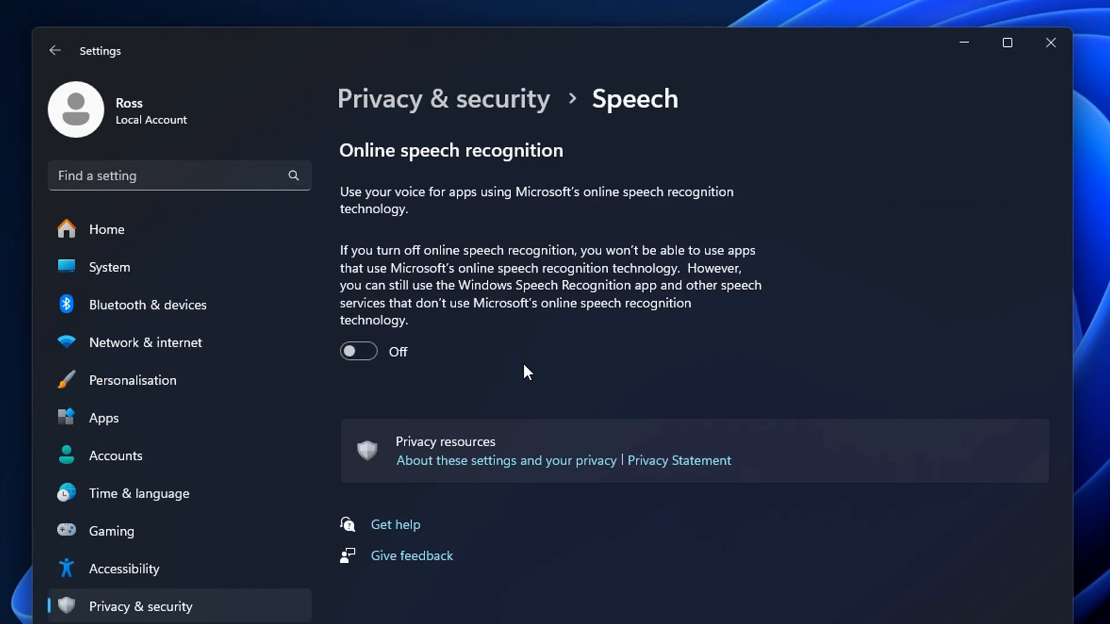
{"action": "left_click", "coordinate": [54, 49]}
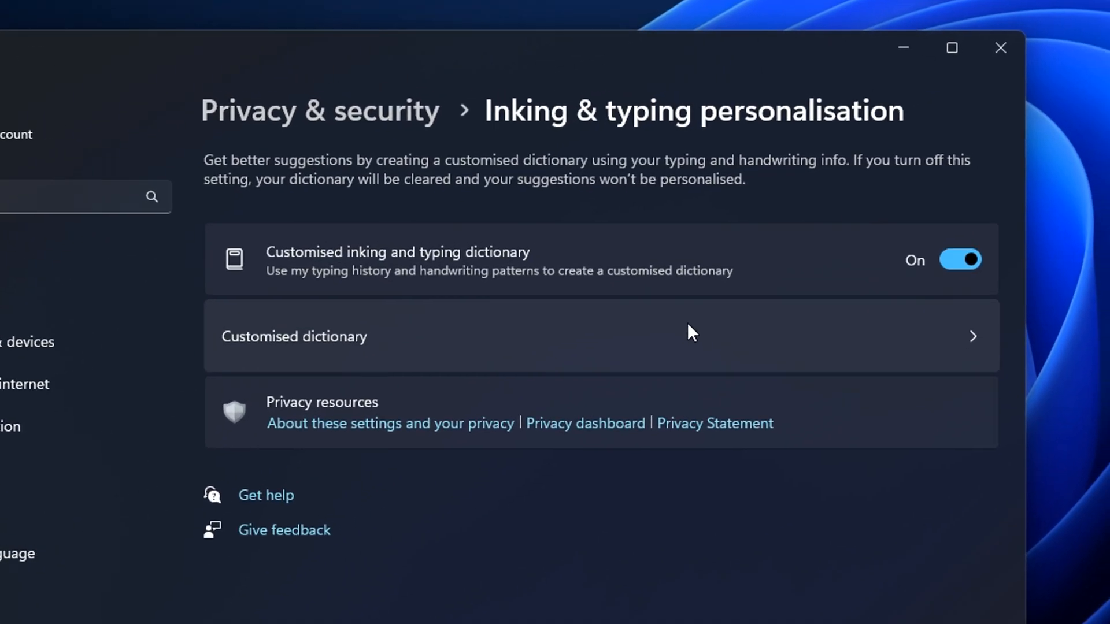
{"action": "left_click", "coordinate": [960, 259]}
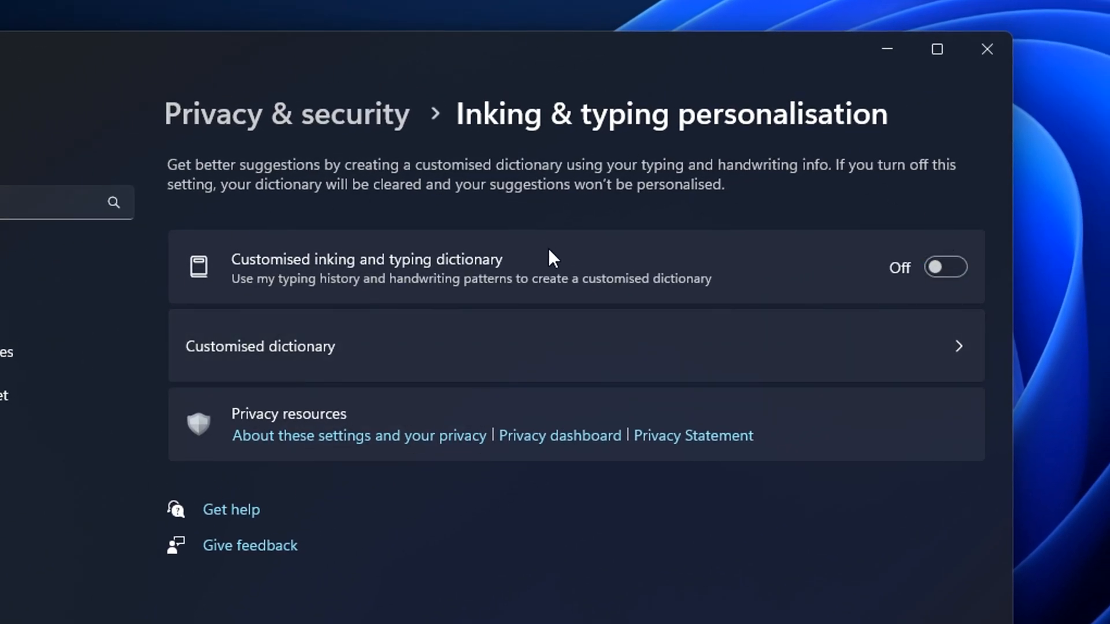
{"action": "left_click", "coordinate": [54, 50]}
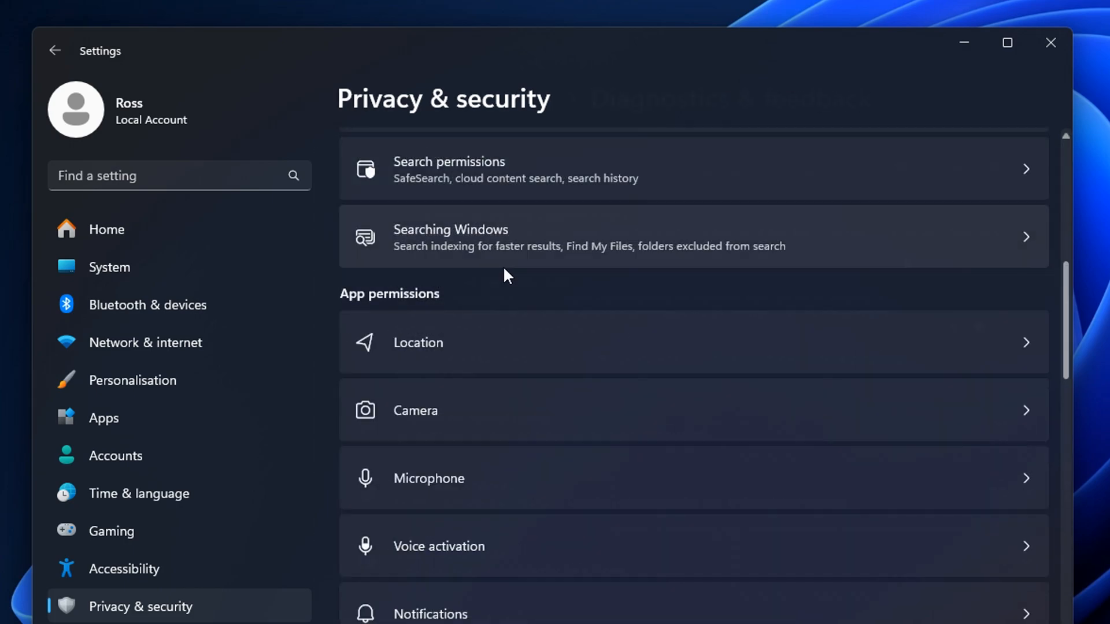
{"action": "scroll", "scroll_direction": "down", "scroll_amount": 3}
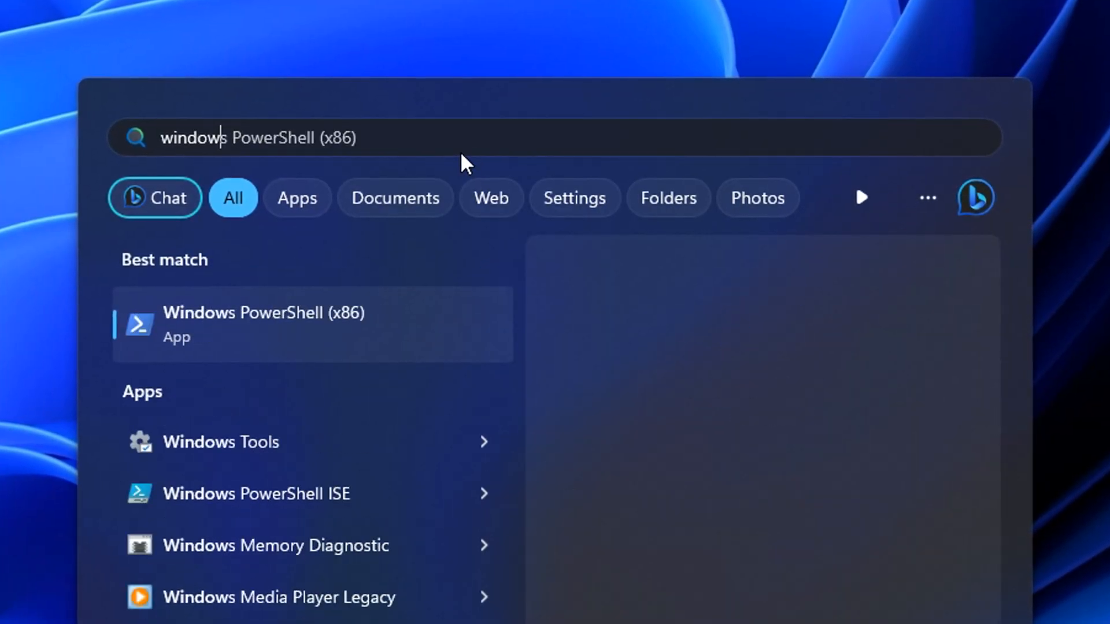
Search 'windows update' and reach its advanced options with early updates off.
{"action": "type", "text": "windows update"}
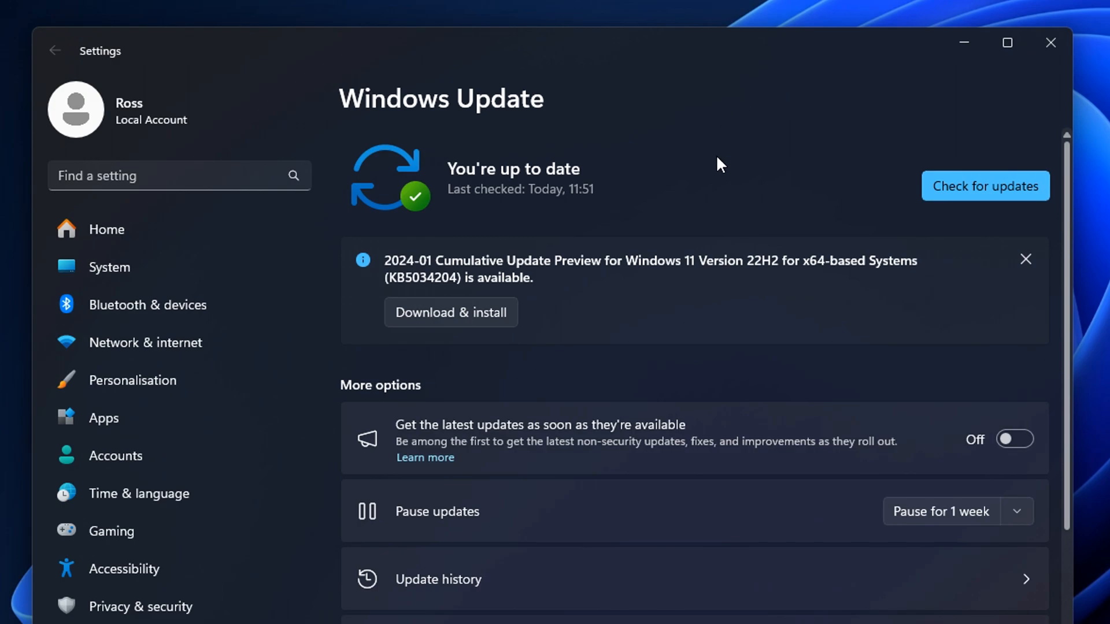
{"action": "mouse_move", "coordinate": [840, 226]}
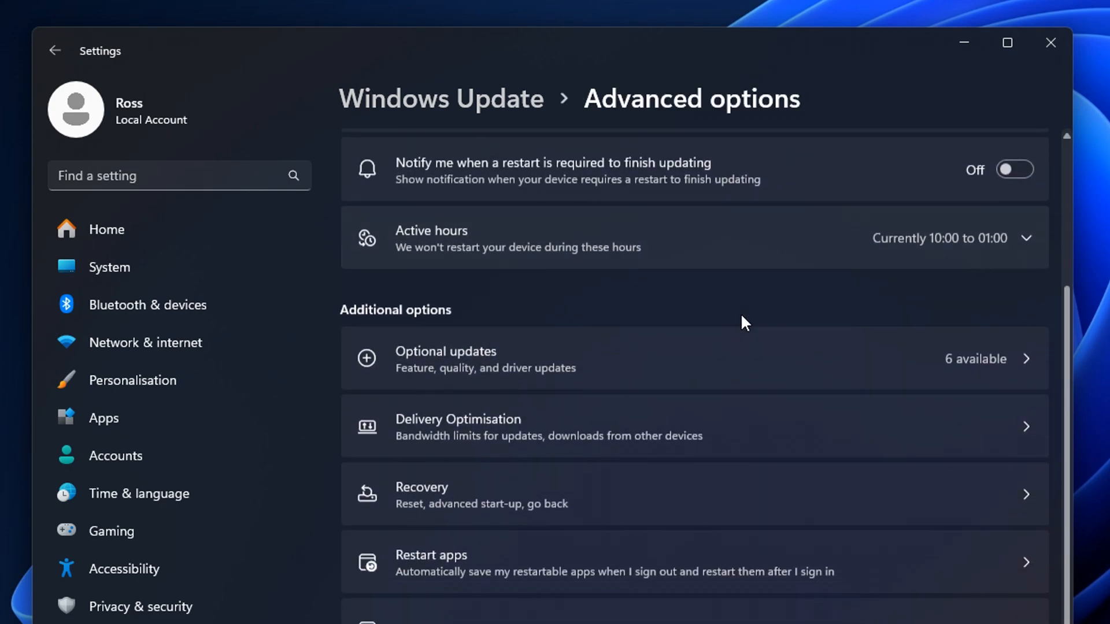
{"action": "scroll", "scroll_direction": "down", "scroll_amount": 3}
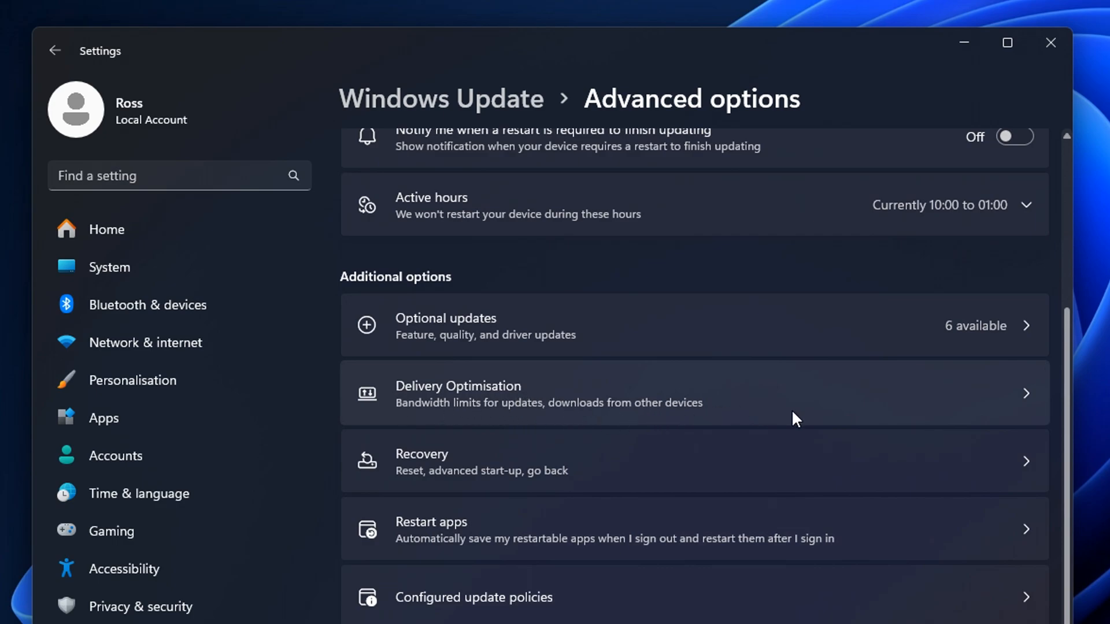